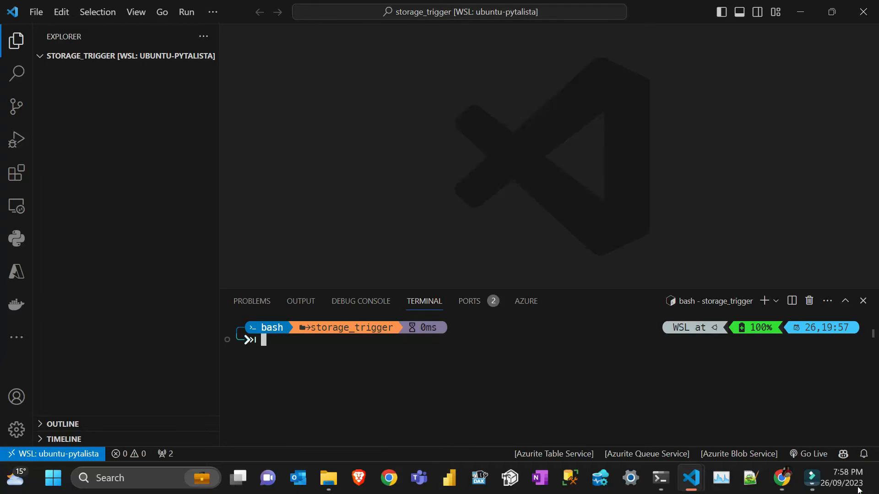
Step: Scroll the triggers and bindings article down to the supported bindings table
left_click(782, 478)
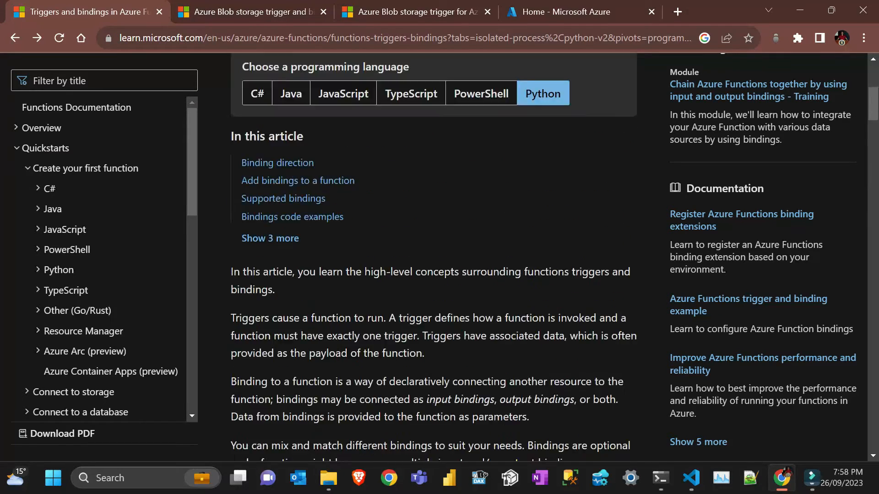
scroll("up", 3)
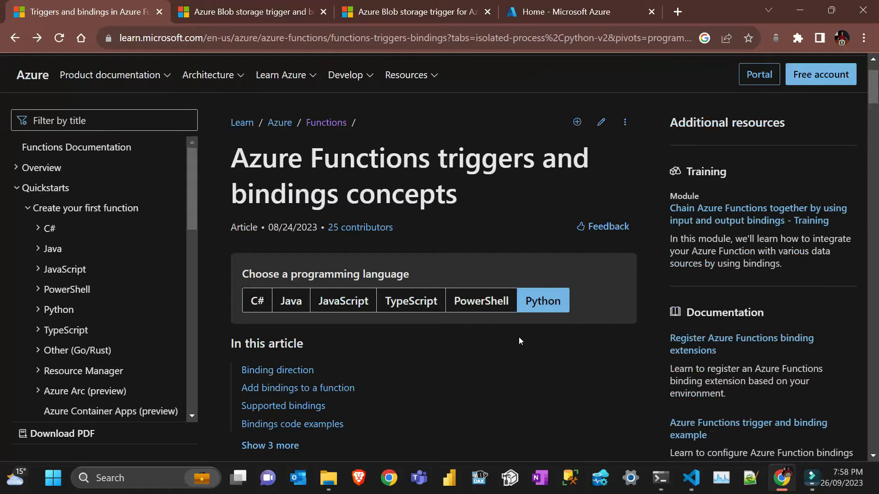
mouse_move(537, 390)
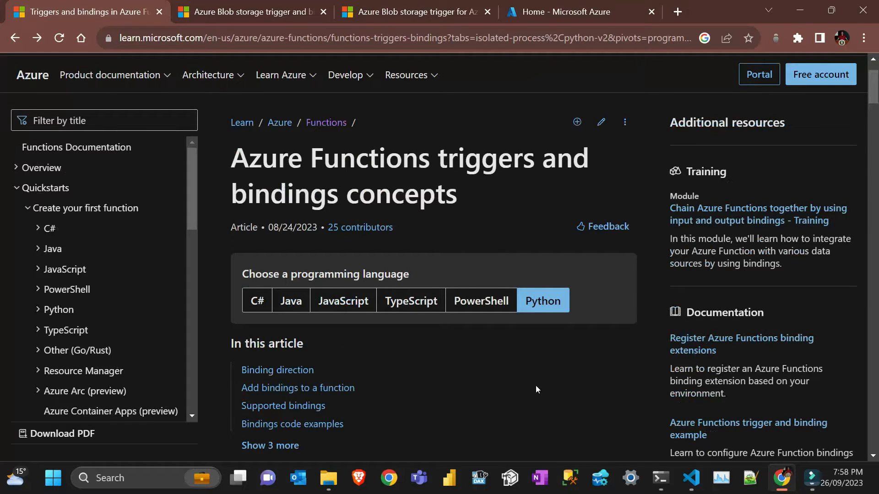
scroll("down", 3)
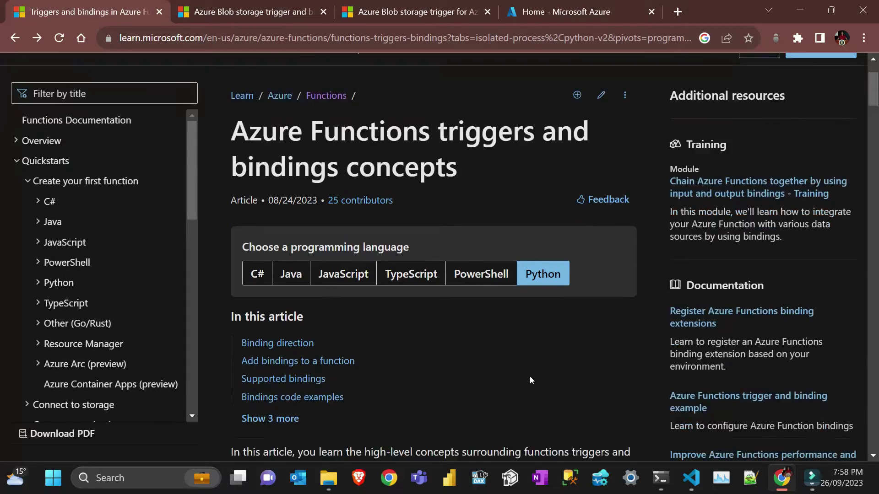
scroll("down", 3)
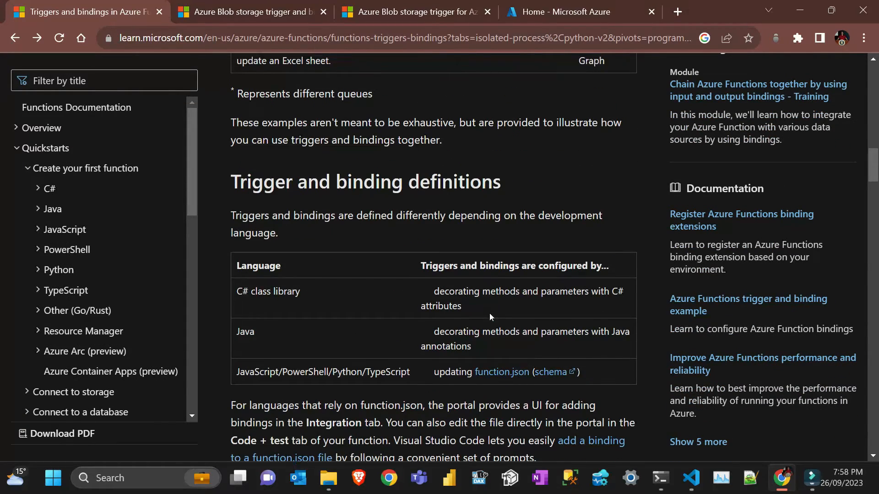
scroll("up", 3)
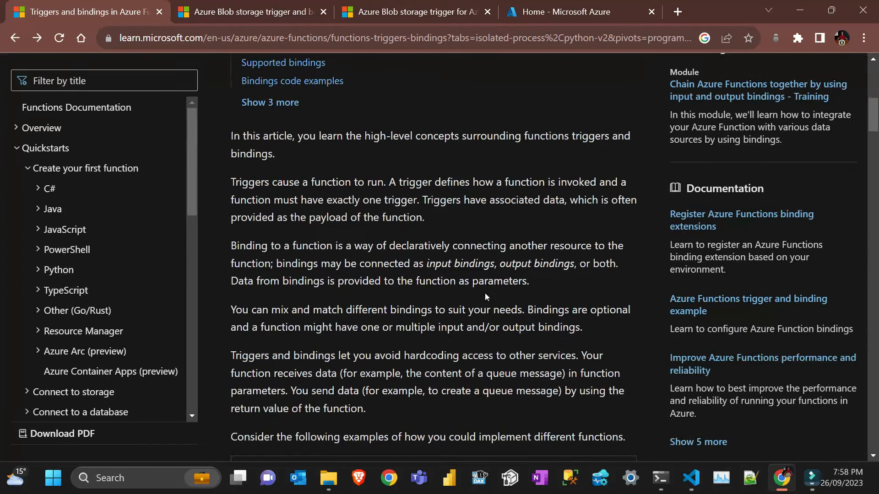
scroll("down", 3)
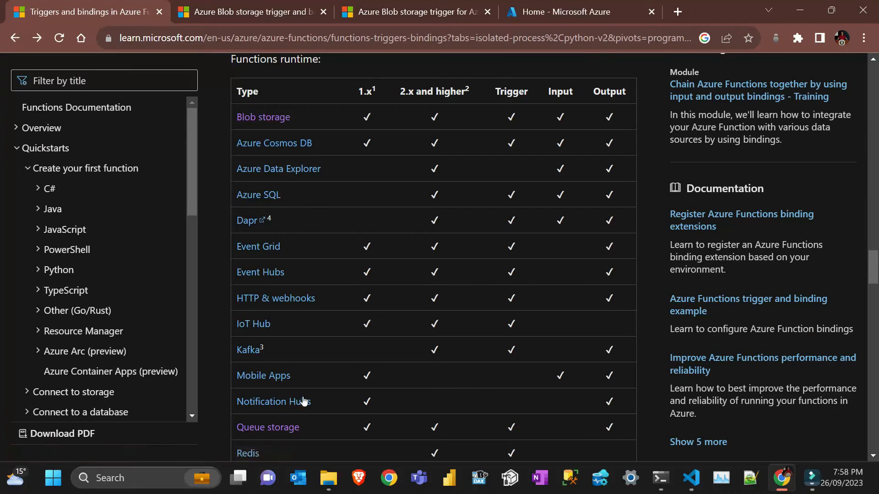
Step: Highlight the Trigger and Output column headings in the bindings table
double_click(511, 91)
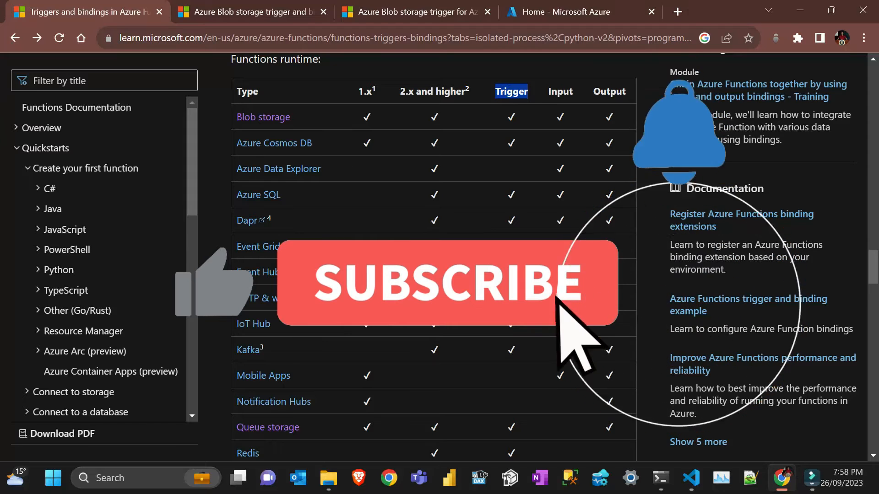
left_click(436, 284)
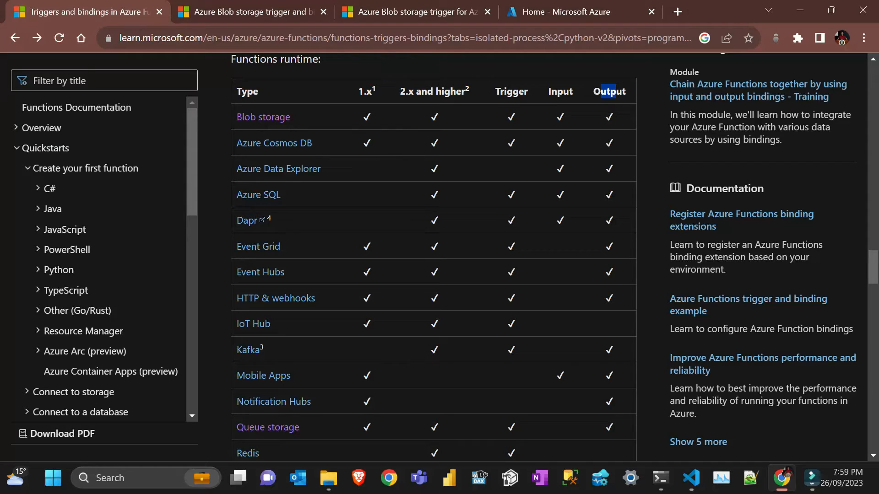
mouse_move(480, 364)
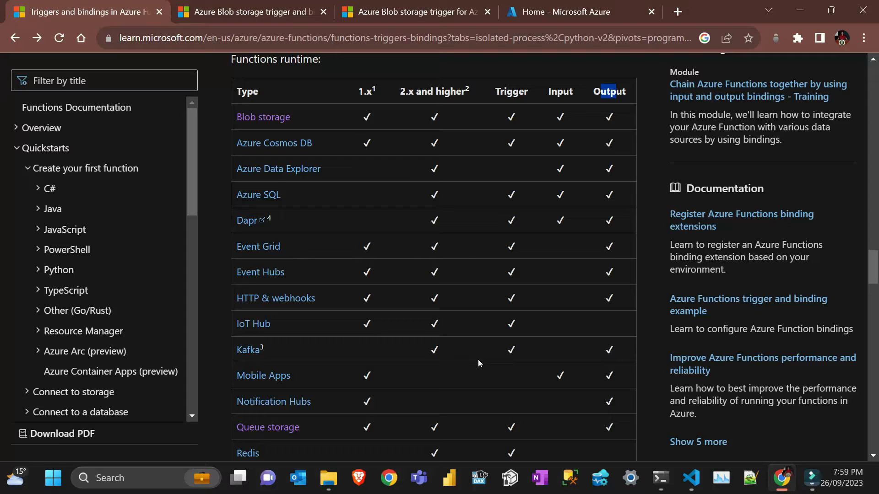
Step: Move from the Blob storage overview article to the Blob storage trigger article
left_click(253, 12)
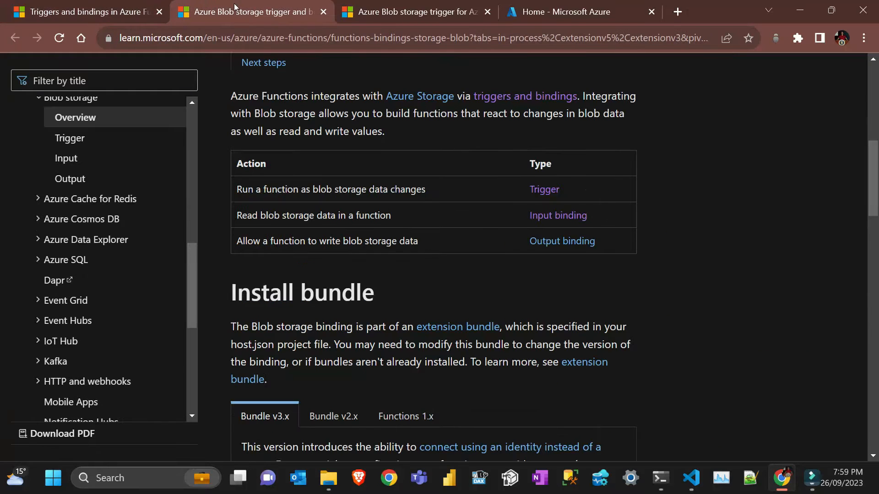
scroll("down", 3)
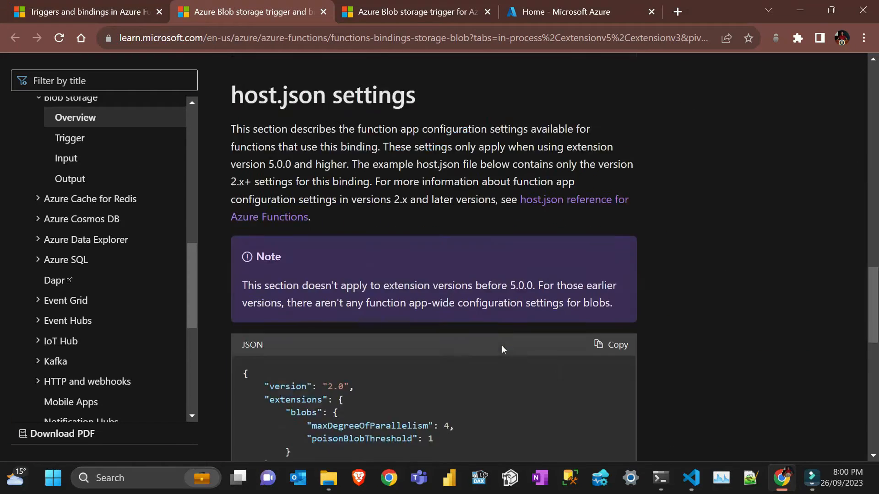
left_click(413, 11)
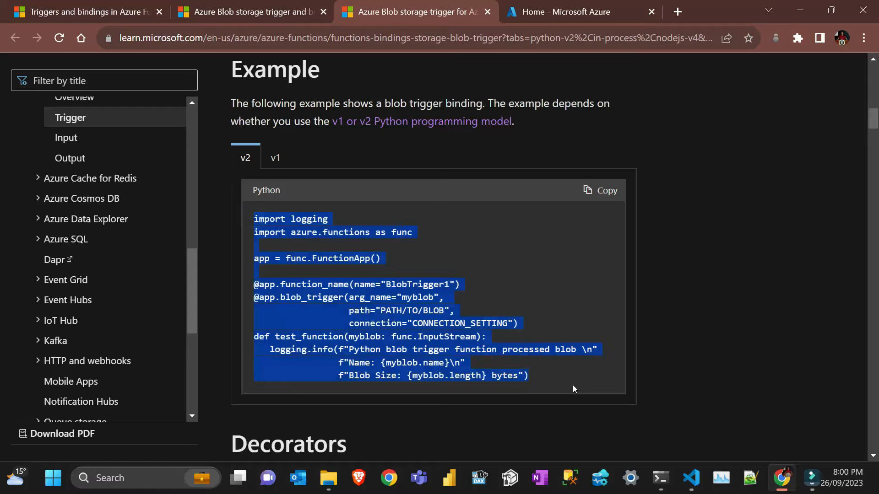
Step: View the v1 example briefly, then return to the v2 Python blob trigger example
left_click(571, 388)
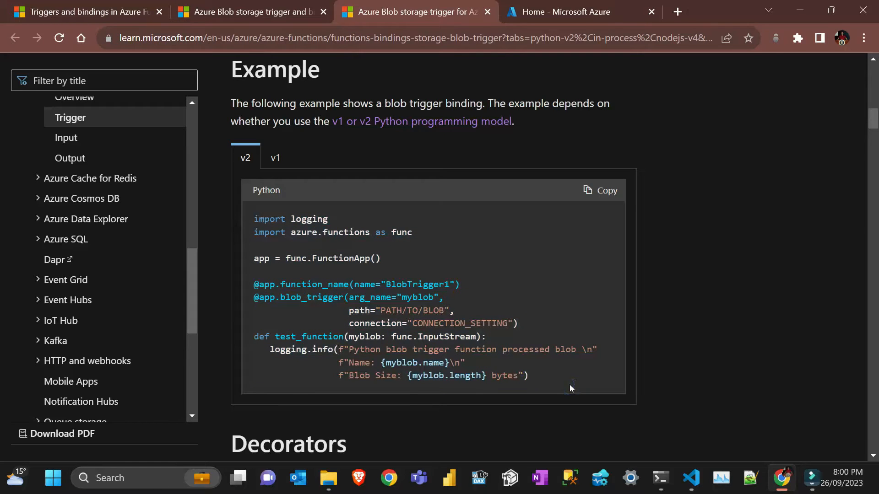
mouse_move(557, 382)
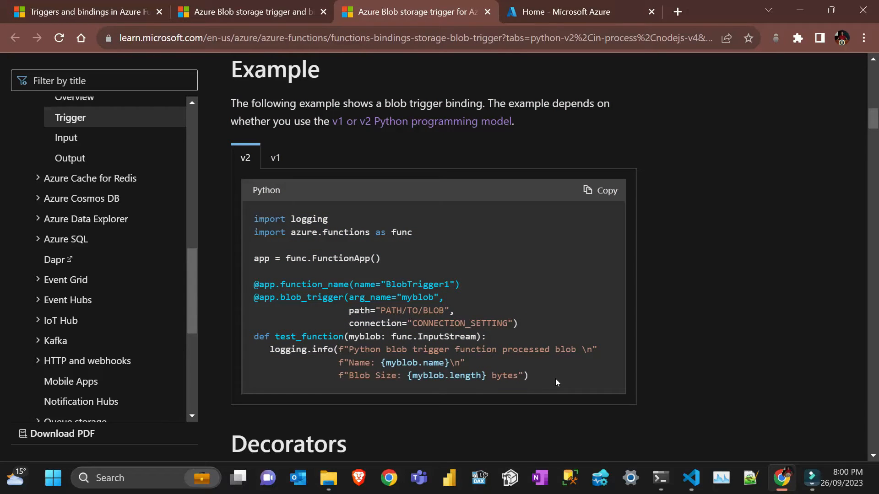
left_click(275, 158)
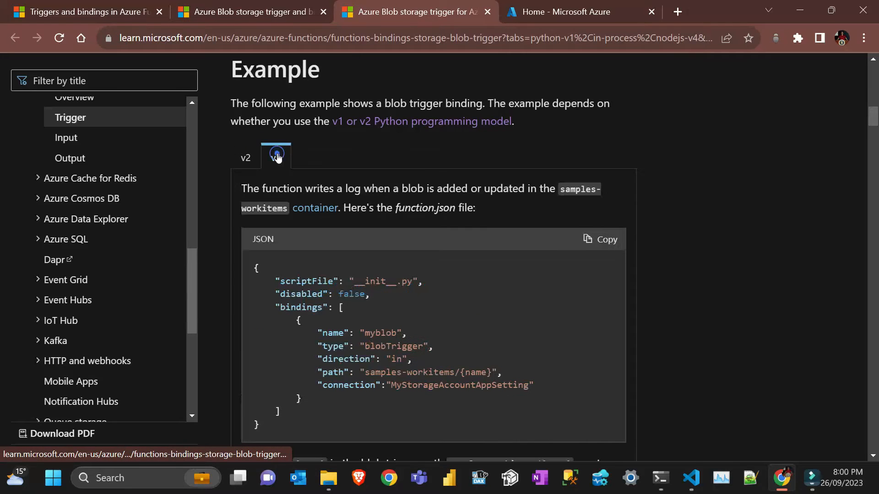
left_click(246, 157)
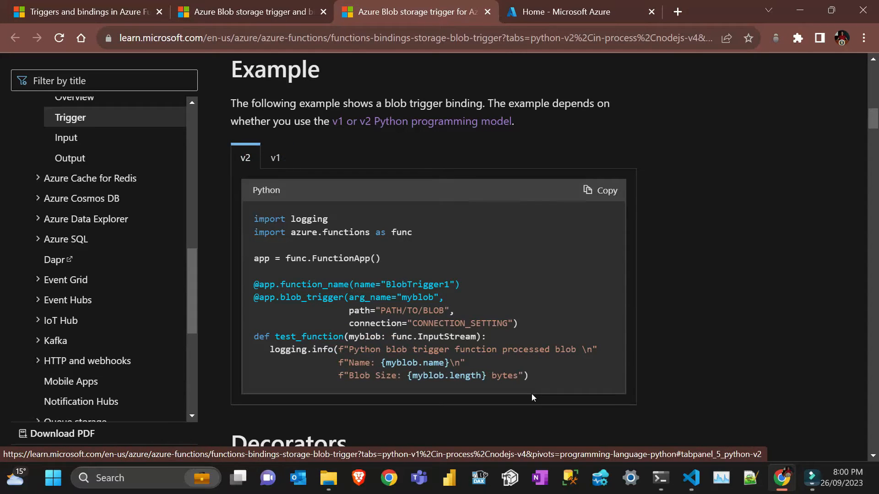
mouse_move(524, 397)
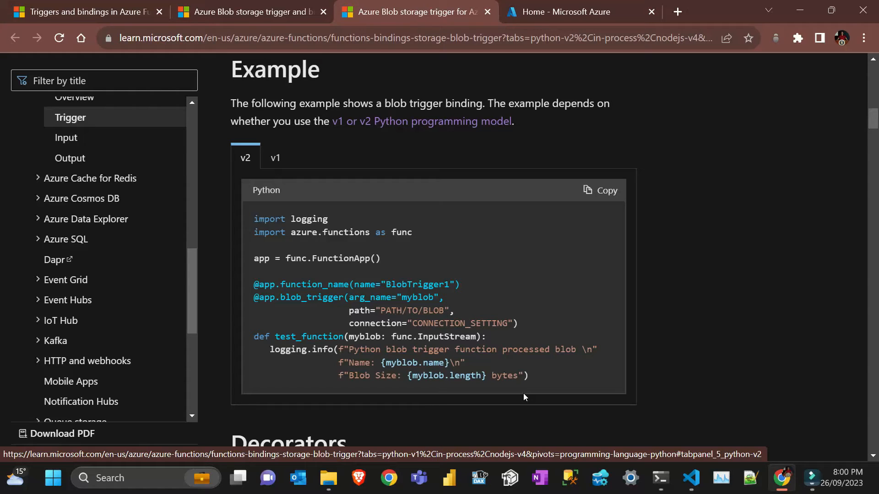
mouse_move(645, 418)
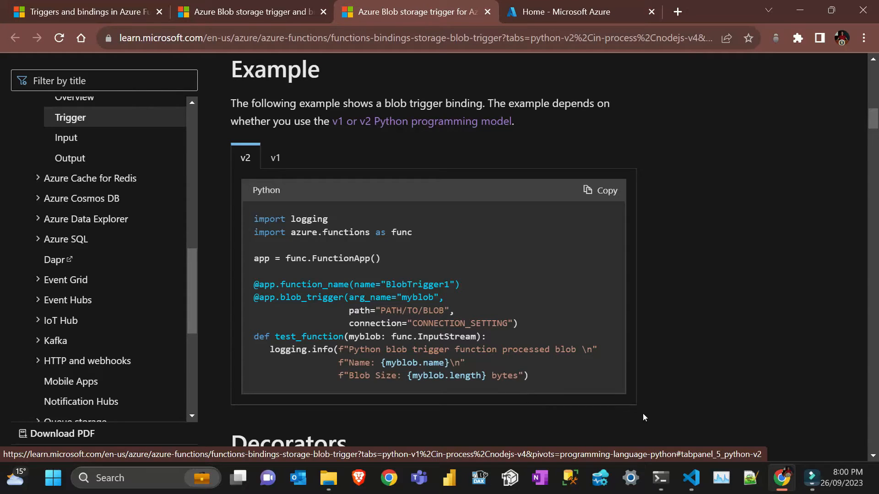
mouse_move(691, 478)
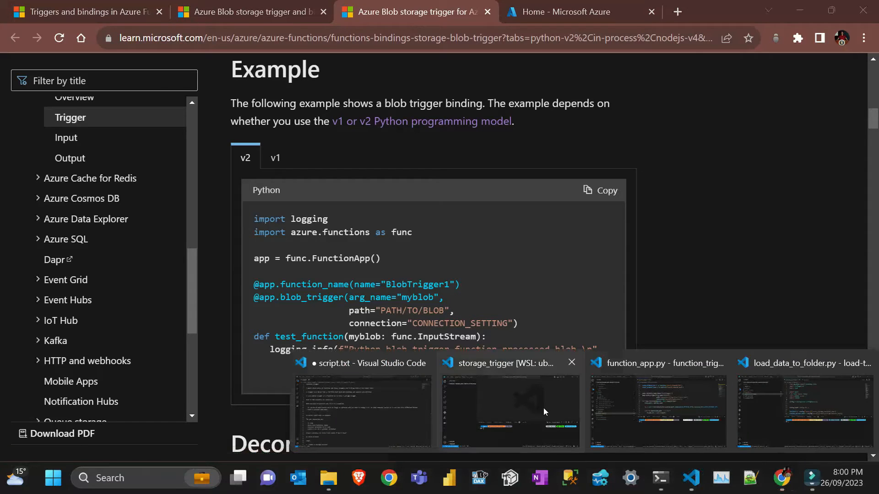
Step: Run func --version in the storage_trigger terminal, then clear its output
left_click(510, 411)
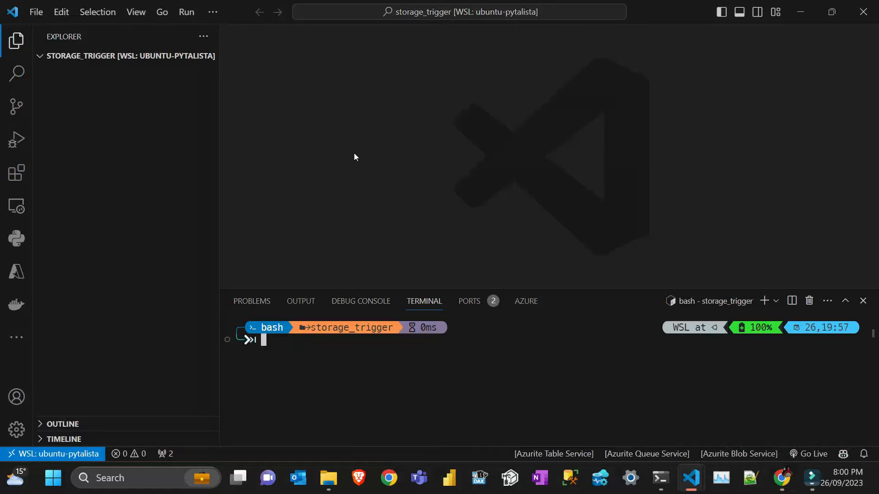
mouse_move(862, 300)
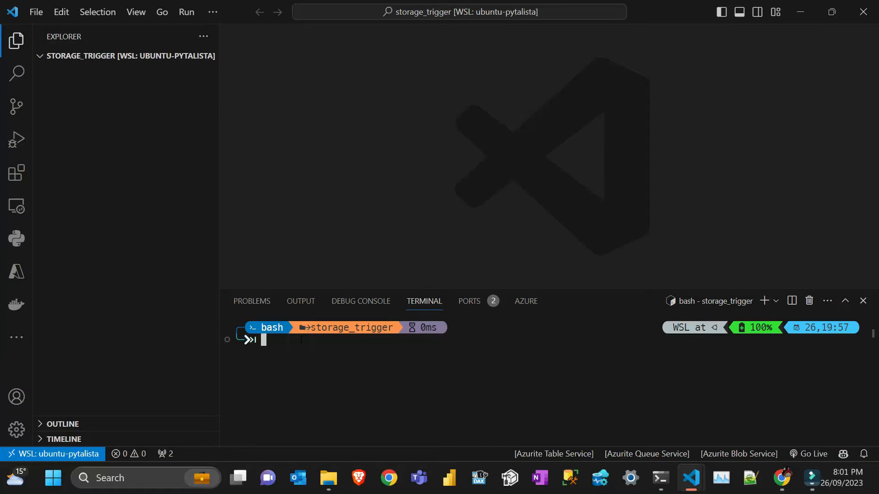
type("func")
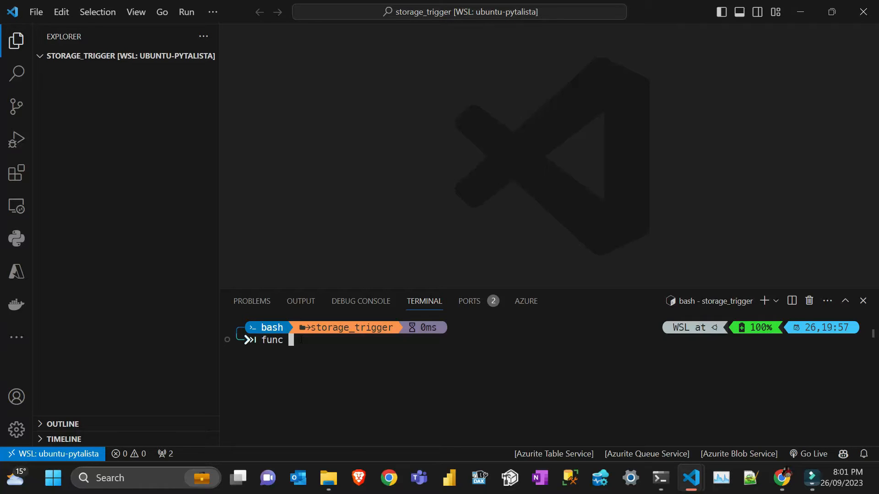
type("--ve")
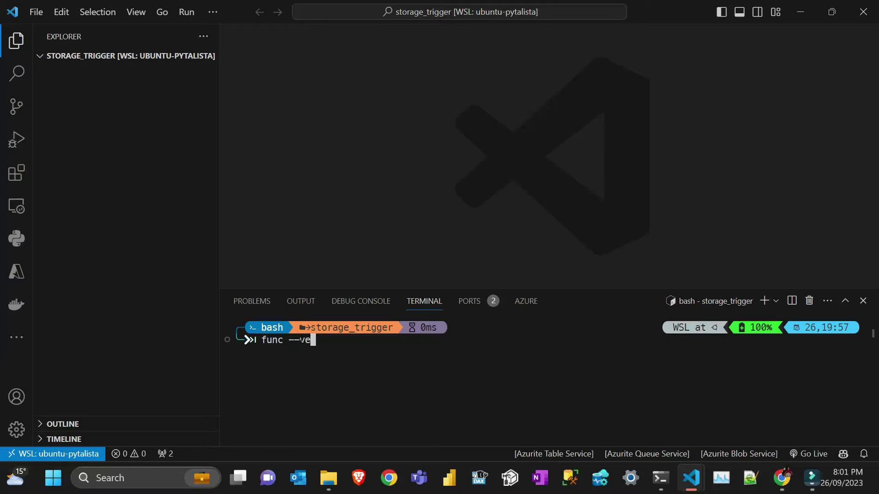
key("Enter")
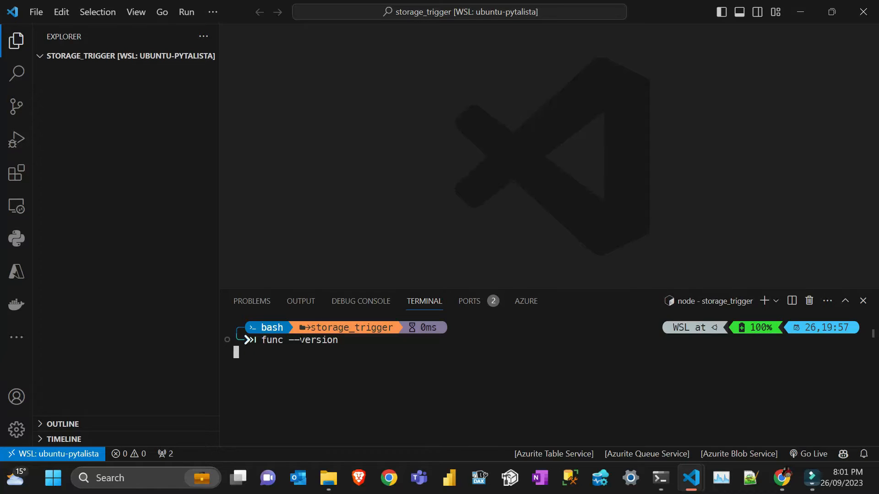
key("Enter")
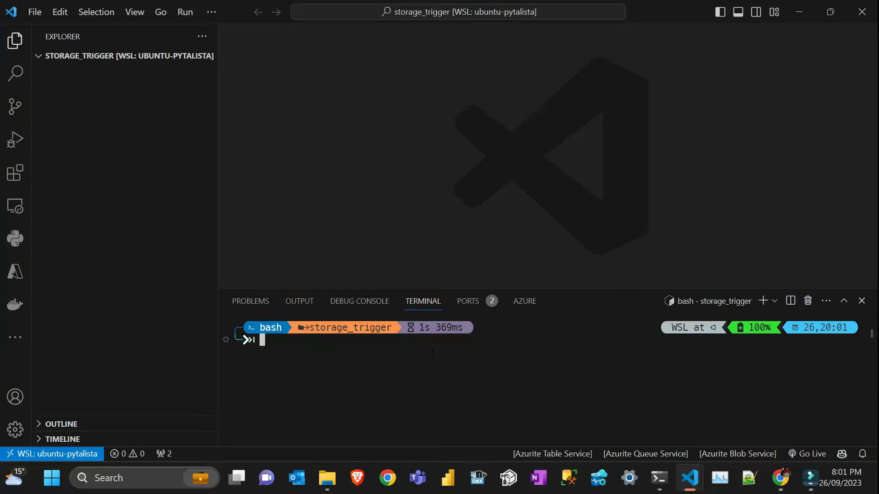
mouse_move(57, 257)
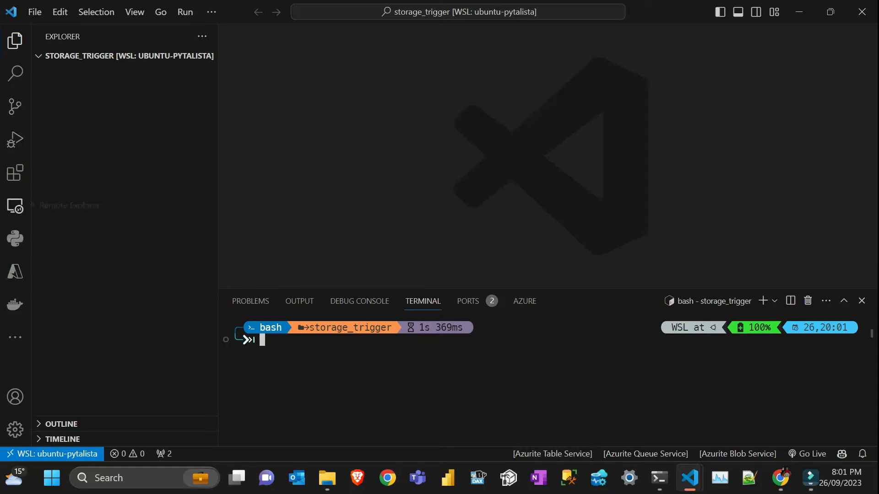
Step: Show the Azure resources view and dismiss the Core Tools update notification
left_click(15, 271)
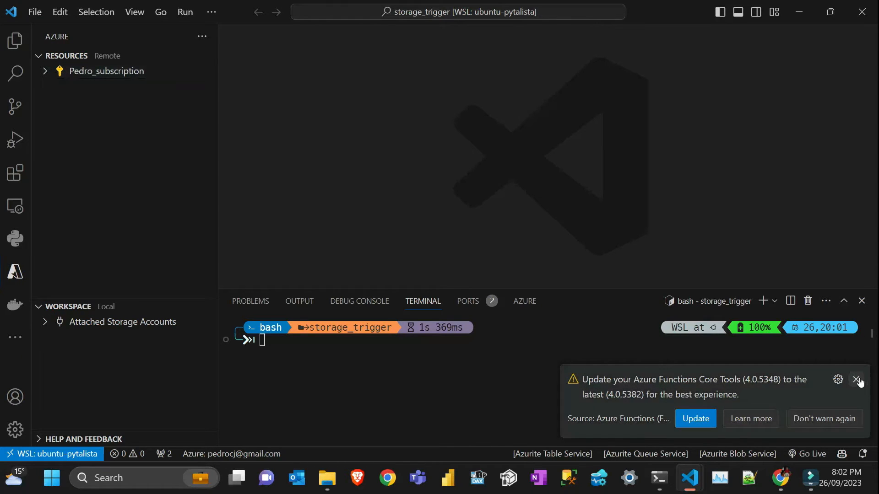
left_click(857, 379)
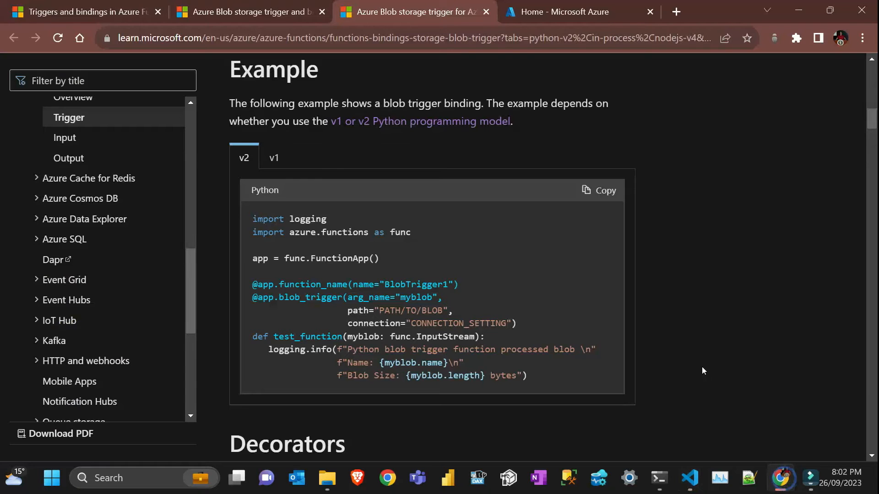
Step: From the Azure portal home, start Create a resource and search the Marketplace for 'storage'
left_click(571, 12)
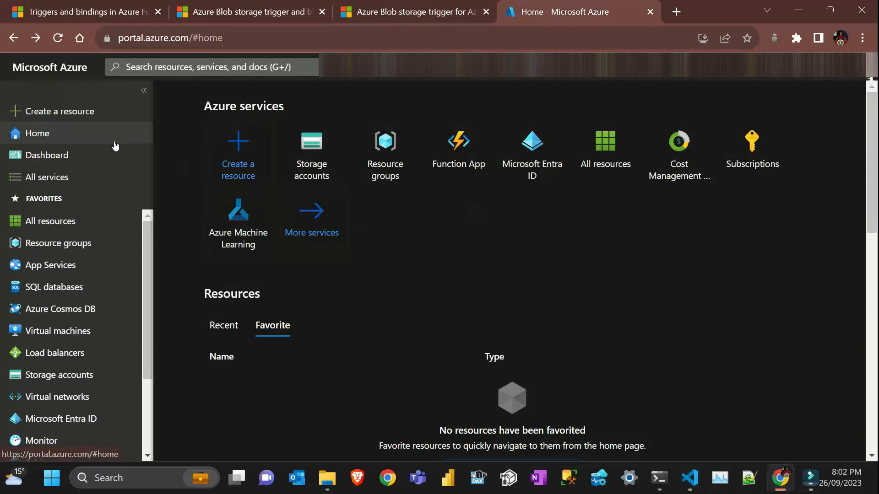
left_click(238, 151)
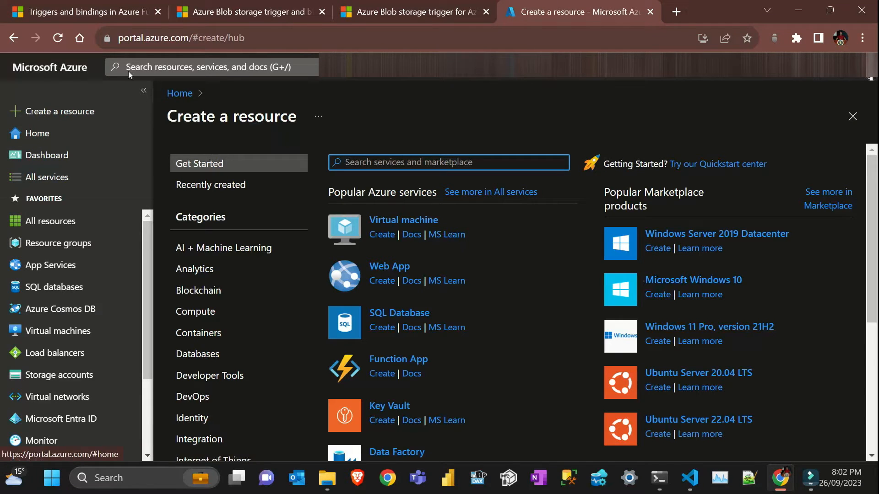
mouse_move(40, 69)
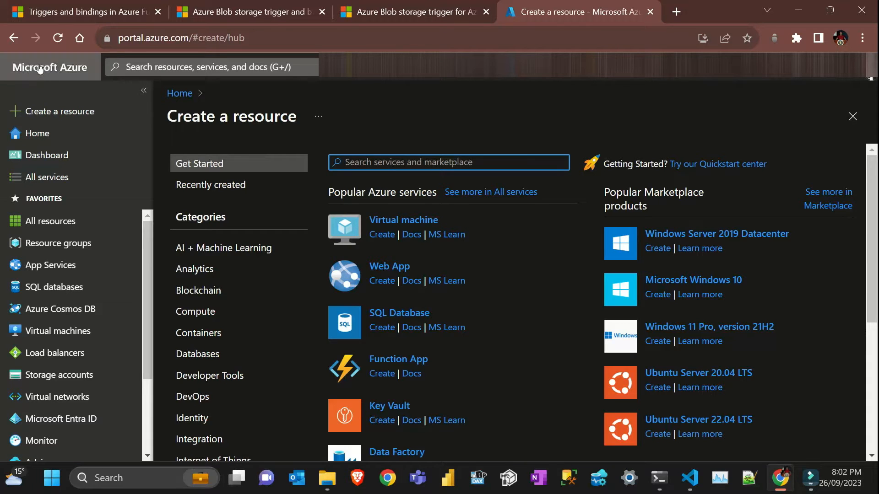
left_click(467, 162)
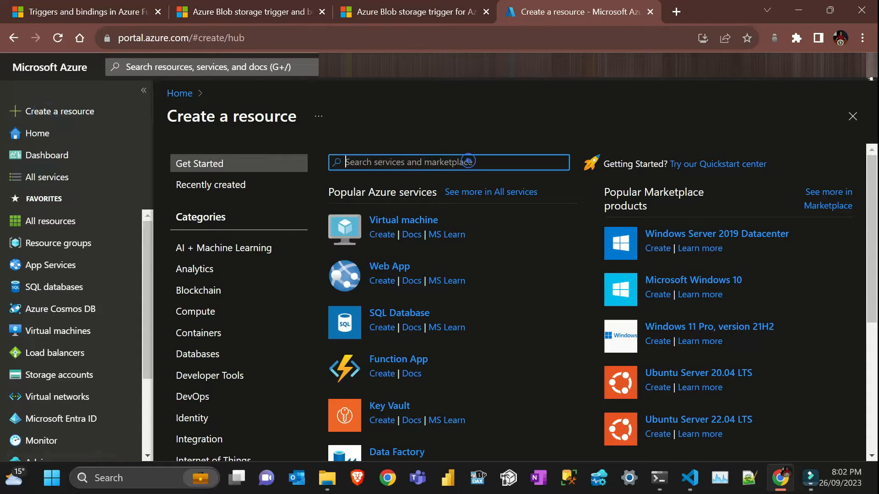
type("sor")
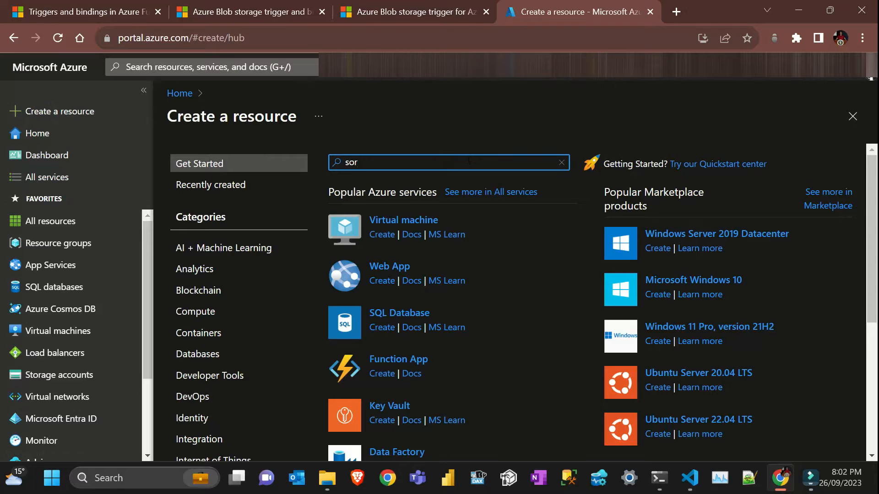
type("store")
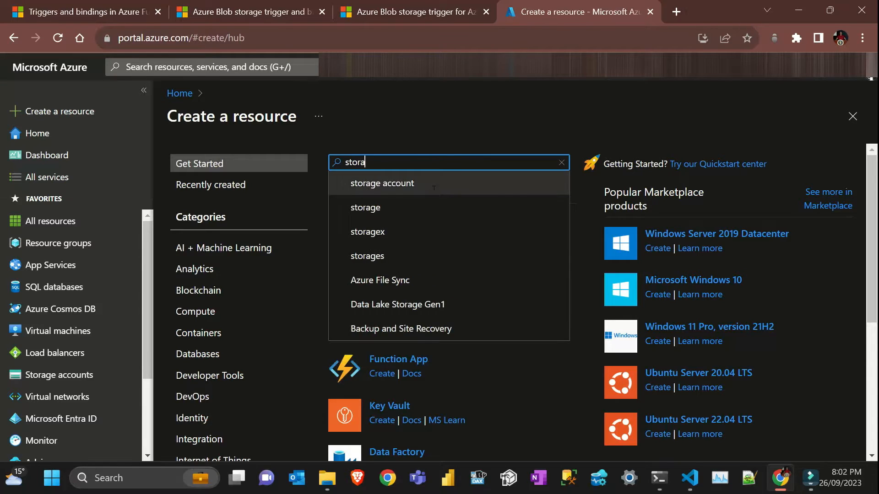
Step: Choose the storage account suggestion and dismiss the Private Offers notice
left_click(382, 183)
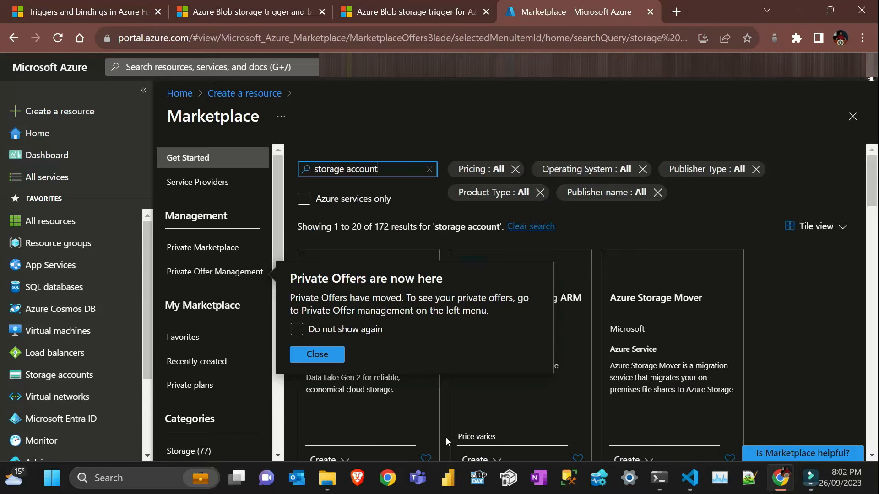
left_click(316, 355)
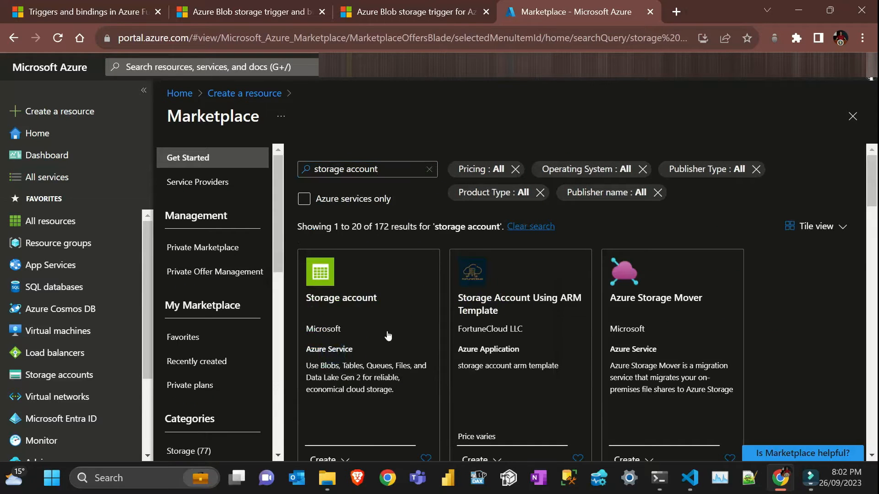
scroll("down", 3)
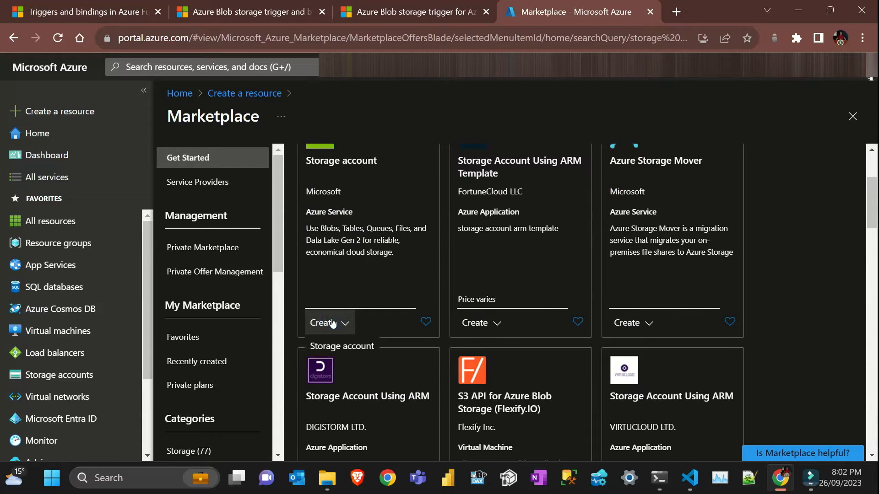
Step: Begin a Storage account and create a new resource group named pytalista-demo
left_click(321, 322)
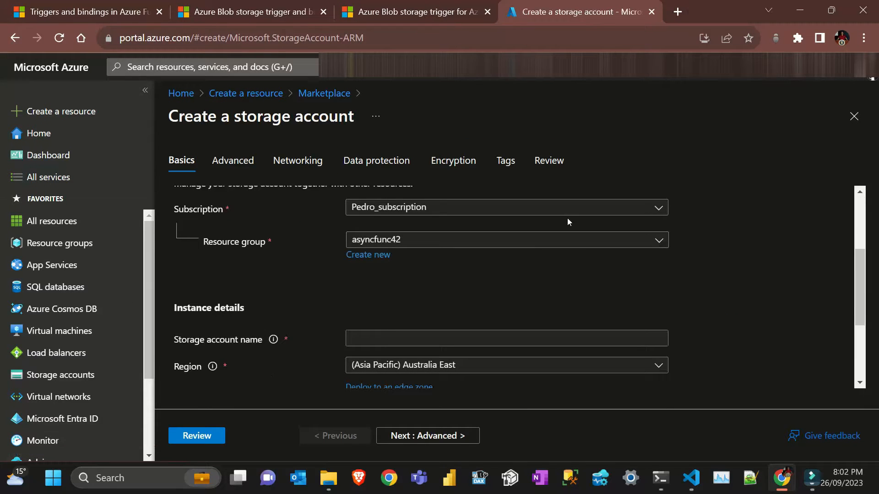
left_click(508, 240)
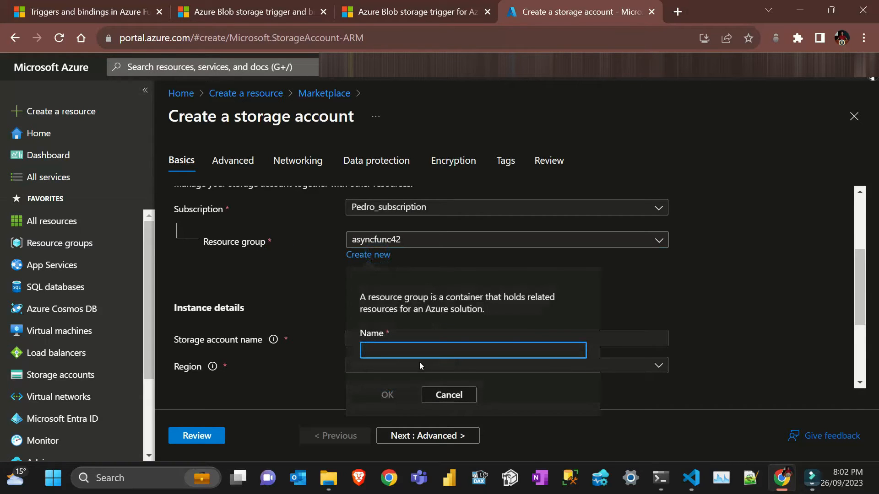
type("pytala")
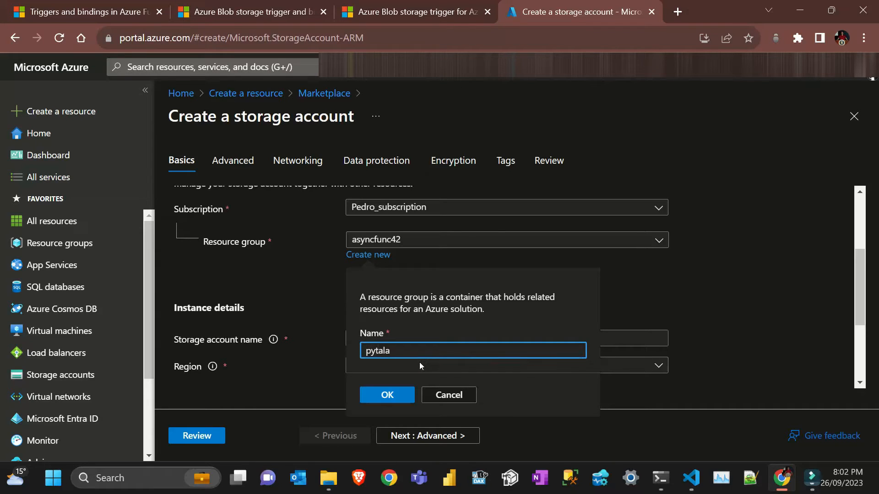
type("lista")
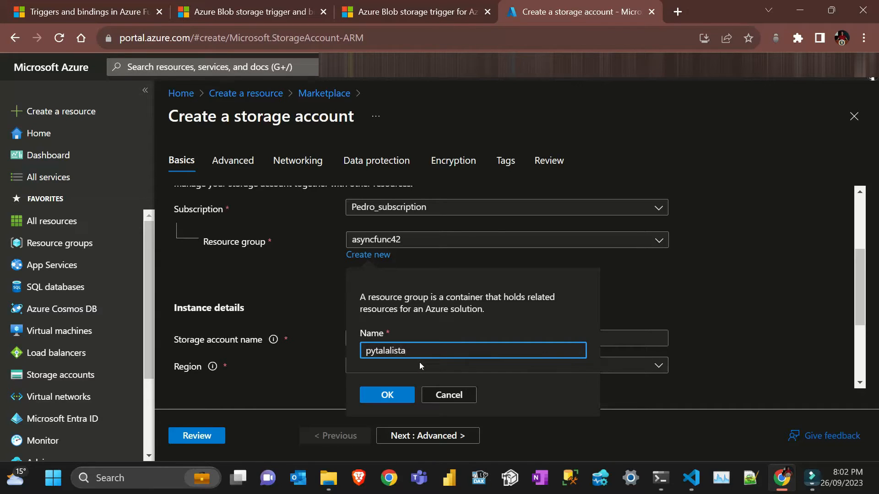
key("Backspace")
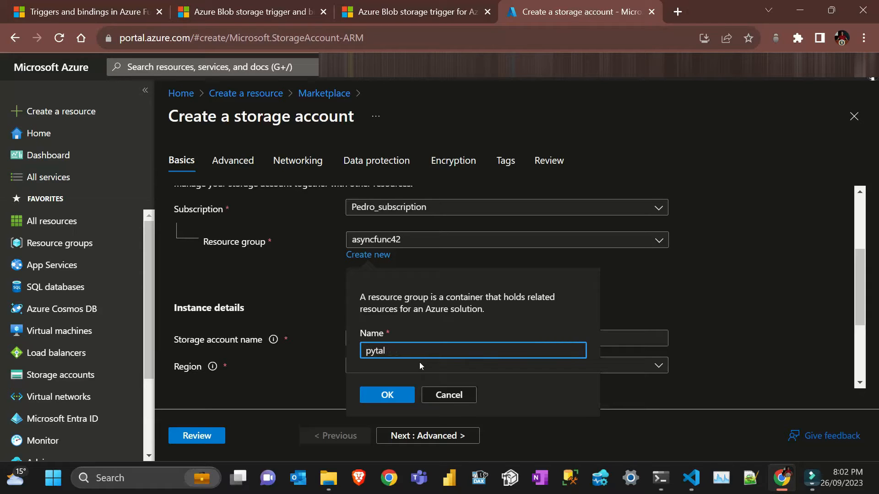
type("ista-demo")
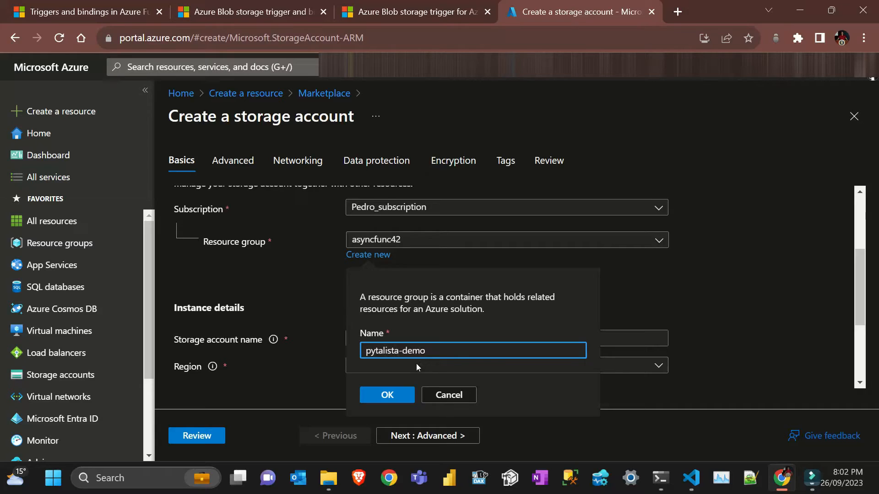
left_click(386, 396)
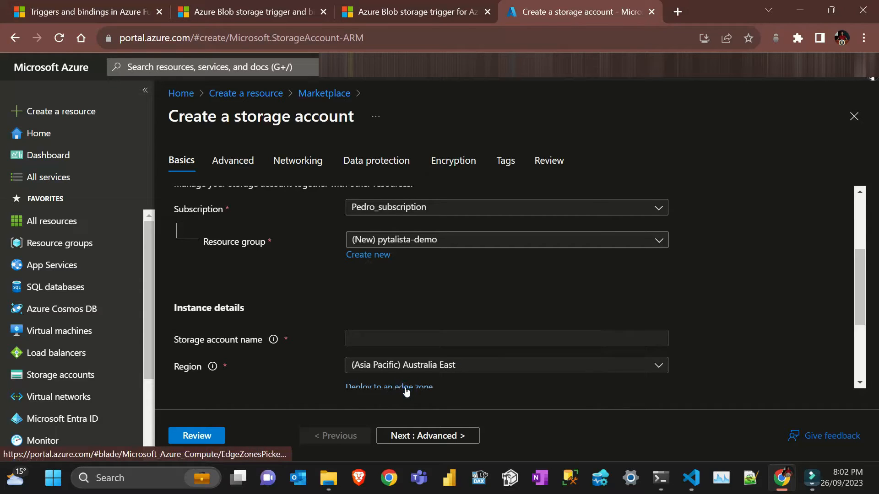
Step: Name the storage account and set redundancy to locally-redundant storage (LRS)
left_click(506, 338)
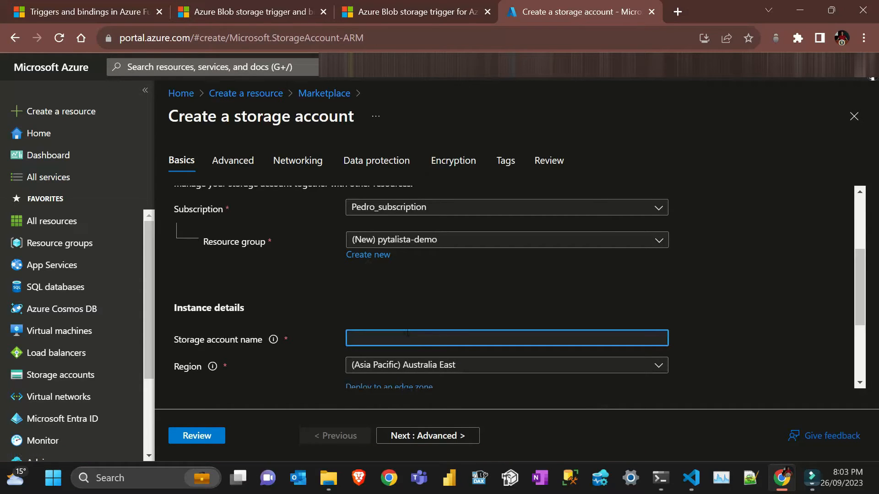
type("pytalista-demo")
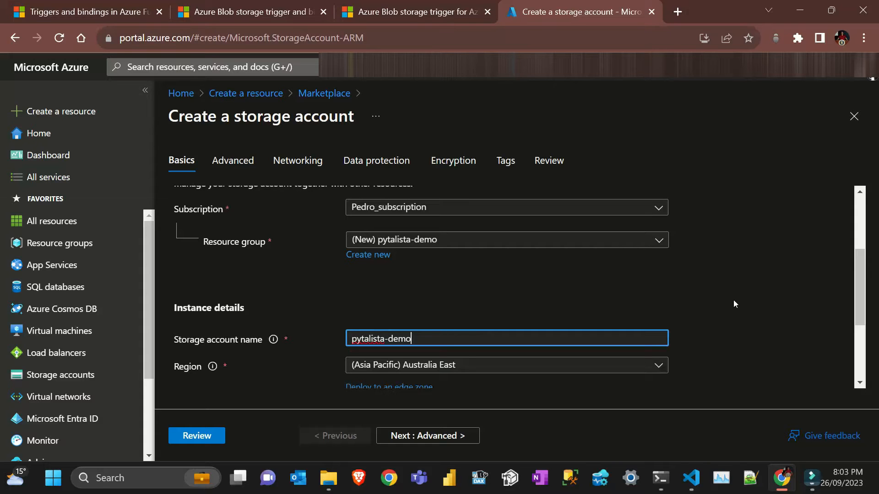
scroll("down", 3)
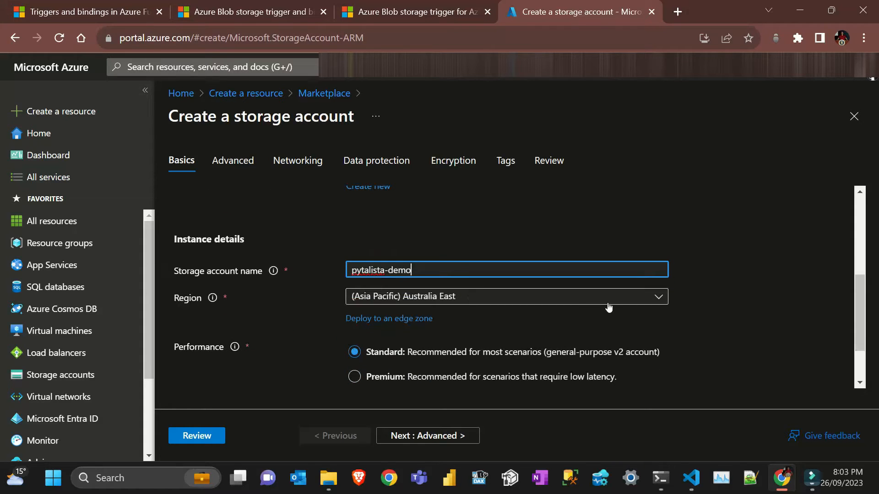
scroll("down", 3)
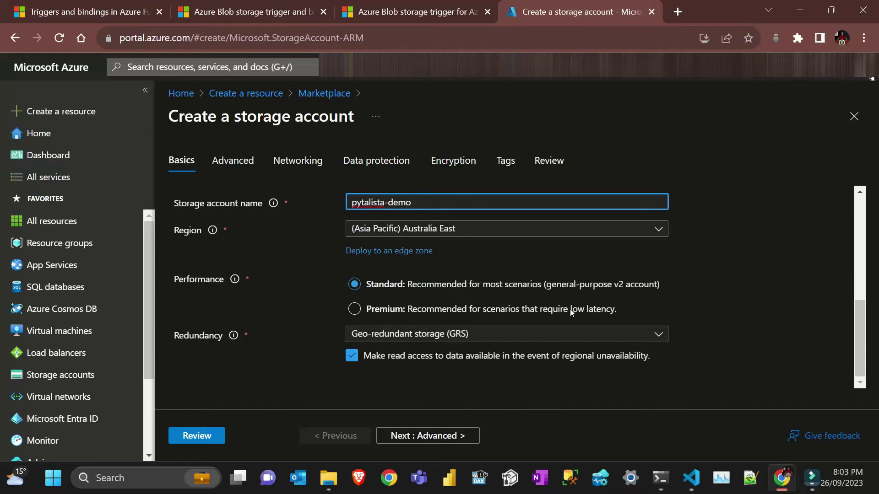
left_click(507, 333)
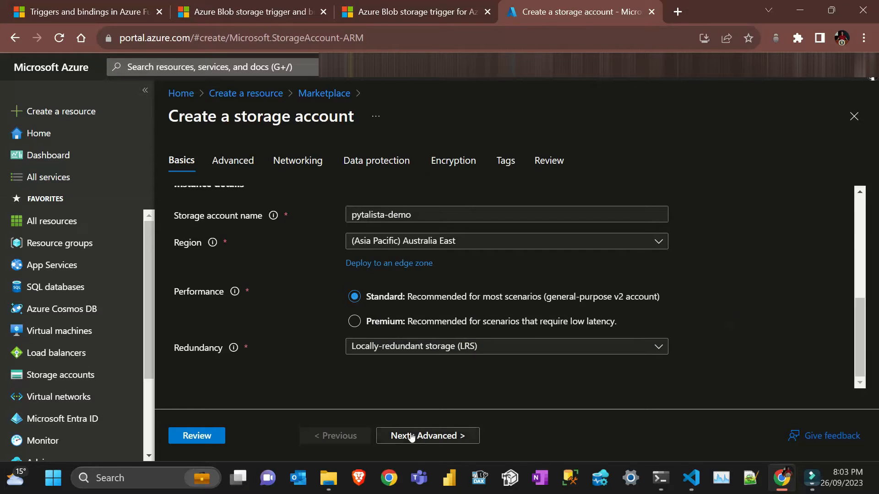
Step: Advance through the Advanced settings to the Networking step
left_click(428, 436)
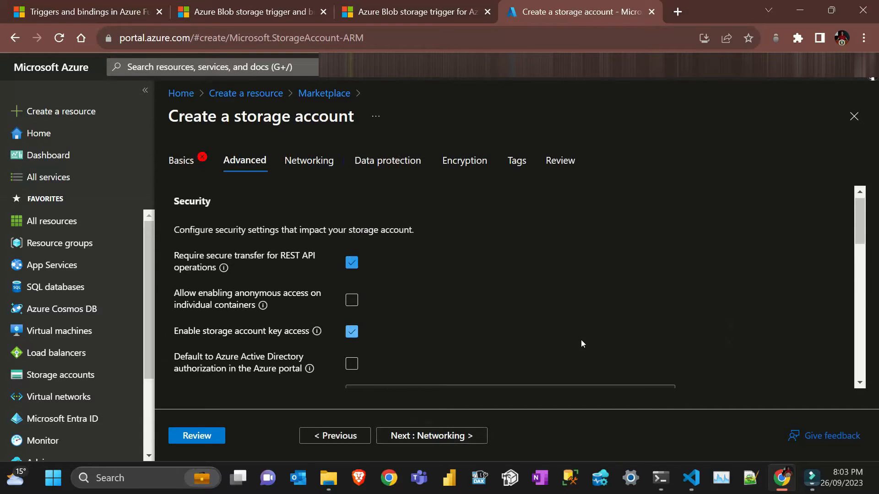
scroll("down", 3)
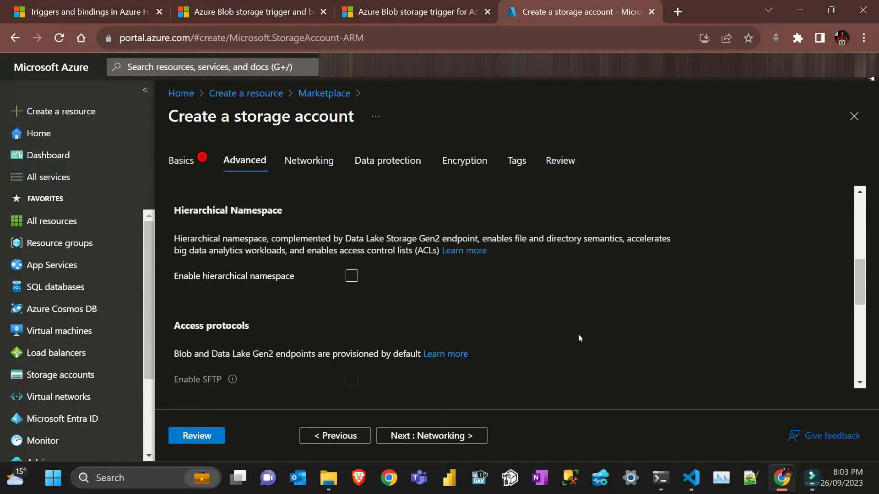
left_click(352, 277)
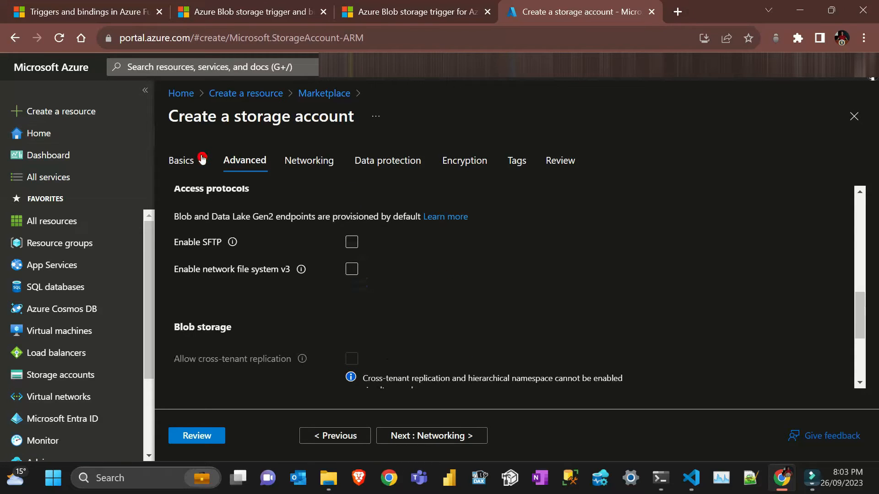
scroll("down", 3)
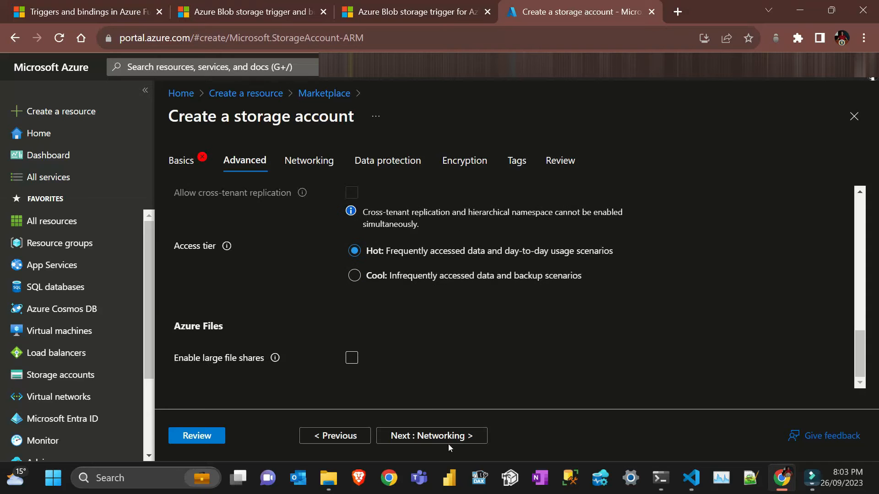
left_click(432, 436)
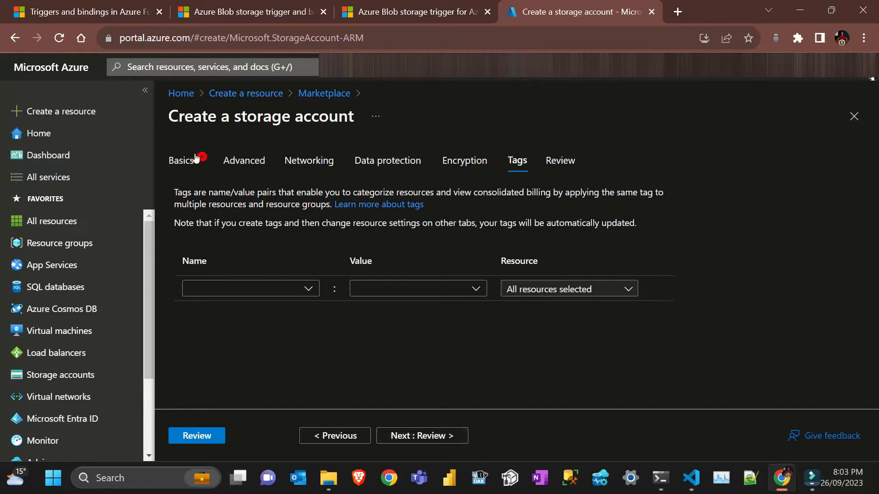
Step: Return to Basics, append 22 to the account name, and continue to the next step
left_click(182, 161)
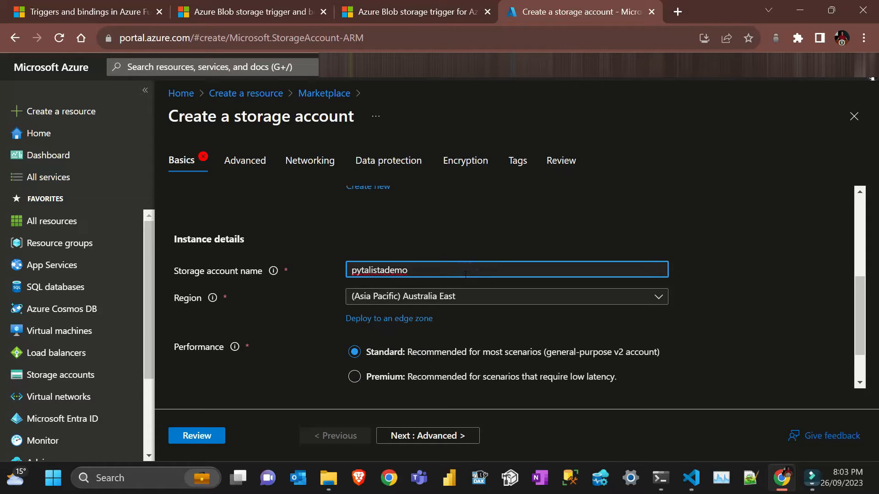
type("22")
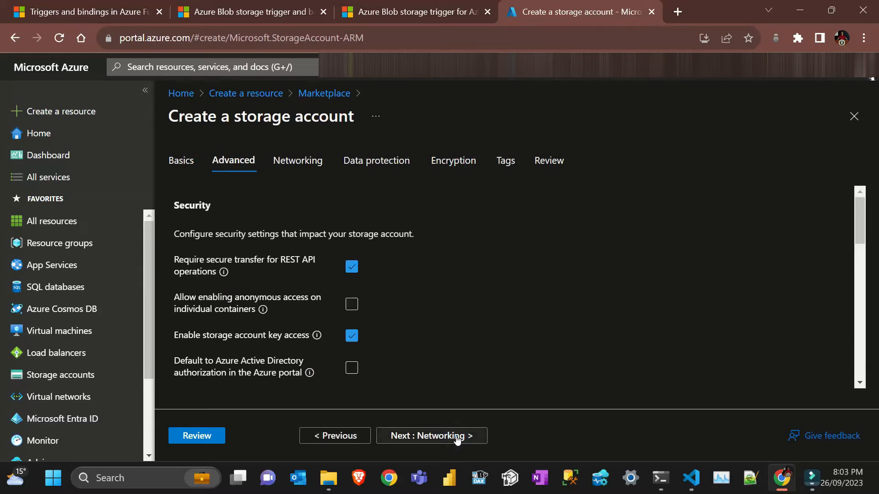
left_click(432, 436)
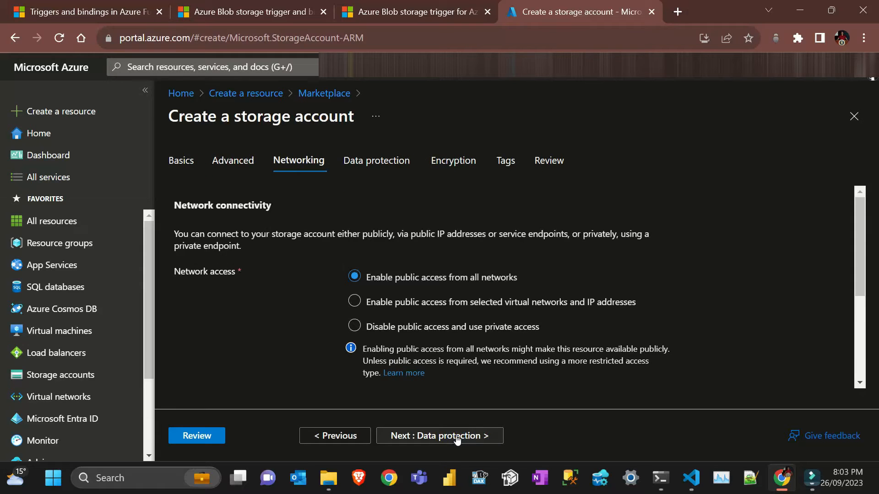
mouse_move(308, 438)
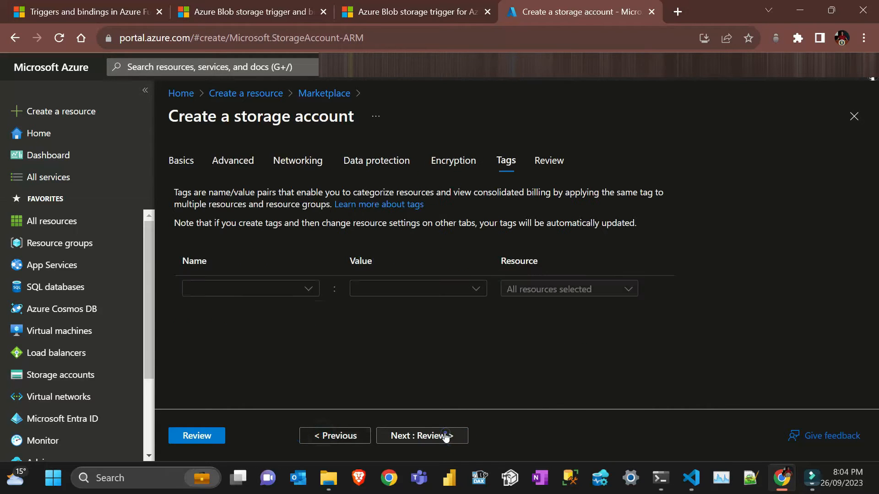
Step: Review the pytalistademo22 storage account summary and submit Create
left_click(423, 436)
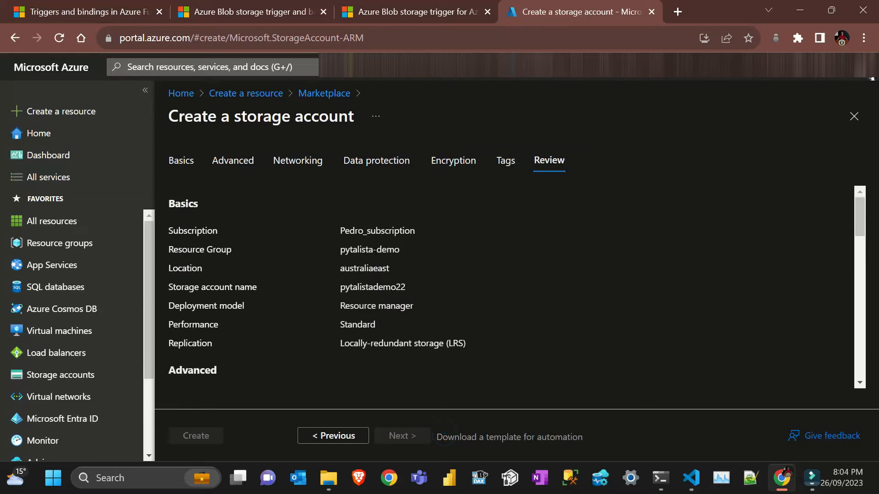
scroll("down", 3)
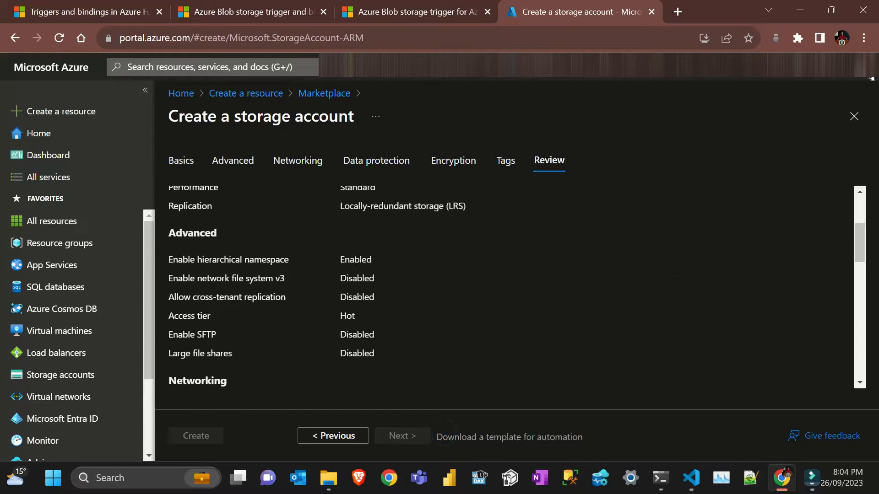
scroll("down", 3)
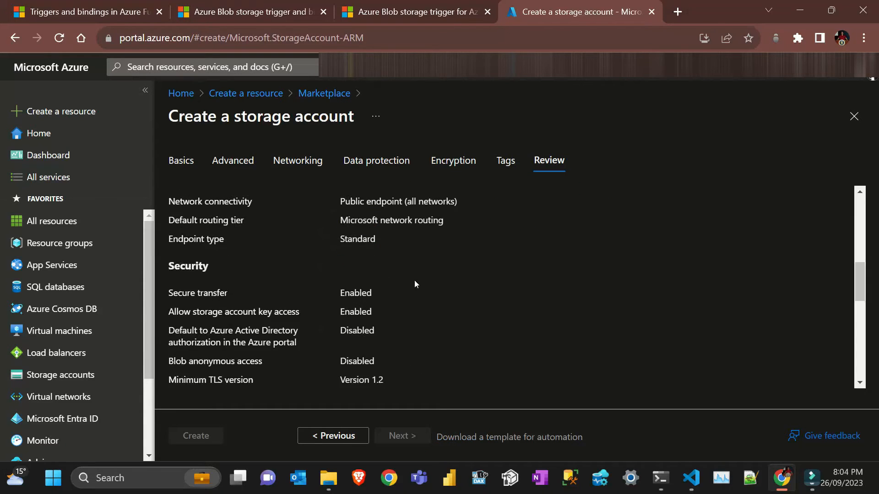
scroll("down", 3)
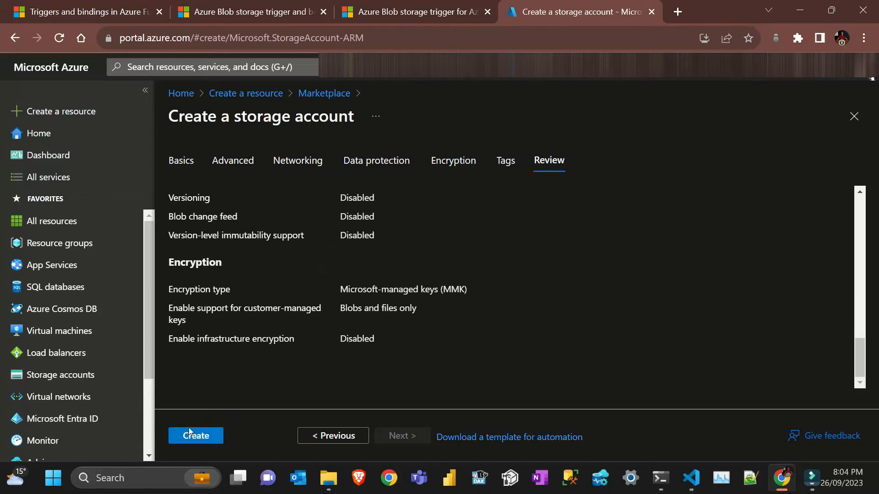
left_click(196, 436)
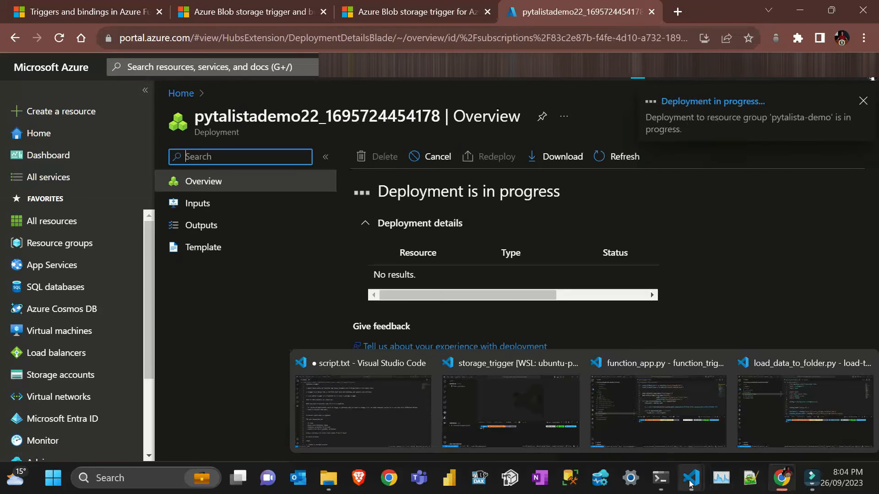
Step: Start Create New Project from the Azure workspace view, using the storage_trigger folder
left_click(511, 411)
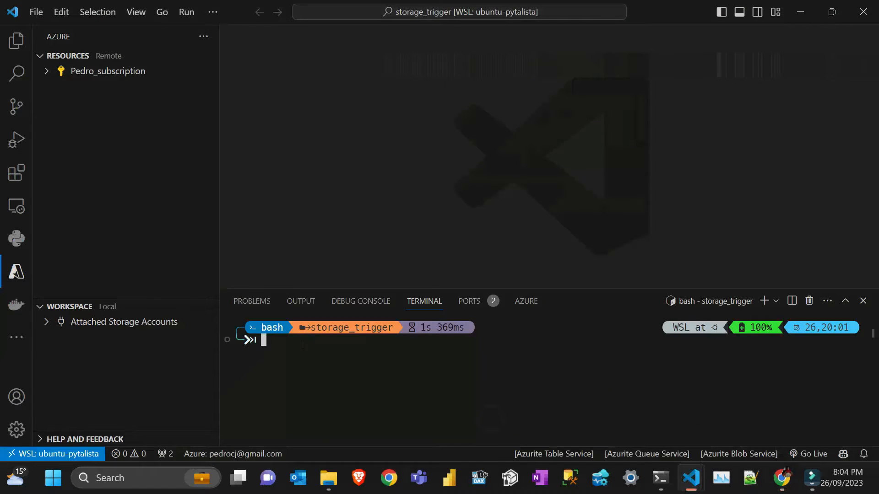
left_click(17, 272)
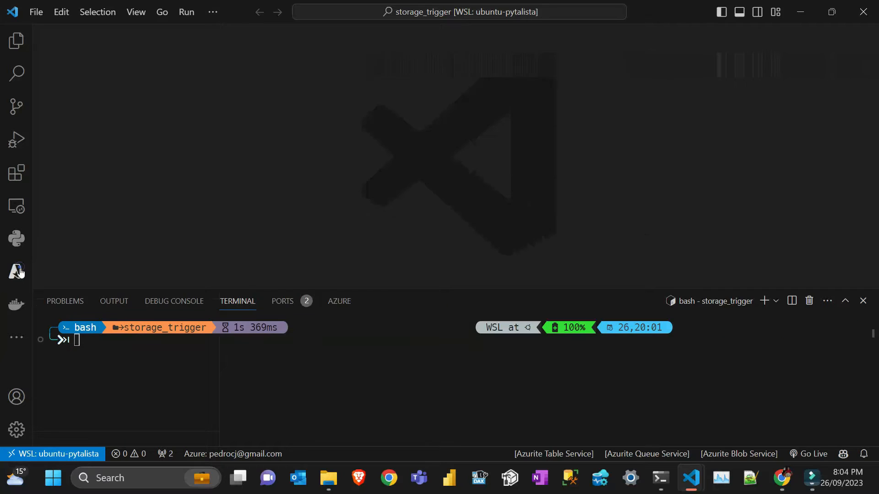
left_click(16, 270)
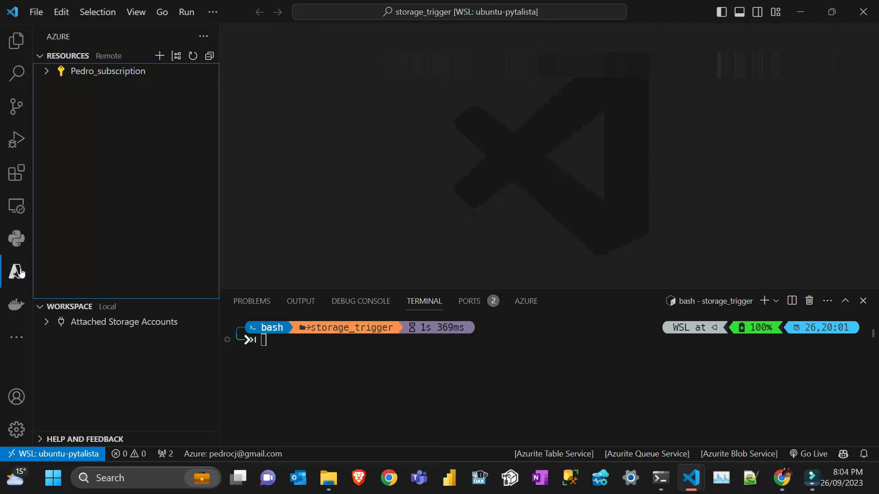
mouse_move(160, 308)
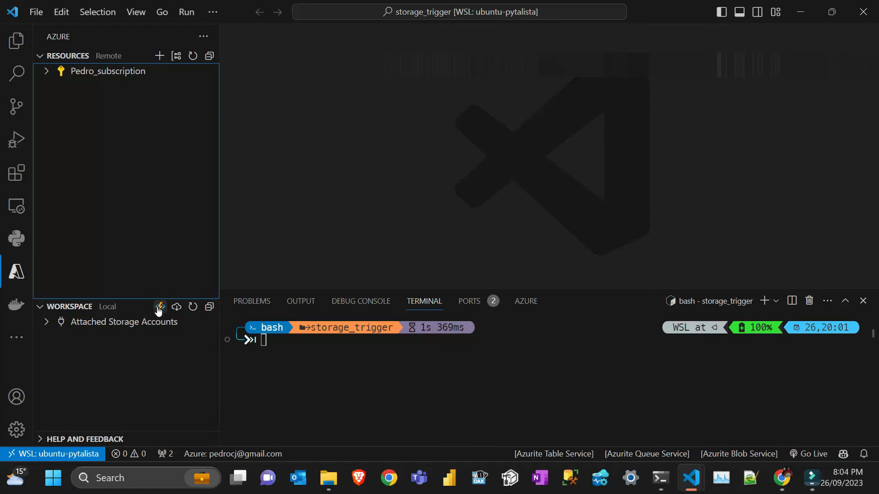
left_click(159, 308)
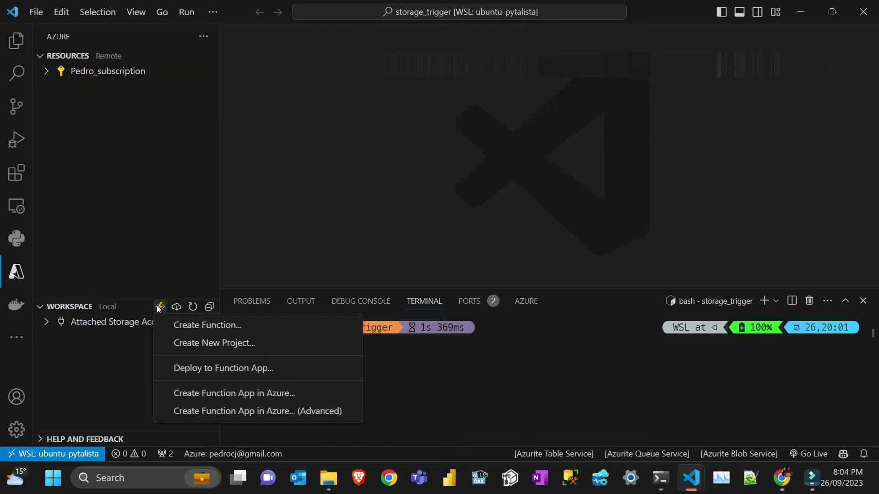
mouse_move(234, 344)
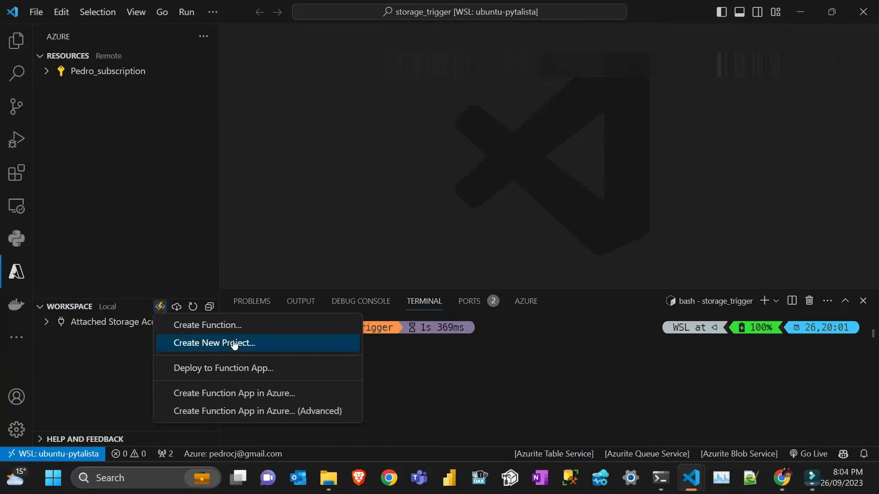
left_click(214, 343)
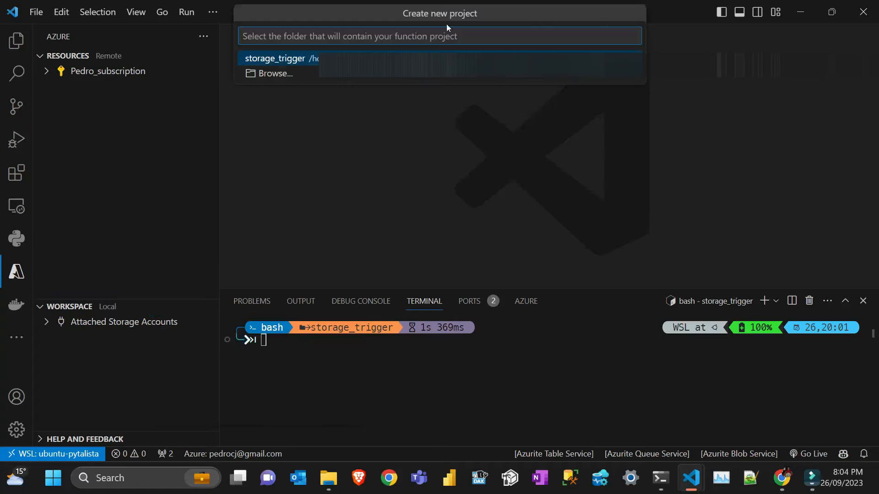
left_click(279, 59)
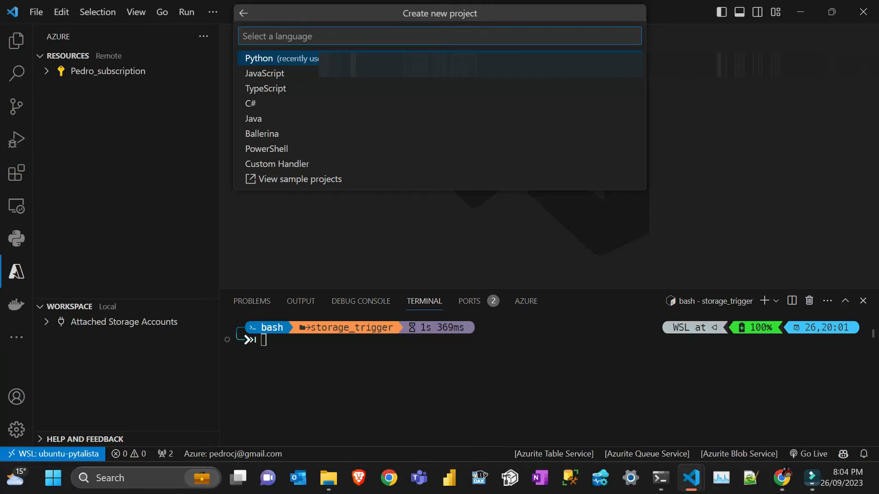
Step: Choose Python Model V2 with python3.10, the Blob trigger template, default blob_trigger name and BlobStorageConnectionString
left_click(259, 59)
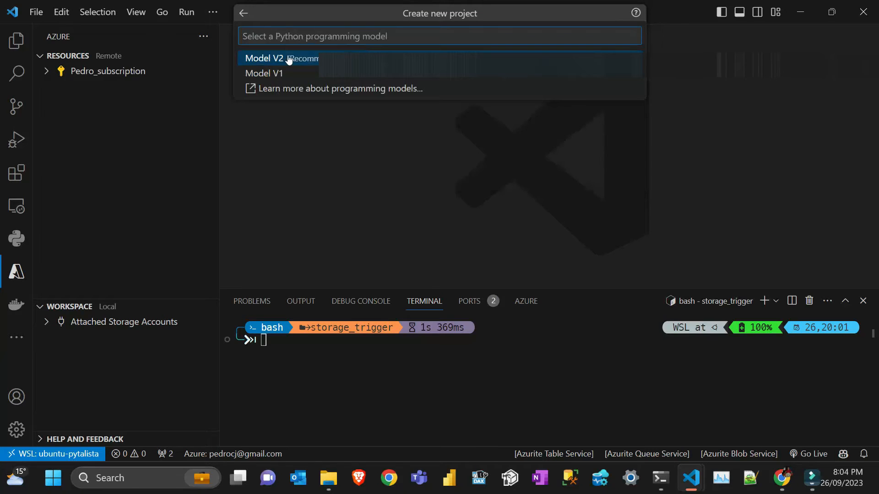
left_click(269, 59)
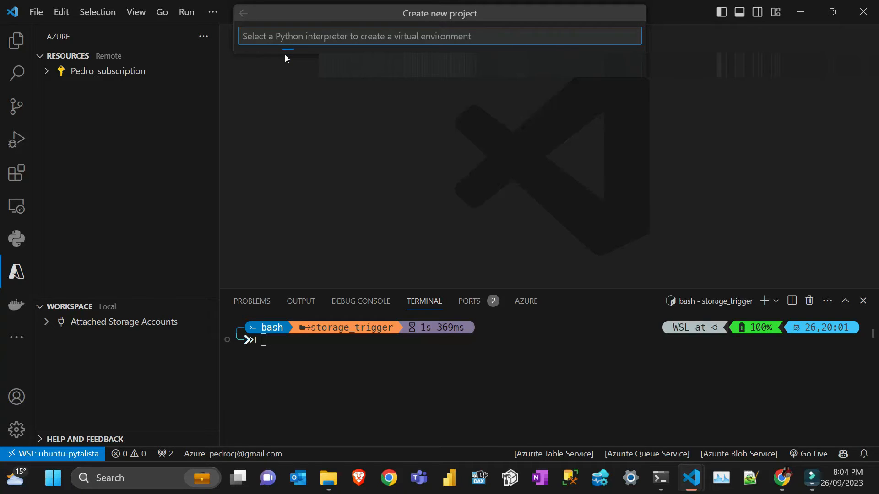
left_click(439, 37)
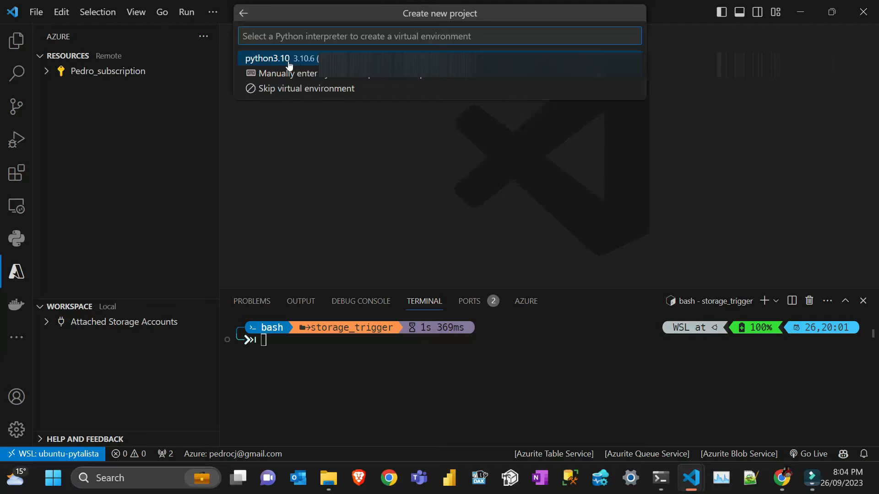
left_click(268, 59)
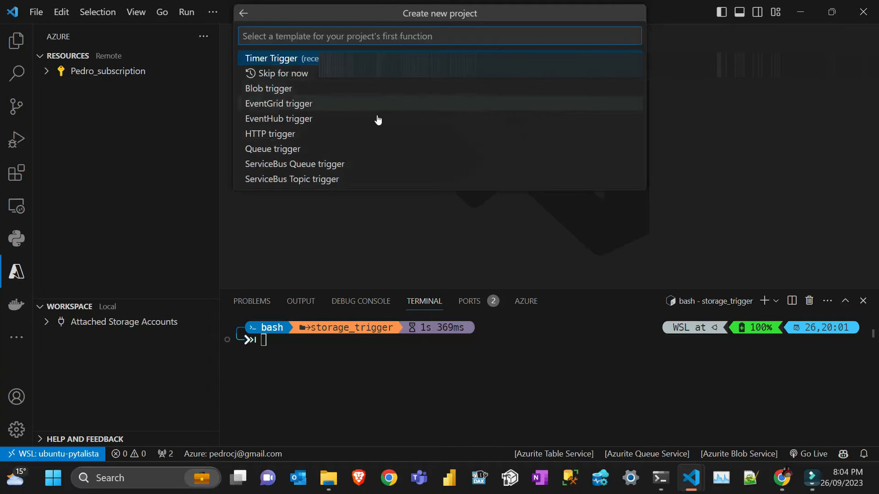
mouse_move(376, 152)
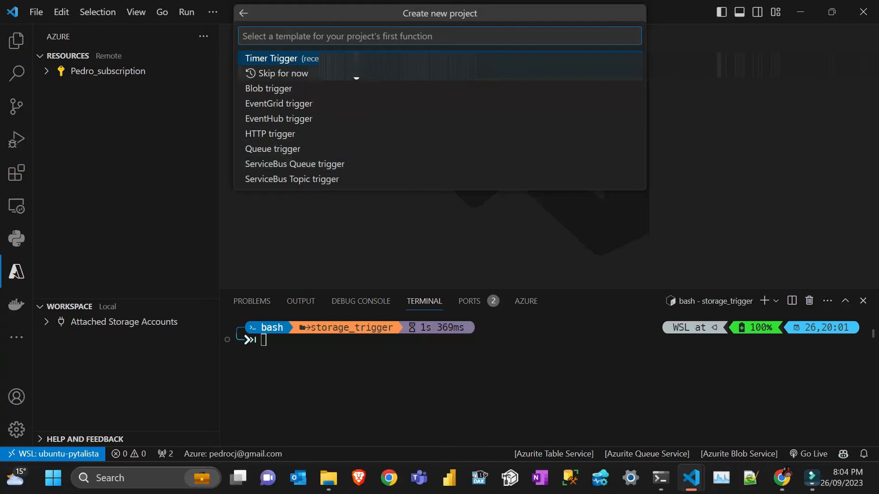
left_click(268, 89)
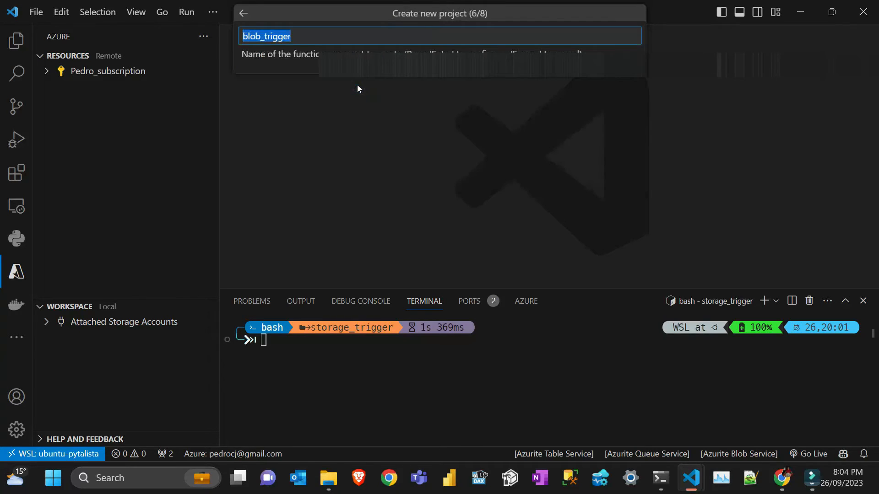
mouse_move(427, 83)
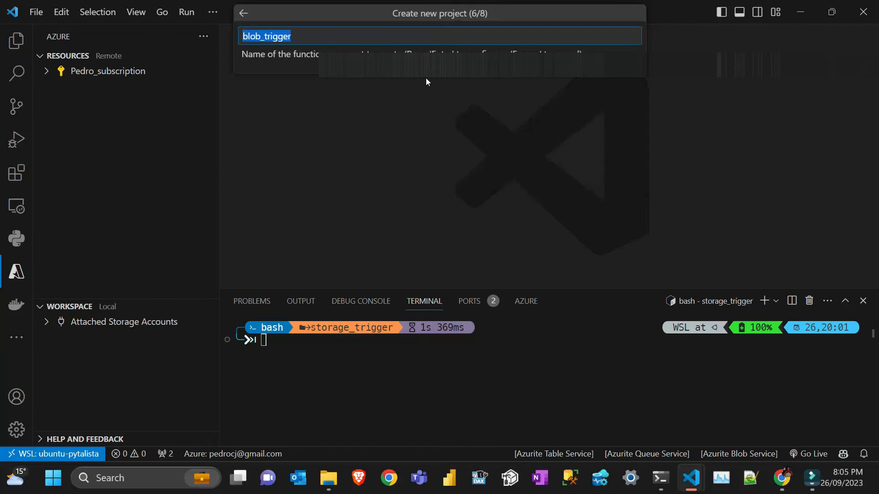
key("Enter")
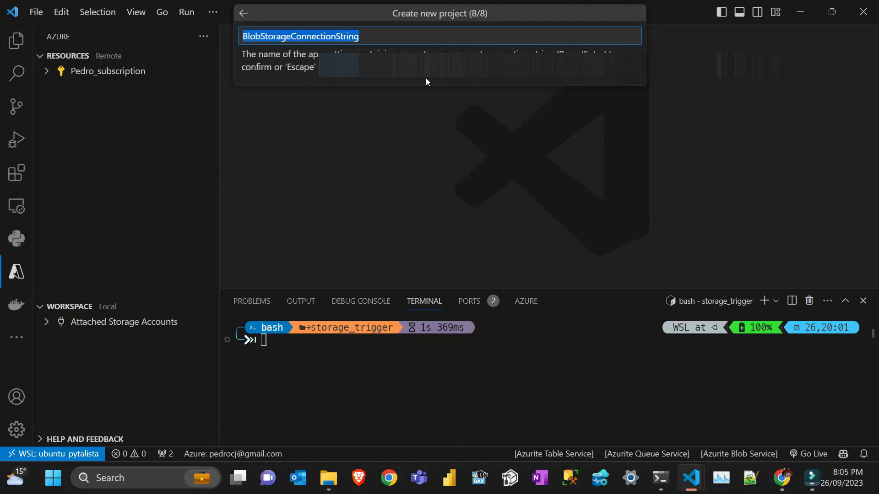
key("Enter")
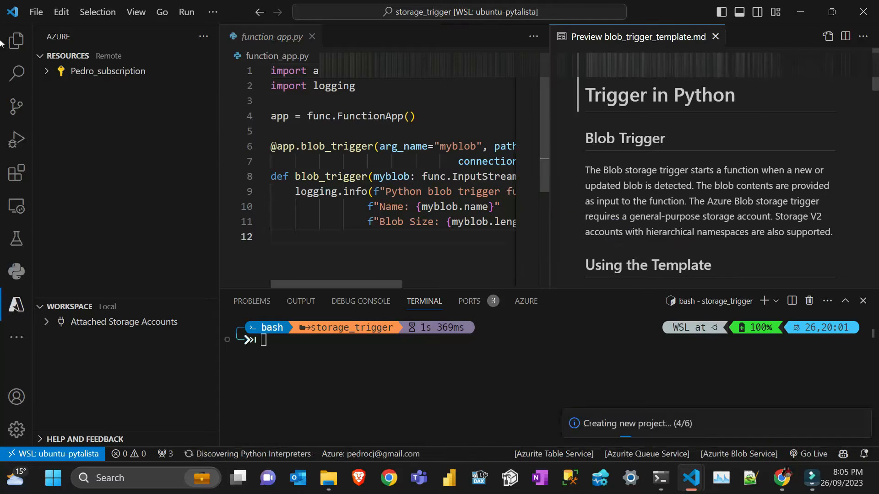
Step: Return to the browser showing the completed pytalistademo22 deployment
left_click(714, 37)
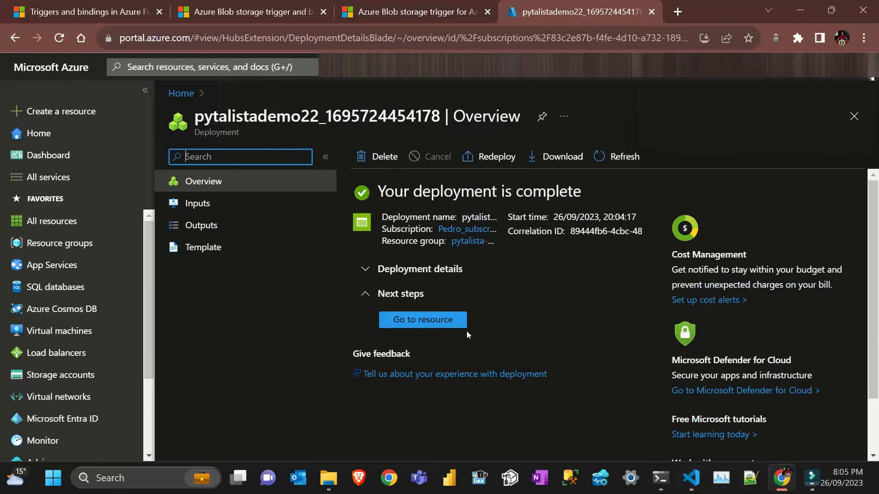
Step: Reveal key1's connection string on the pytalistademo22 Access keys page
left_click(423, 319)
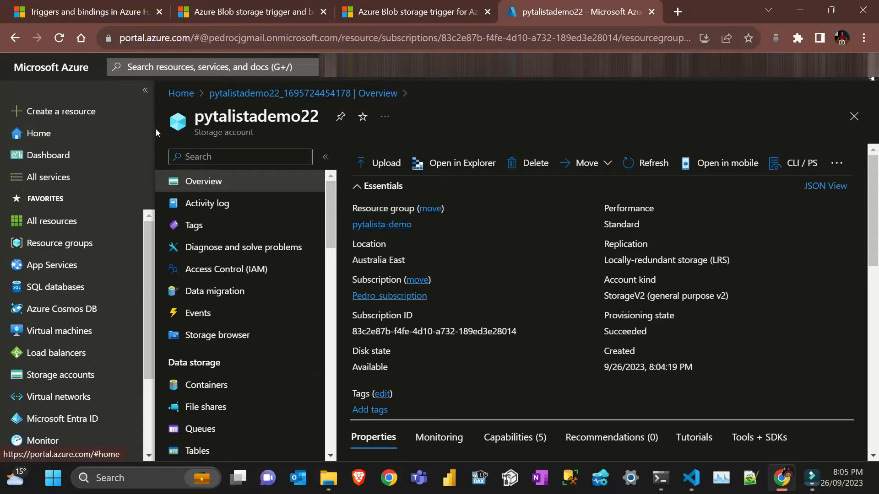
mouse_move(155, 200)
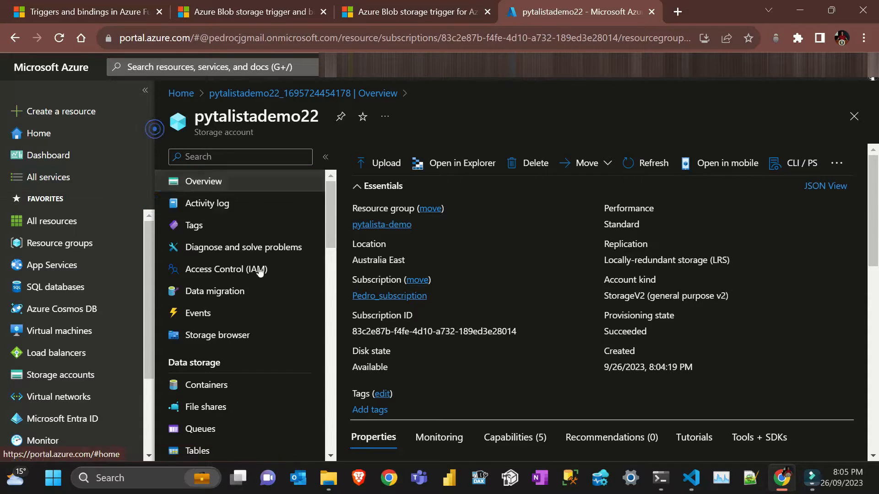
mouse_move(561, 311)
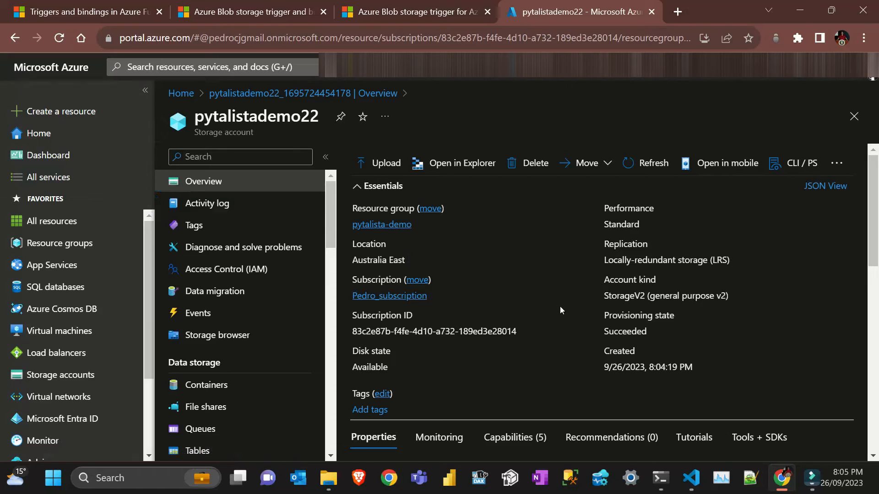
scroll("down", 3)
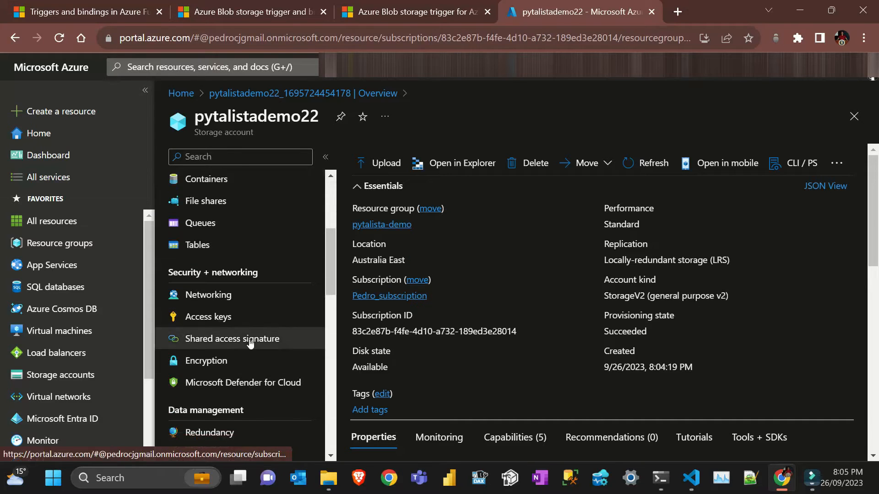
left_click(208, 317)
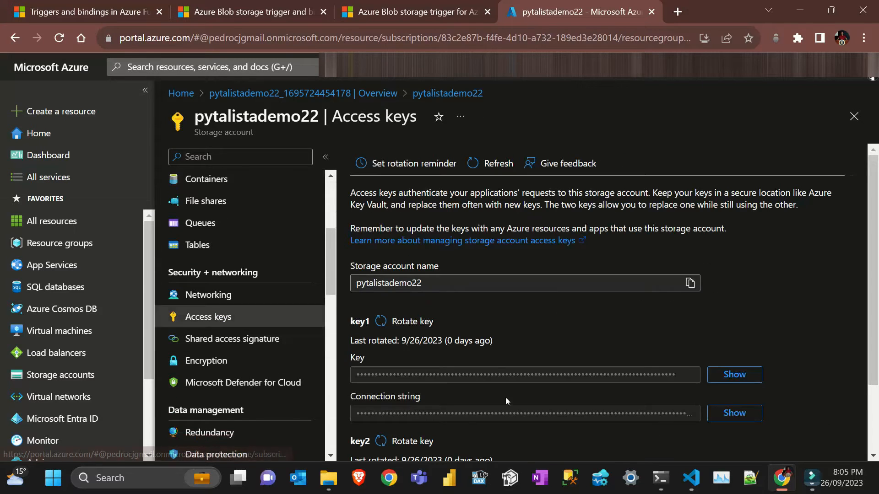
left_click(734, 413)
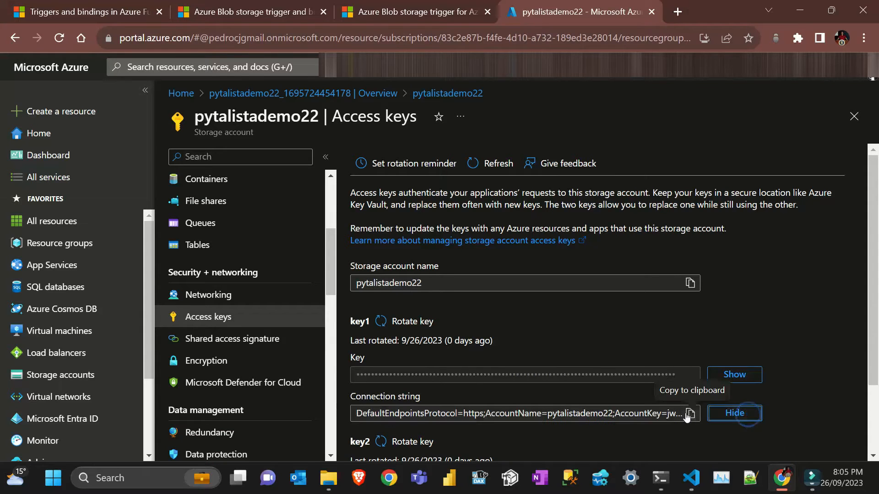
Step: Add a BlobStorageConnectionString entry to local.settings.json in the function project
left_click(692, 478)
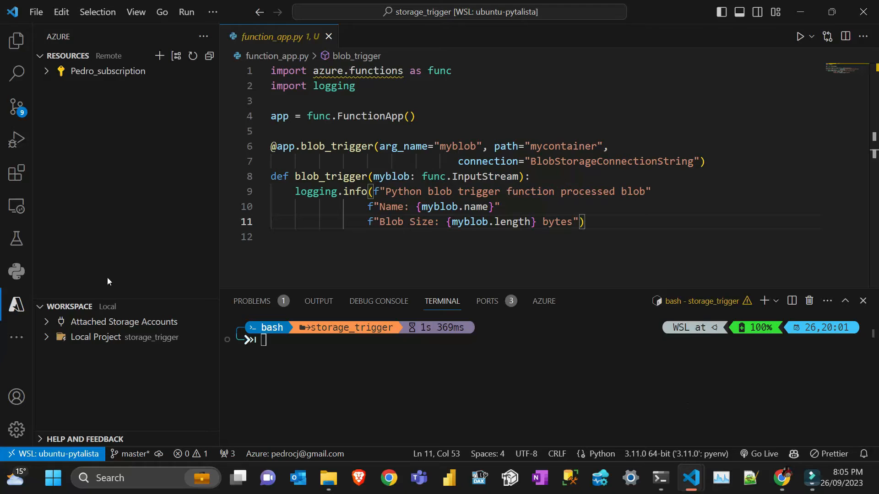
left_click(15, 42)
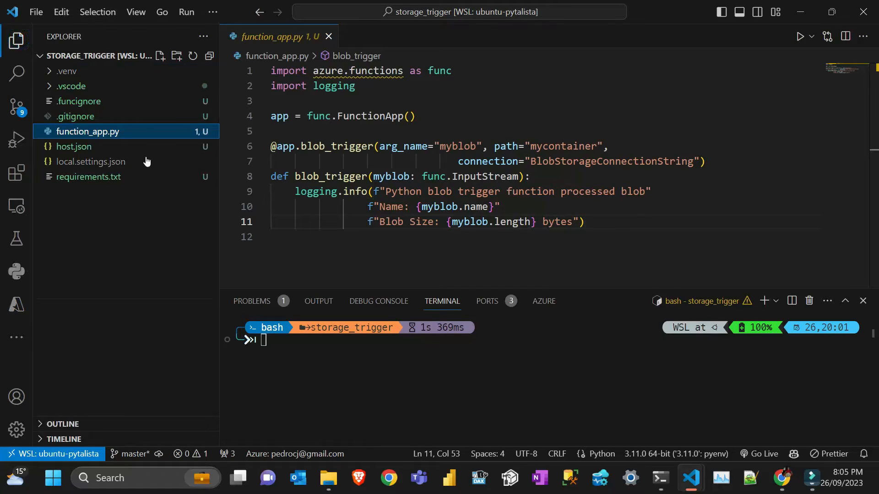
left_click(89, 161)
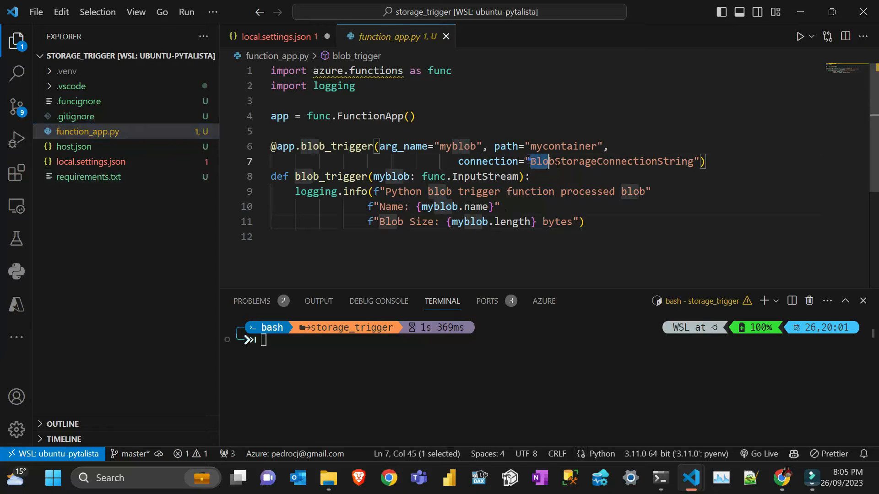
double_click(611, 161)
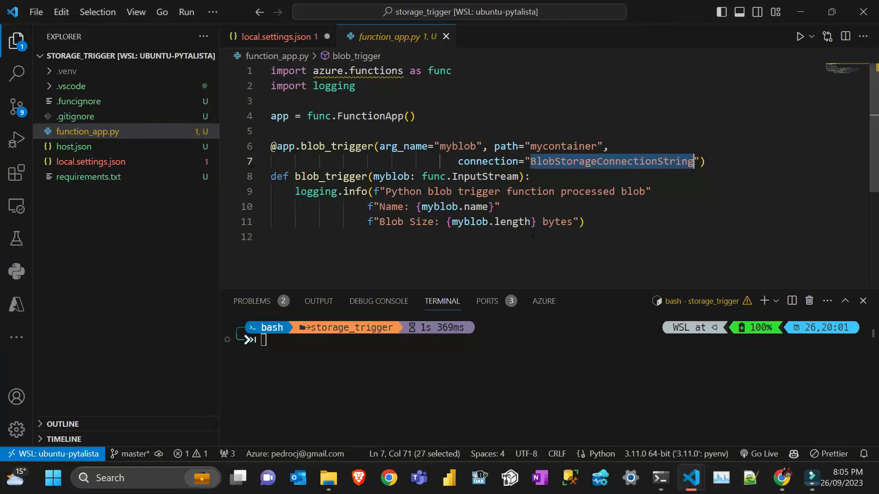
Step: Paste the copied storage connection string as its value, save, and return to function_app.py
left_click(276, 37)
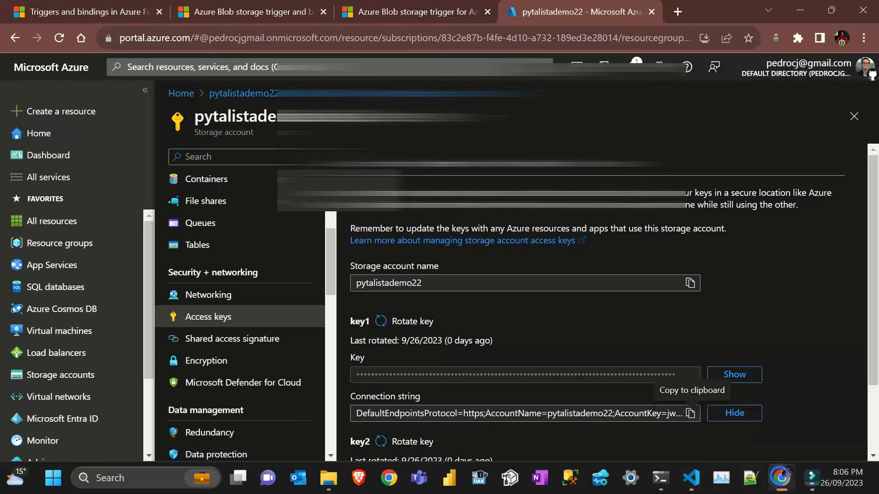
left_click(691, 478)
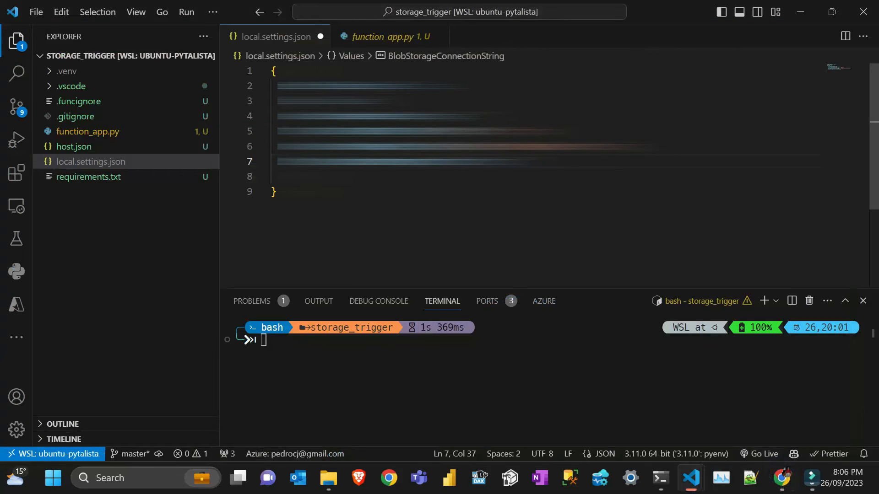
scroll("right", 3)
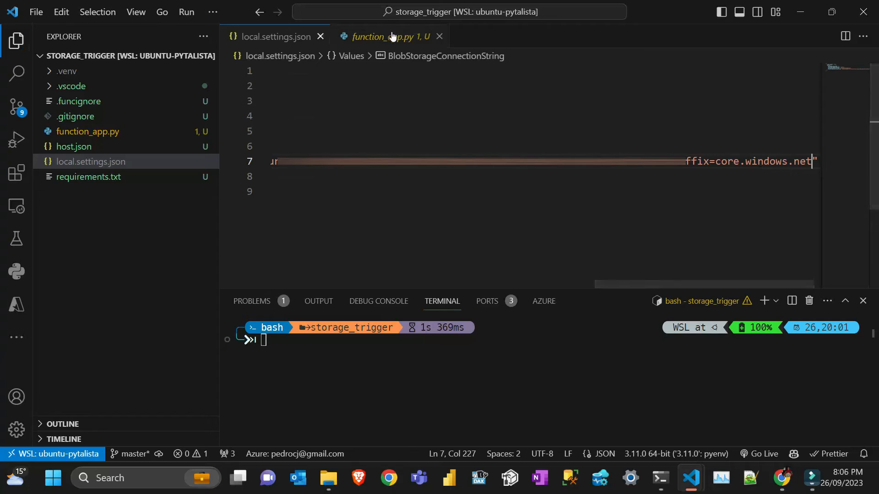
left_click(386, 36)
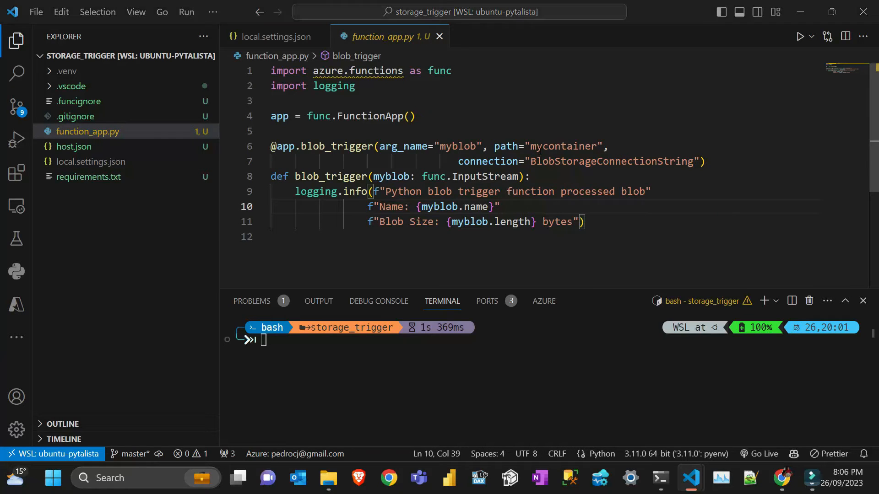
double_click(558, 147)
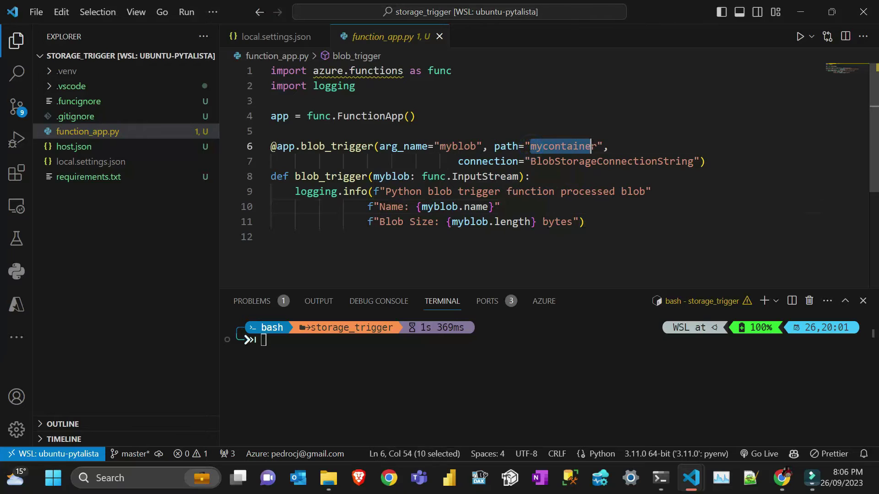
key("shift+Right")
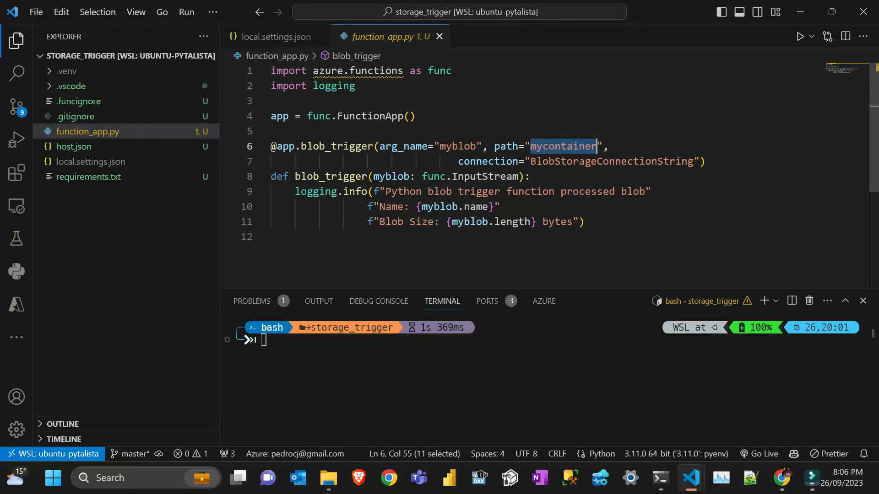
Step: Create a new container named pytalista in the pytalistademo22 storage account
left_click(781, 478)
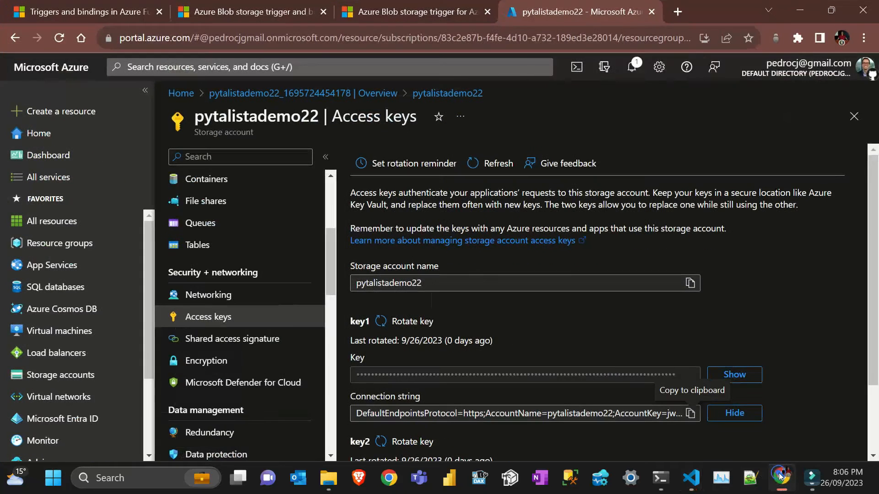
left_click(206, 180)
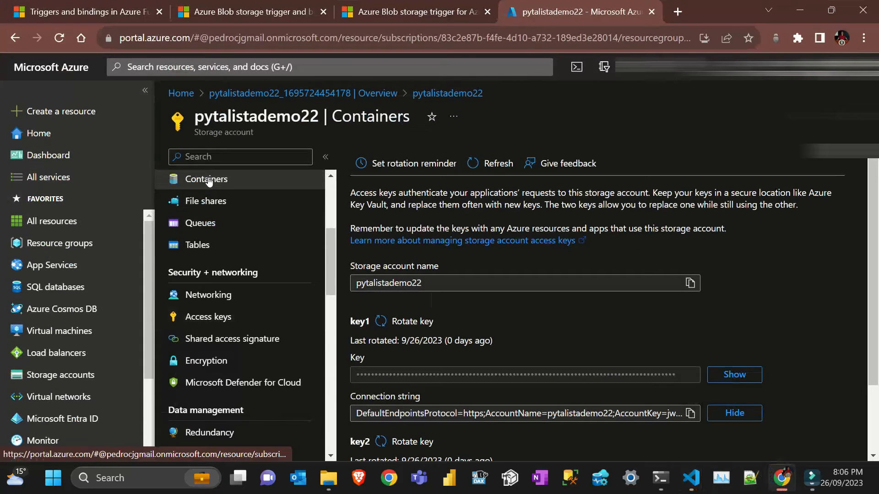
left_click(206, 180)
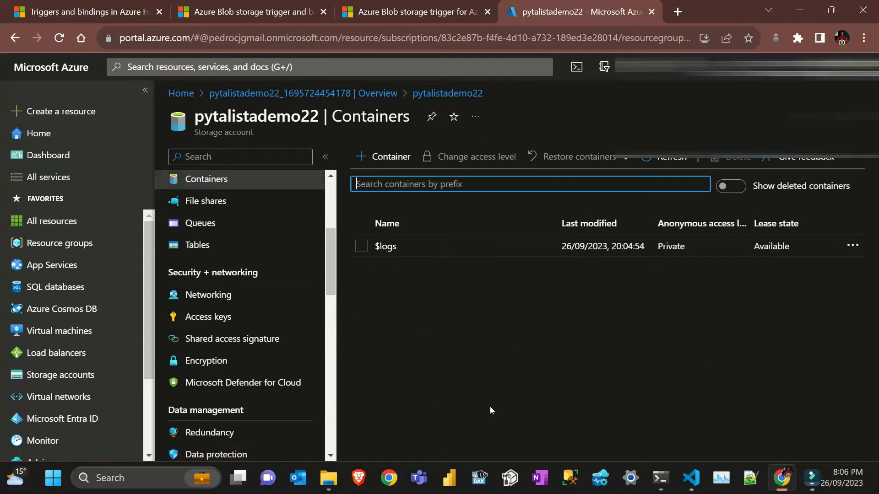
left_click(382, 157)
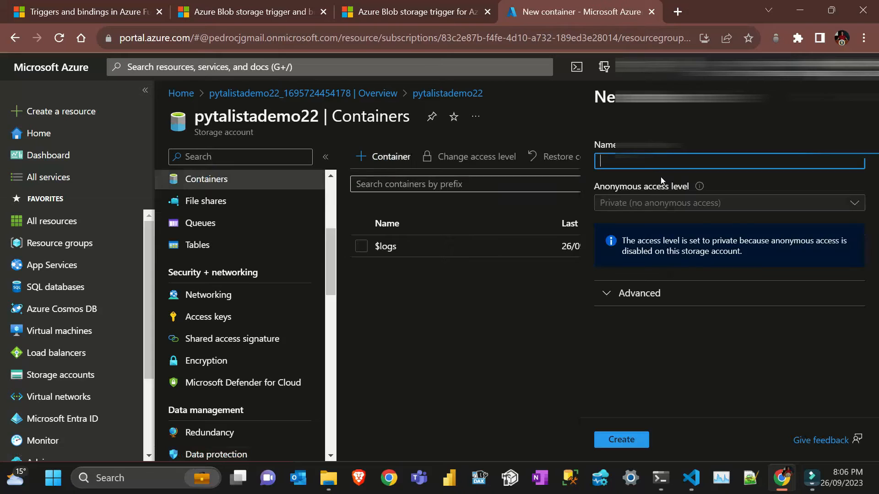
type("pytalista")
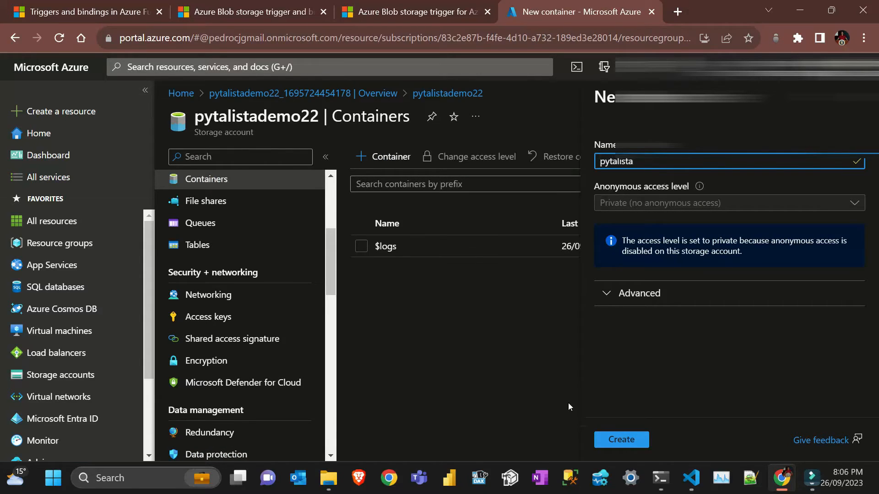
left_click(620, 439)
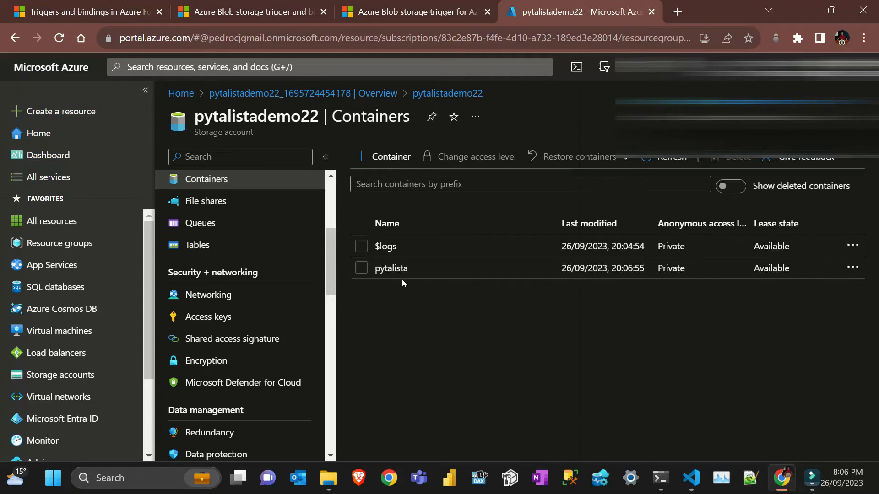
Step: Add an arriving_files directory to pytalista and copy its location path for the function code
left_click(391, 268)
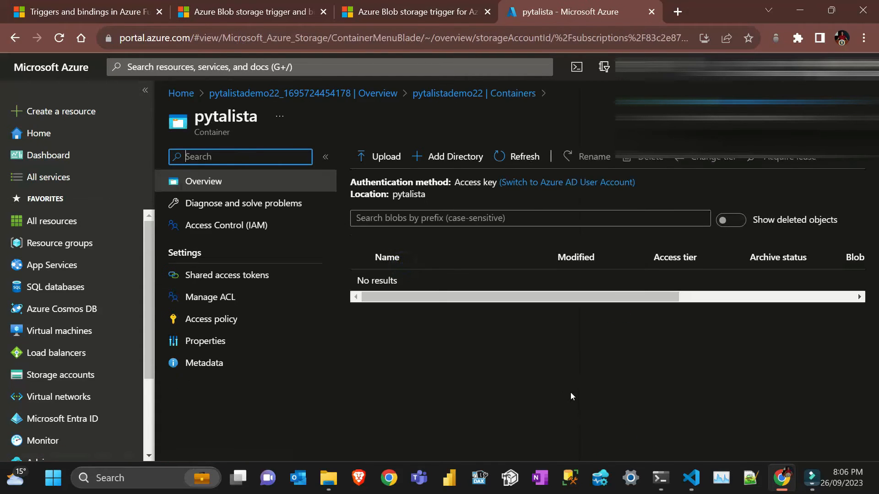
left_click(454, 155)
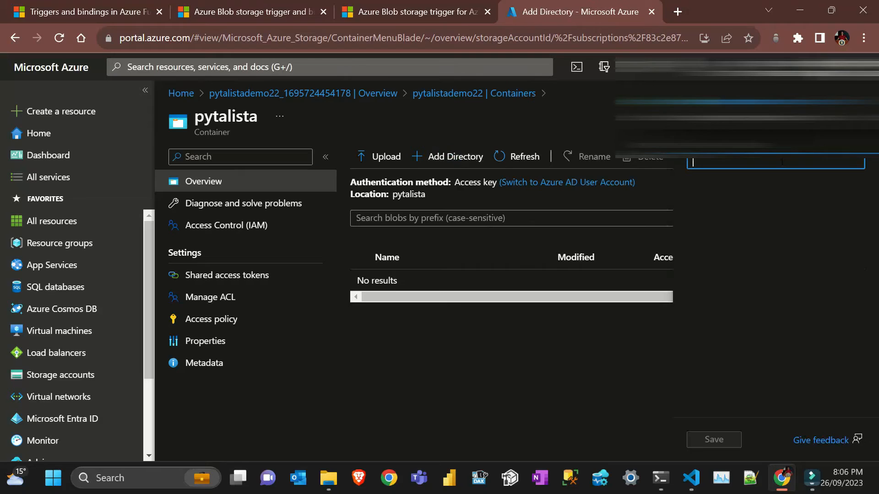
type("arriving_f")
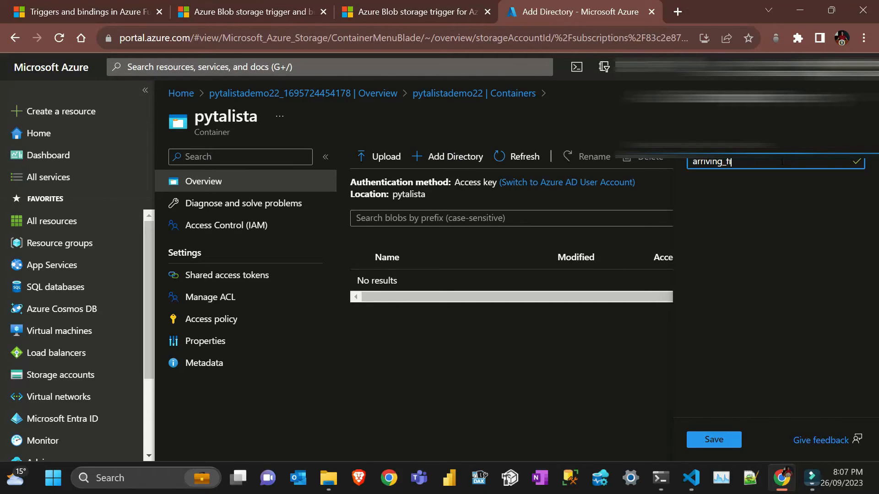
type("iles")
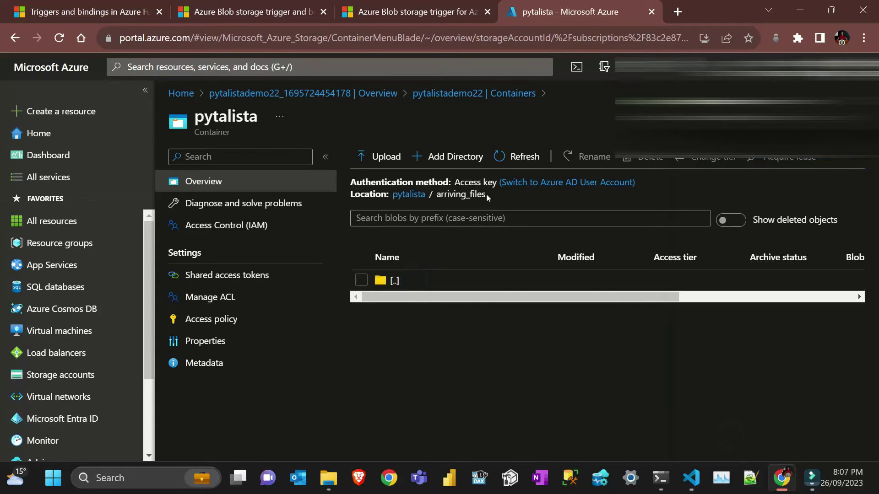
double_click(460, 194)
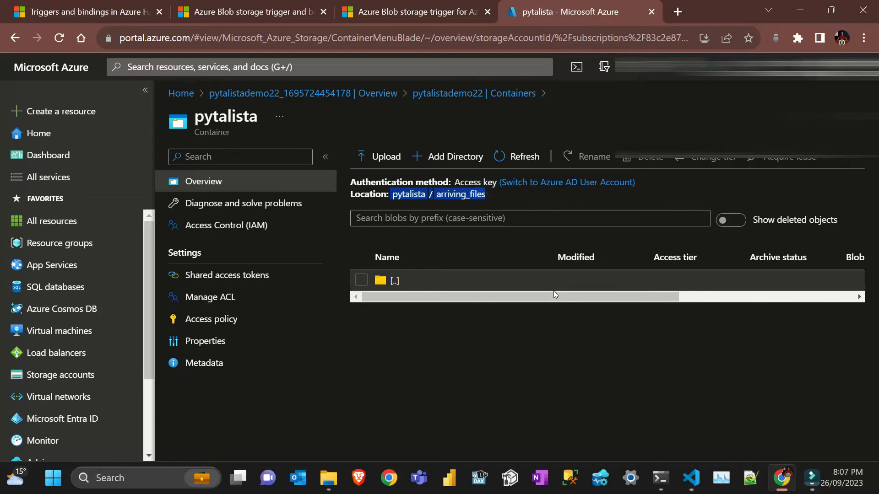
left_click(690, 478)
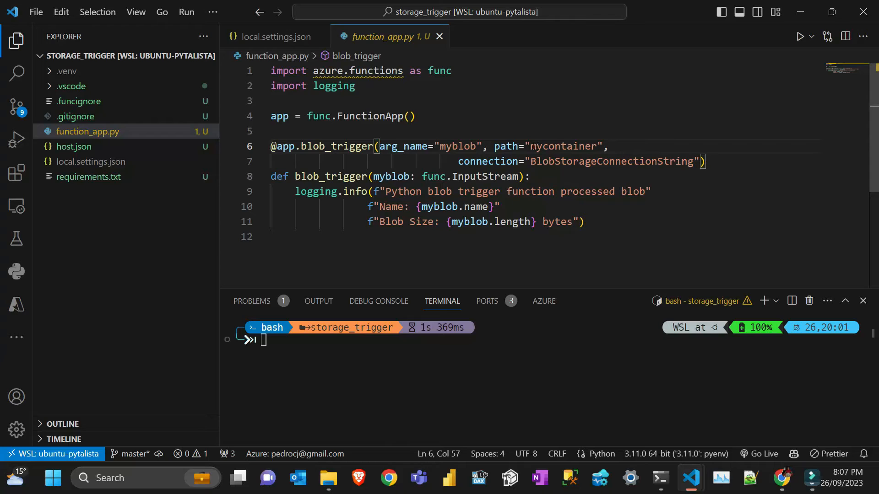
double_click(563, 147)
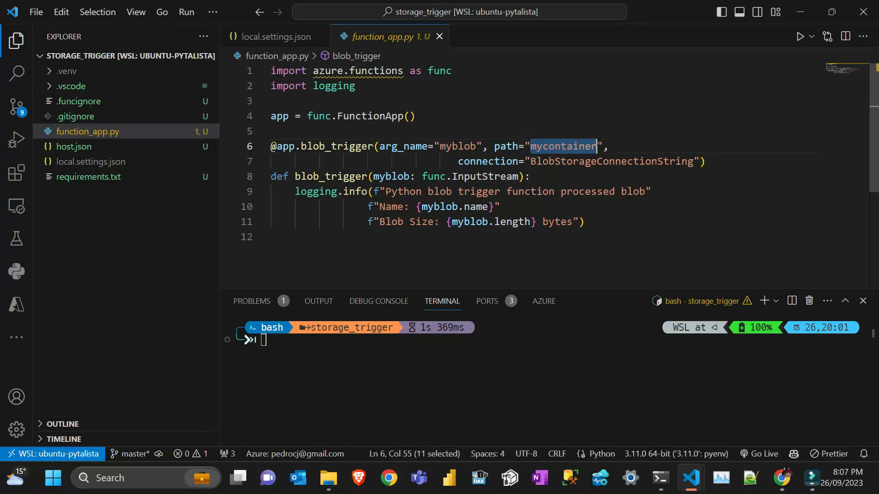
type("pytalista / arriving_files")
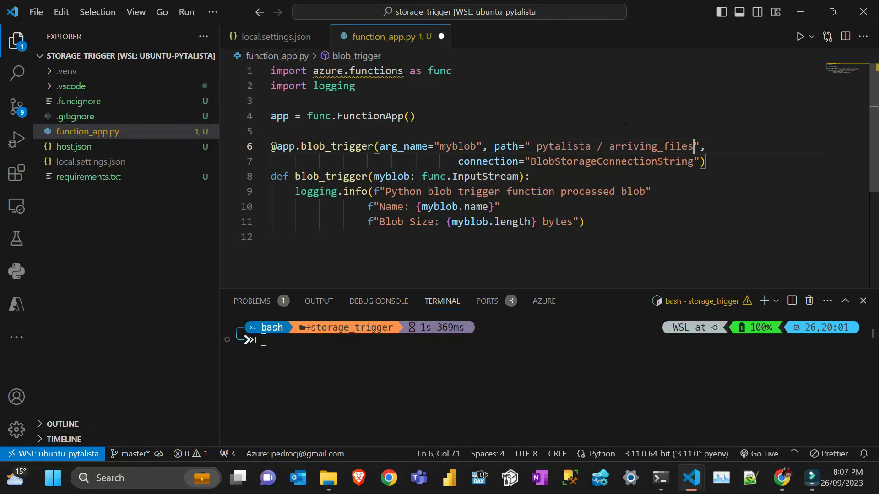
left_click(534, 145)
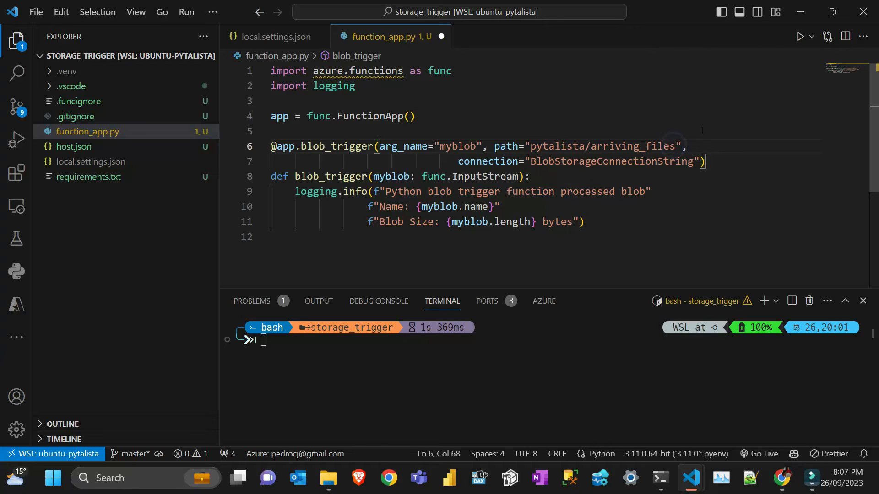
type("/{name}")
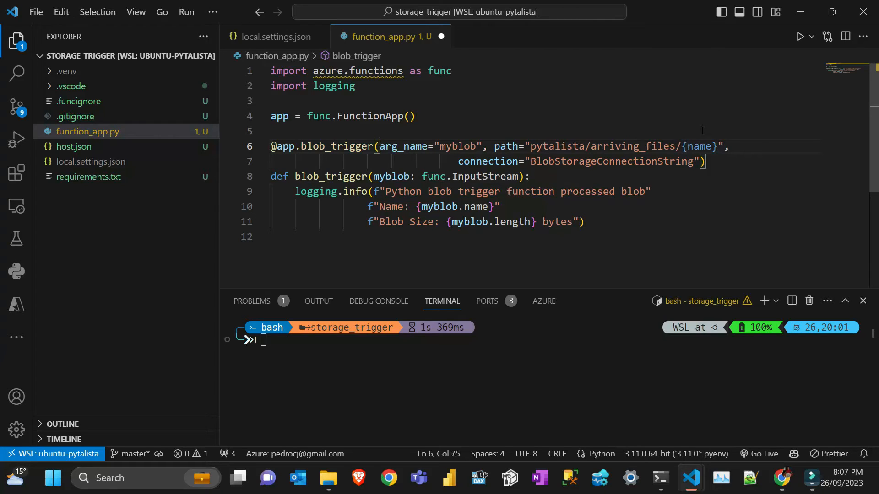
type(".csv")
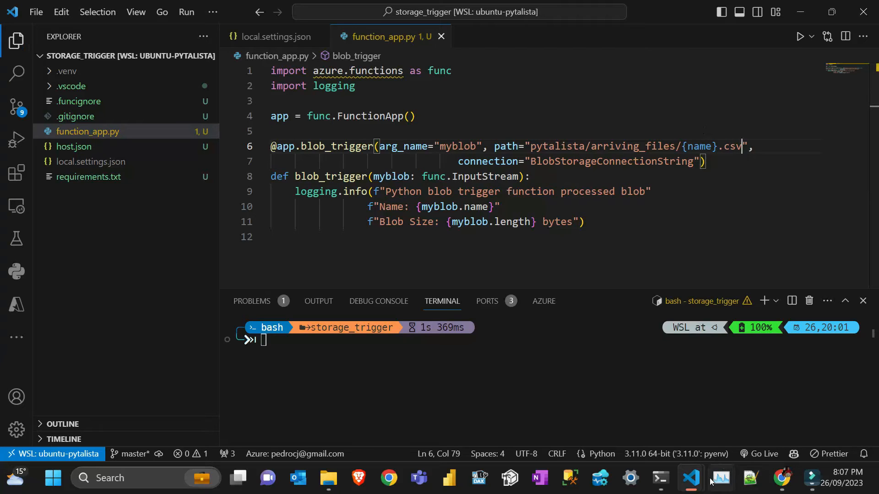
mouse_move(690, 479)
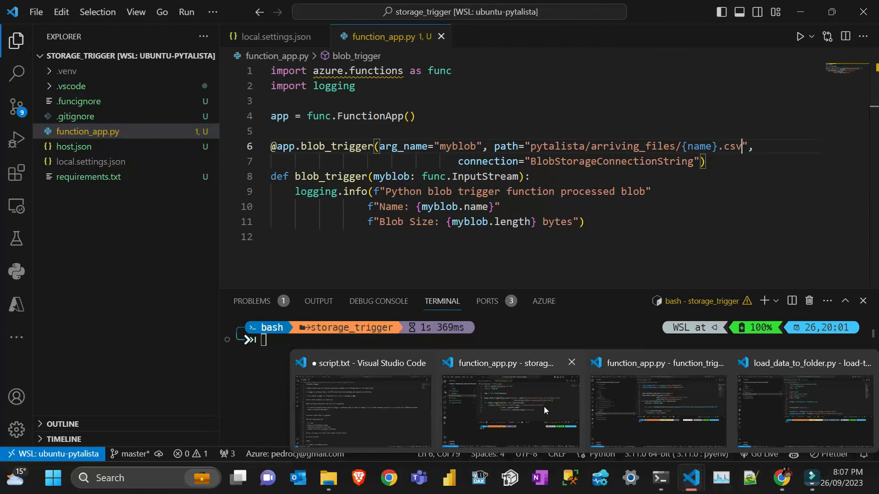
mouse_move(690, 482)
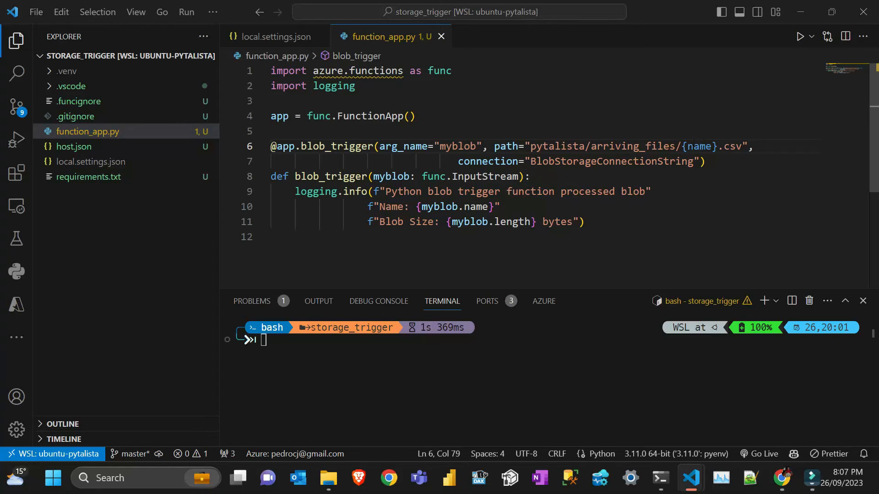
double_click(699, 147)
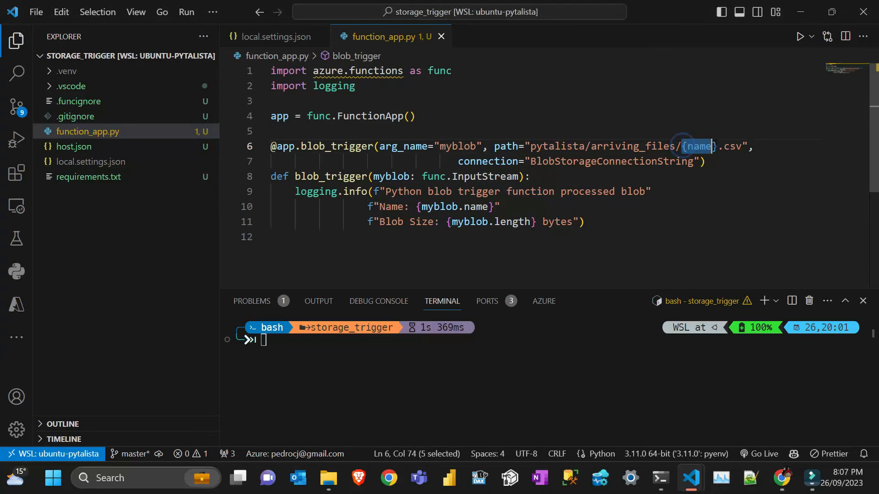
key("Shift+Right")
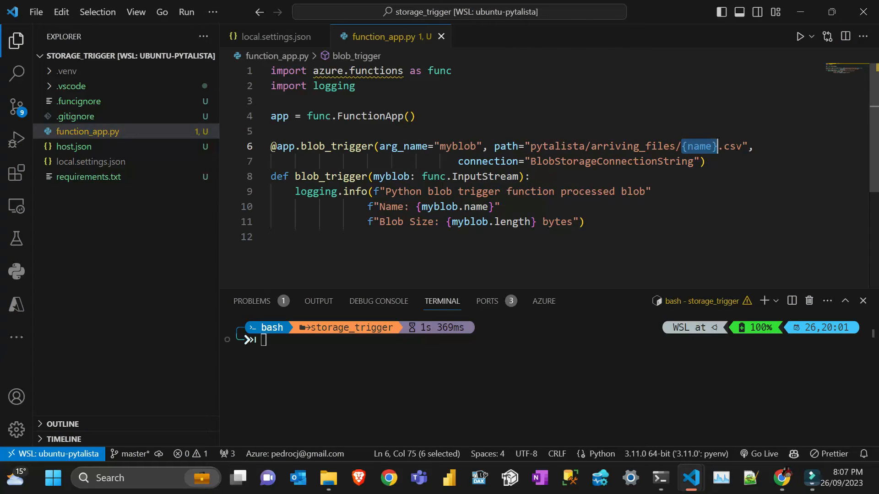
left_click(632, 216)
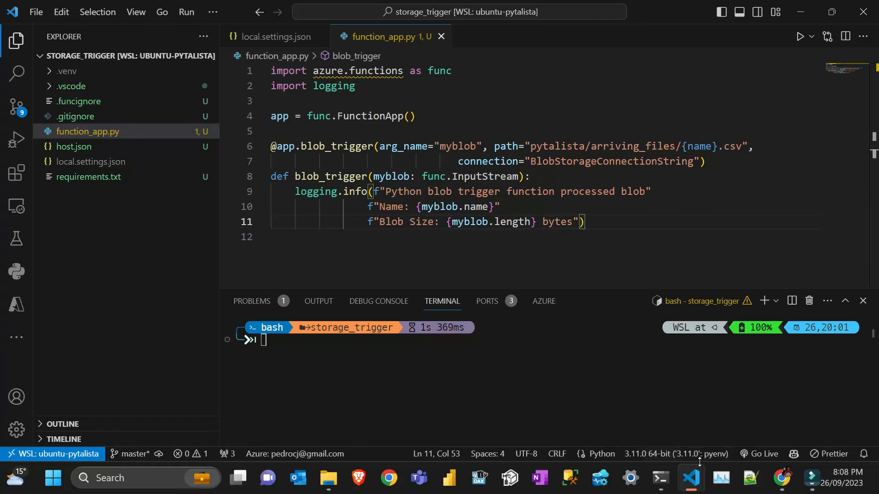
mouse_move(690, 478)
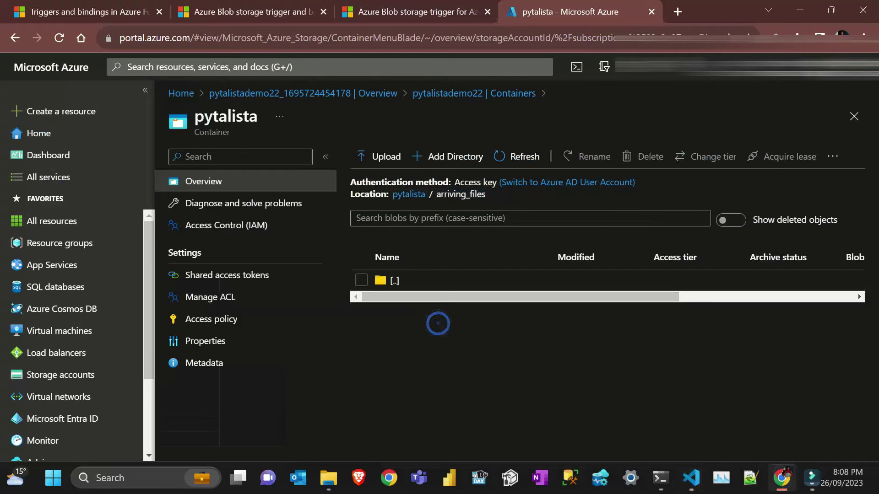
mouse_move(692, 479)
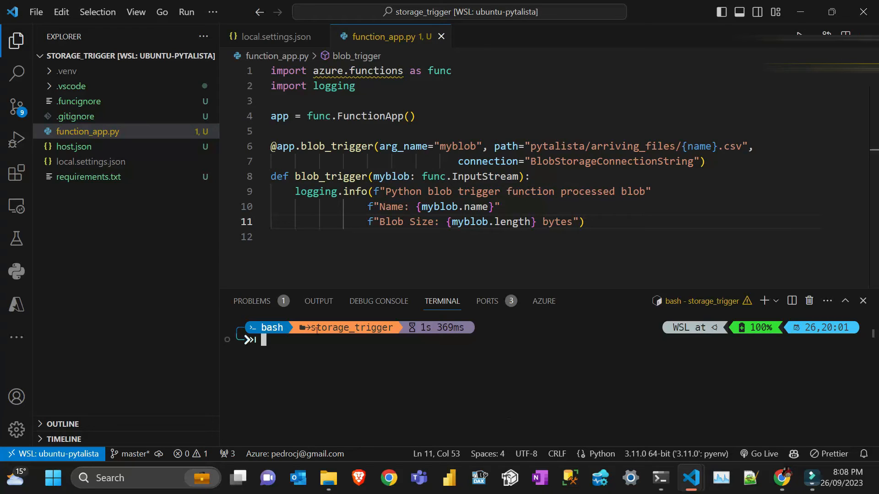
mouse_move(90, 154)
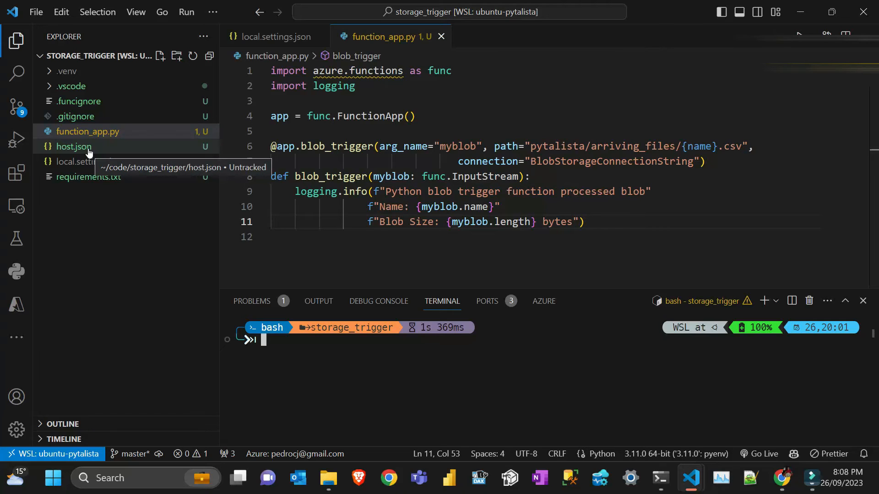
Step: Review host.json and local.settings.json, checking the AzureWebJobsStorage setting
left_click(73, 146)
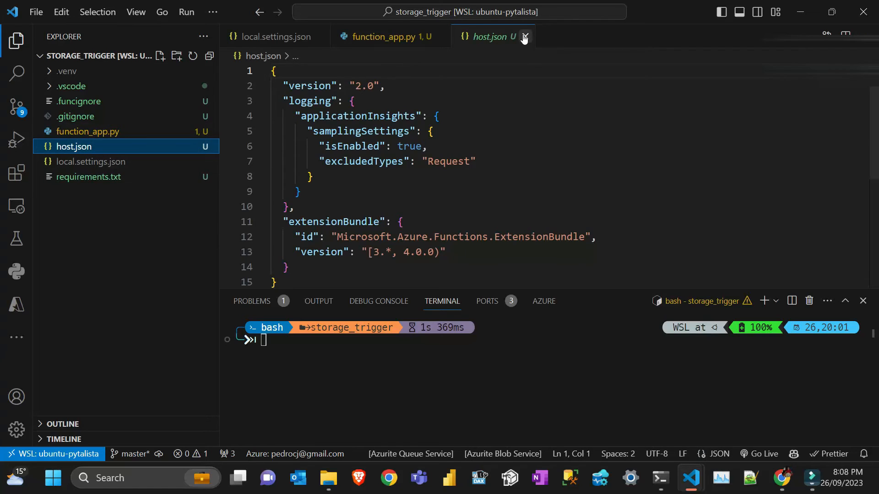
left_click(524, 37)
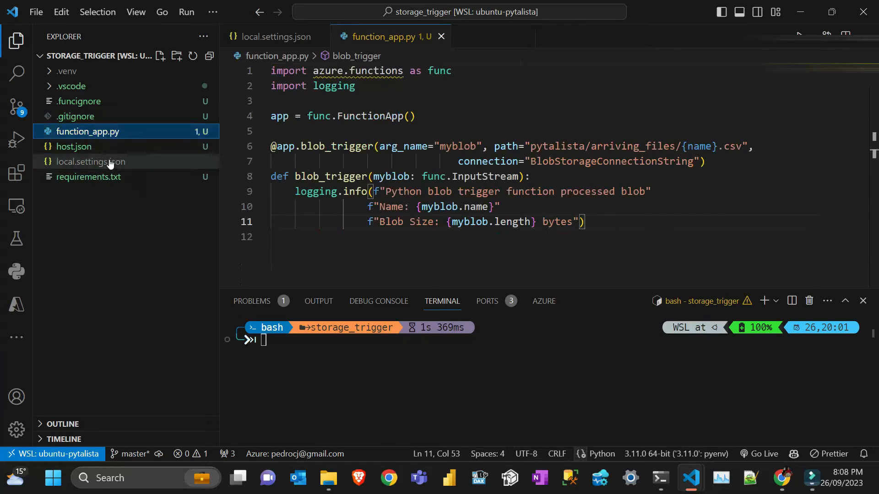
left_click(89, 161)
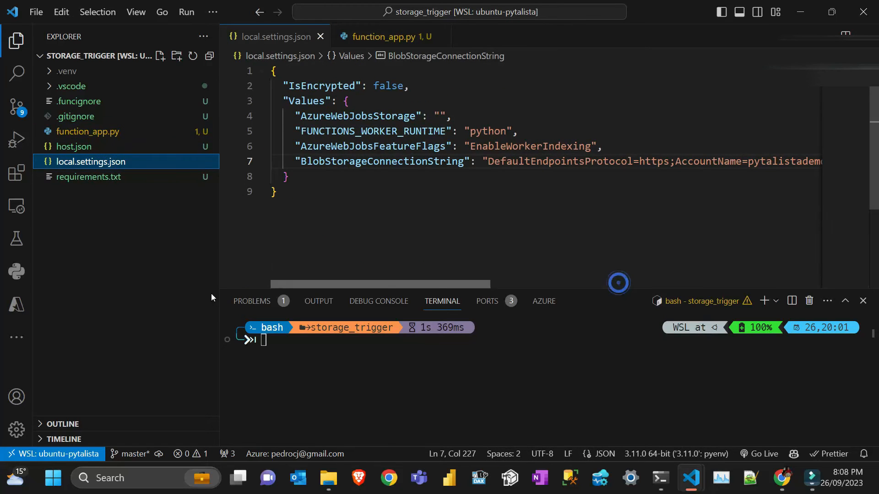
double_click(315, 116)
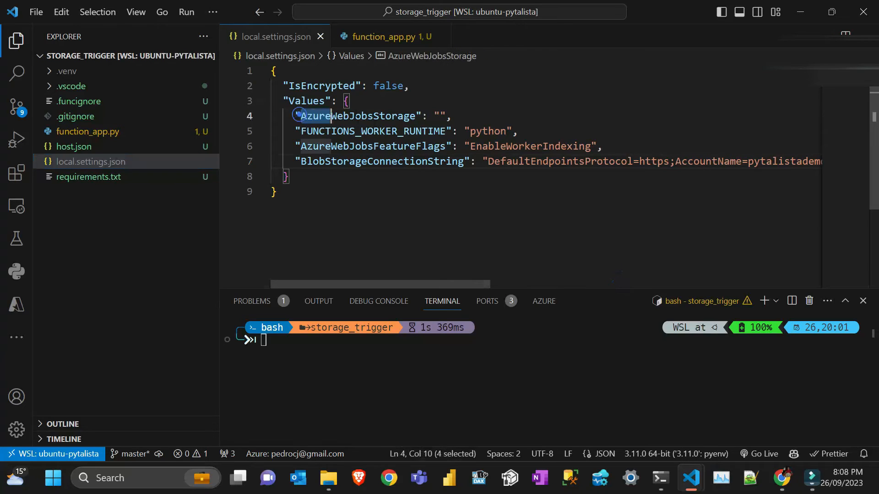
left_click(439, 112)
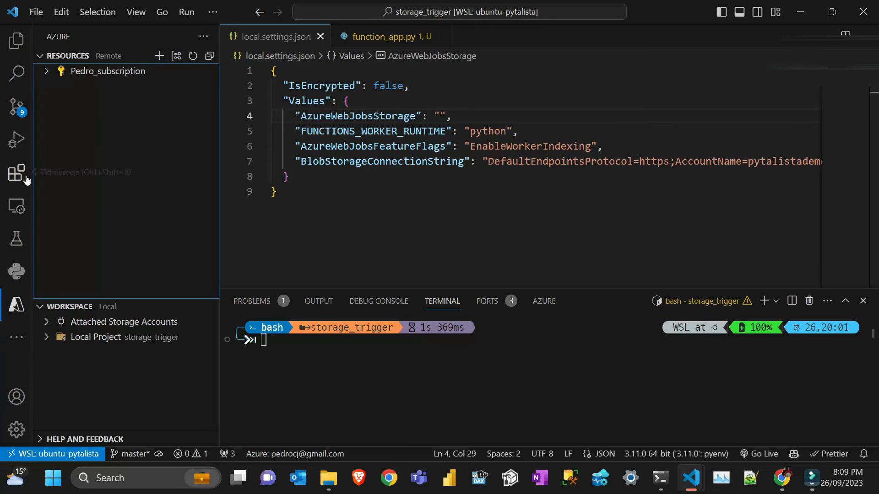
Step: Start debugging locally, connecting a storage account for the Functions runtime
left_click(16, 40)
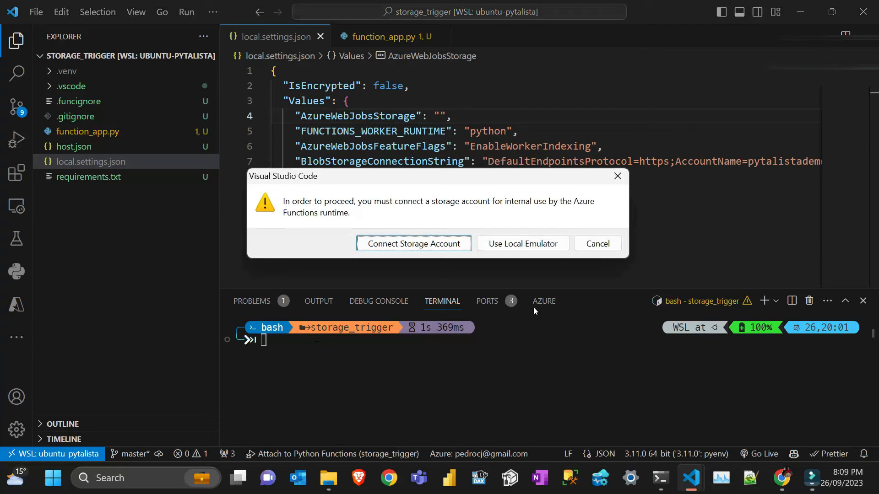
mouse_move(348, 207)
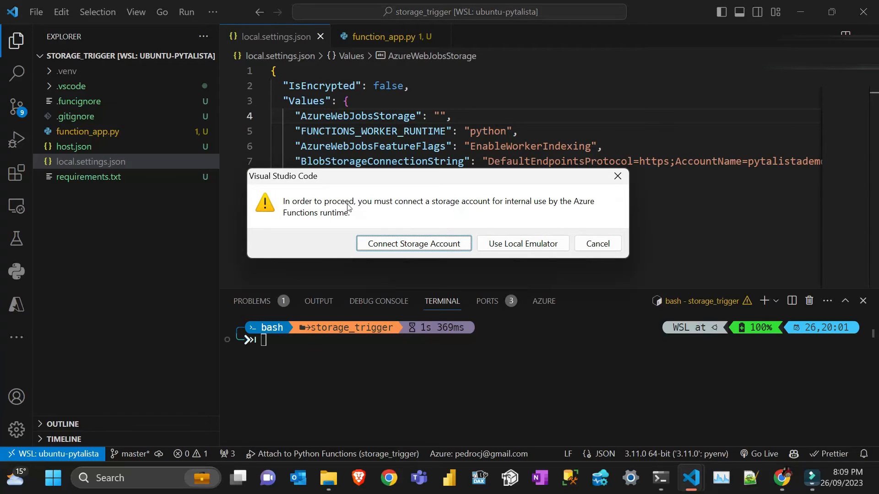
mouse_move(500, 211)
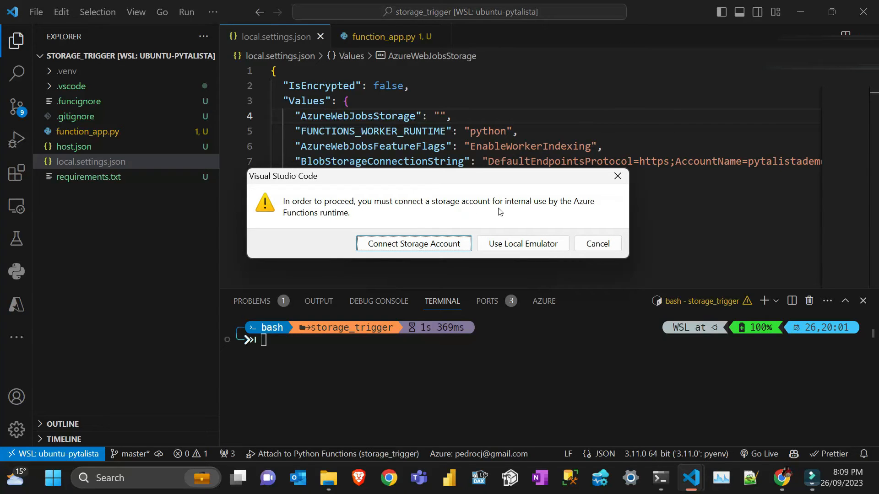
mouse_move(539, 211)
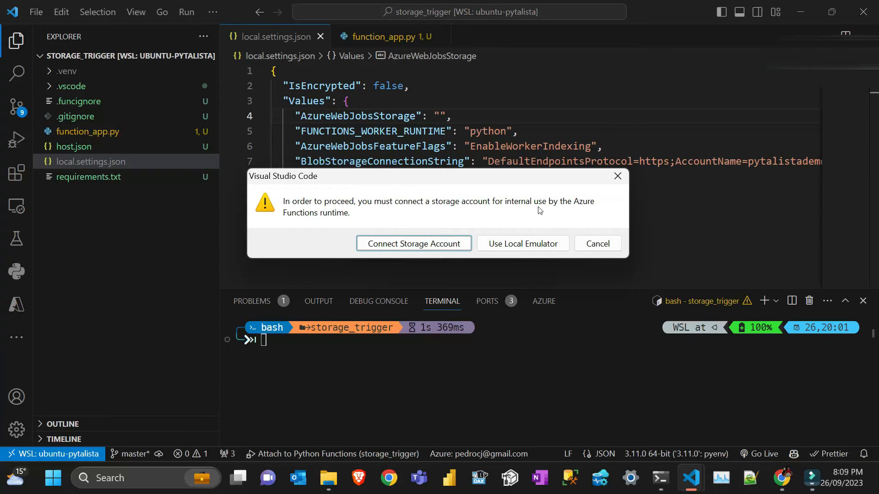
mouse_move(614, 217)
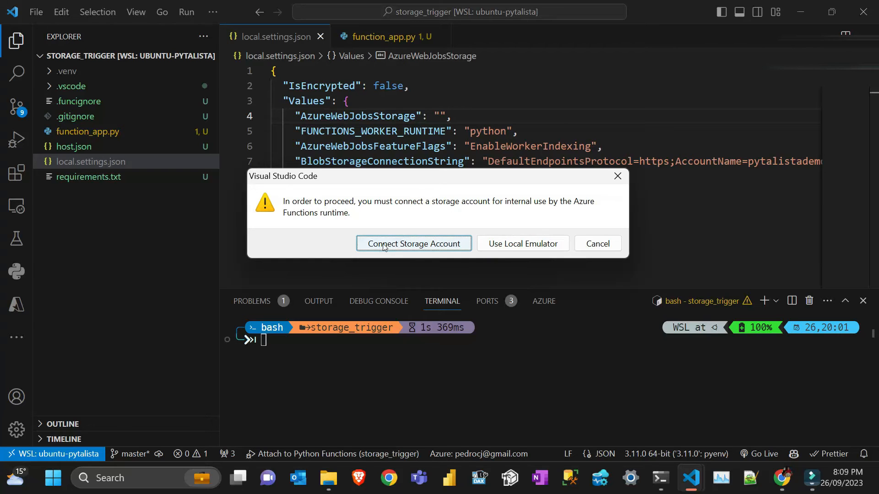
left_click(413, 244)
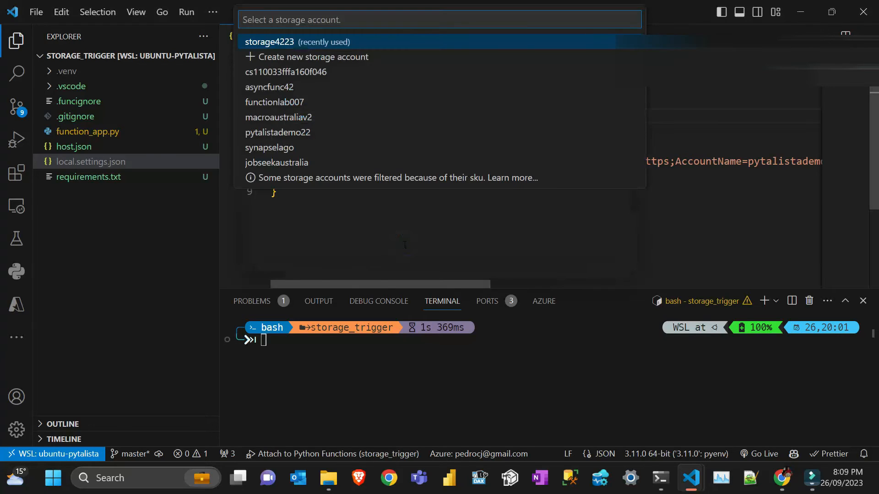
mouse_move(346, 150)
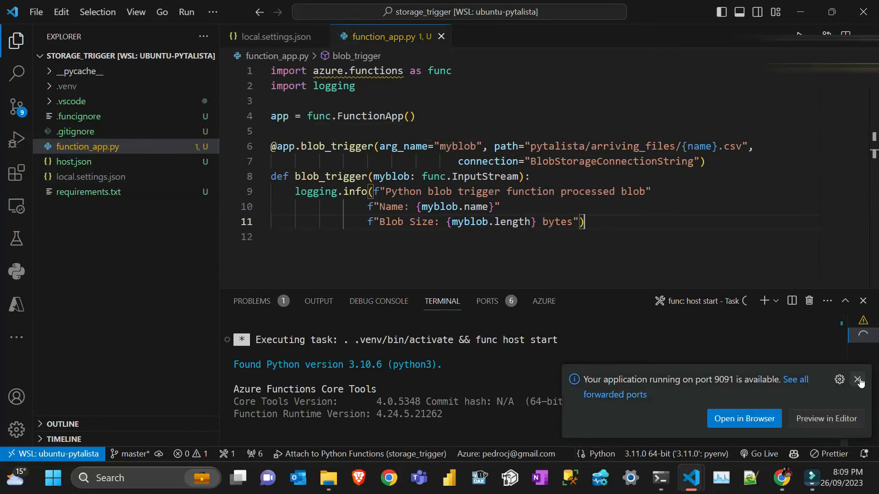
left_click(14, 145)
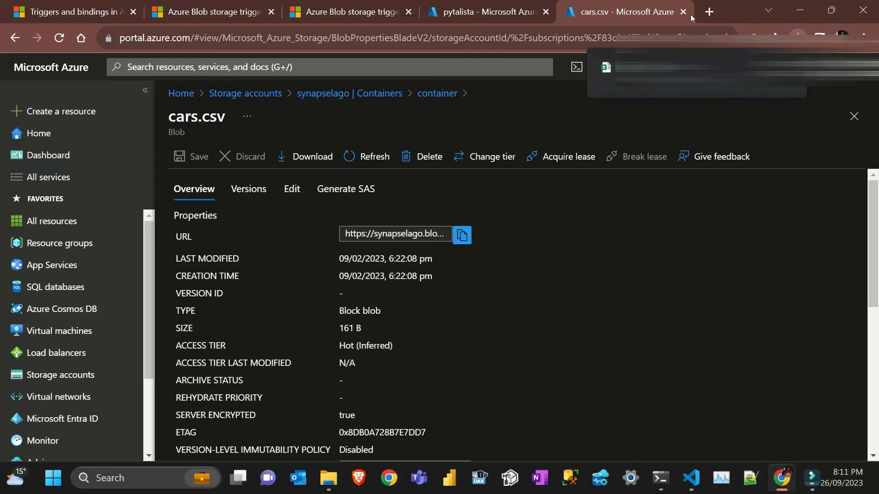
Step: Upload cars.csv from Downloads into pytalista/arriving_files
left_click(683, 12)
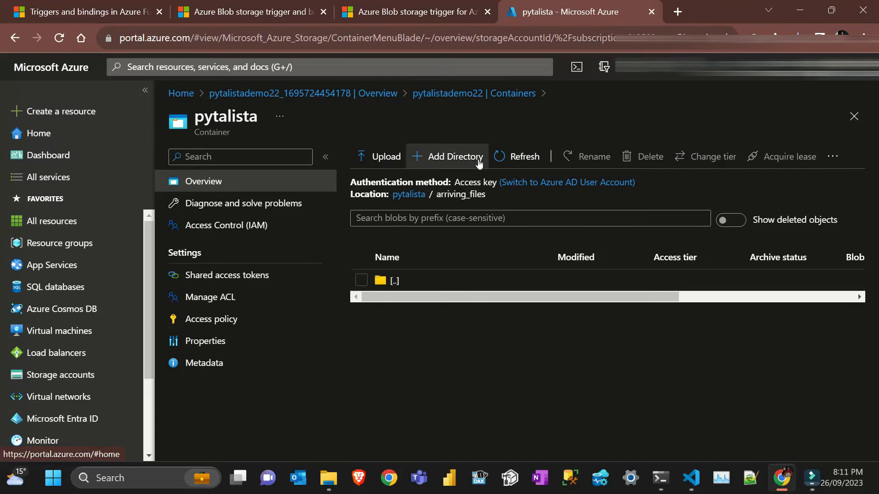
left_click(386, 156)
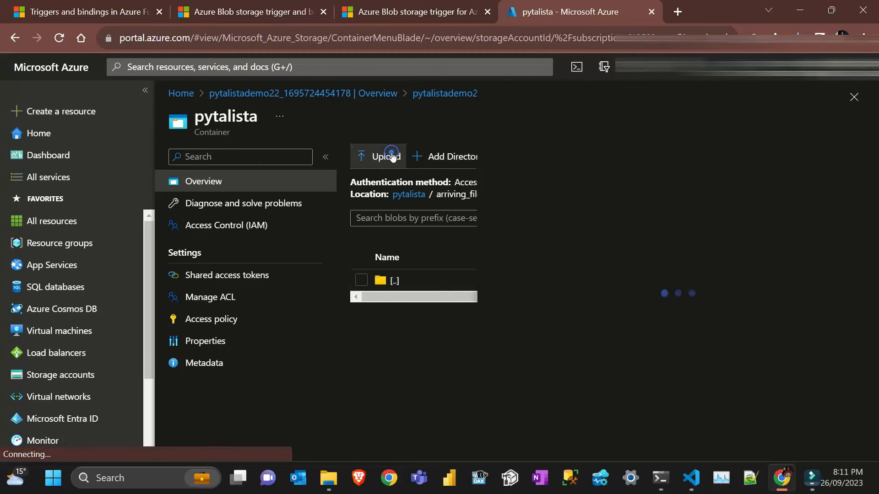
left_click(385, 156)
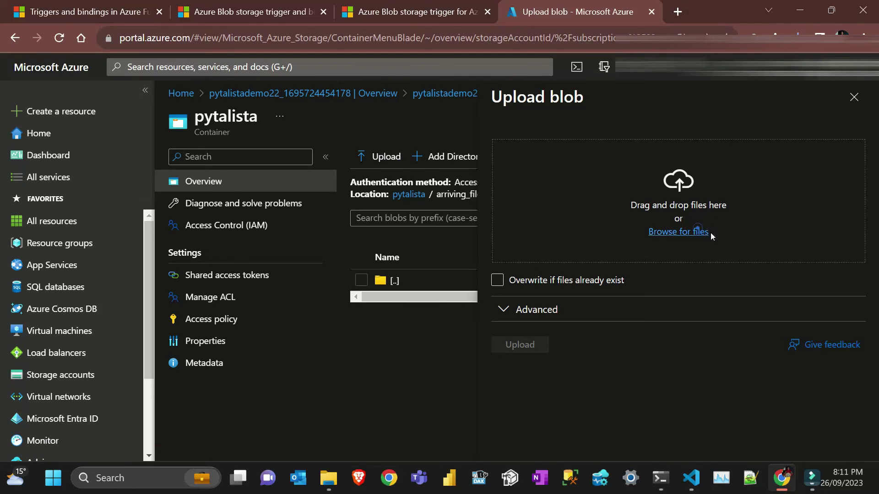
left_click(677, 232)
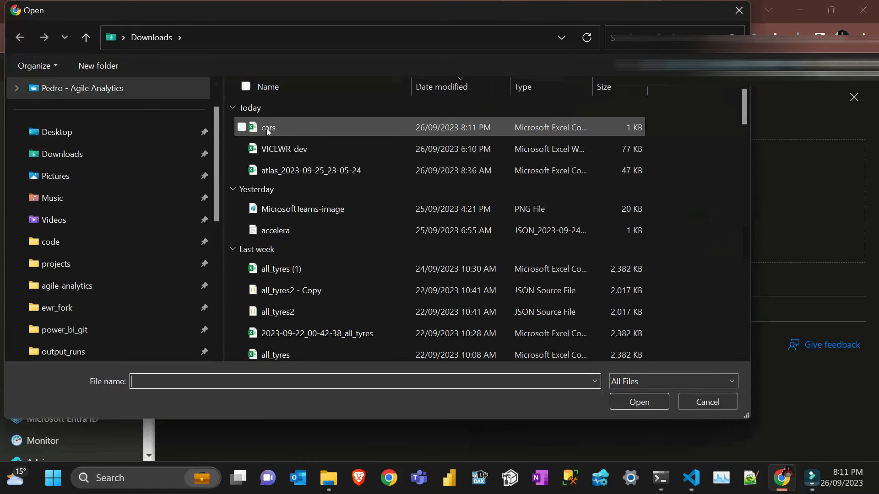
left_click(267, 127)
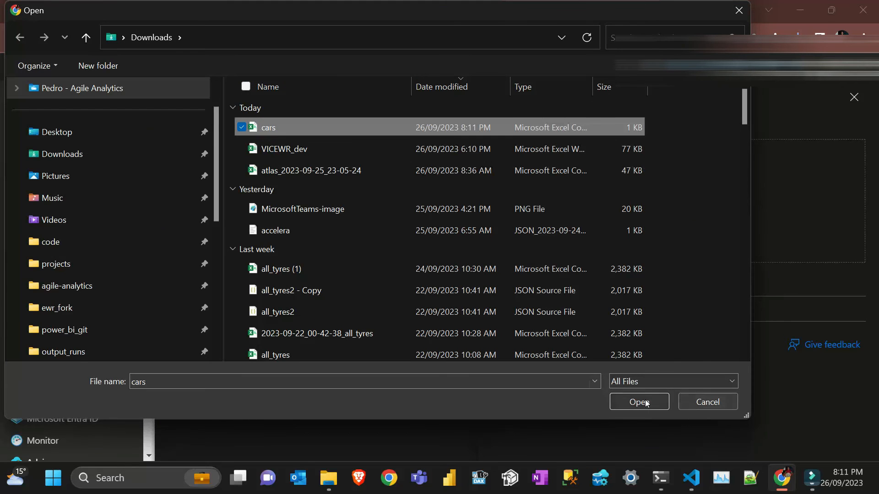
left_click(639, 402)
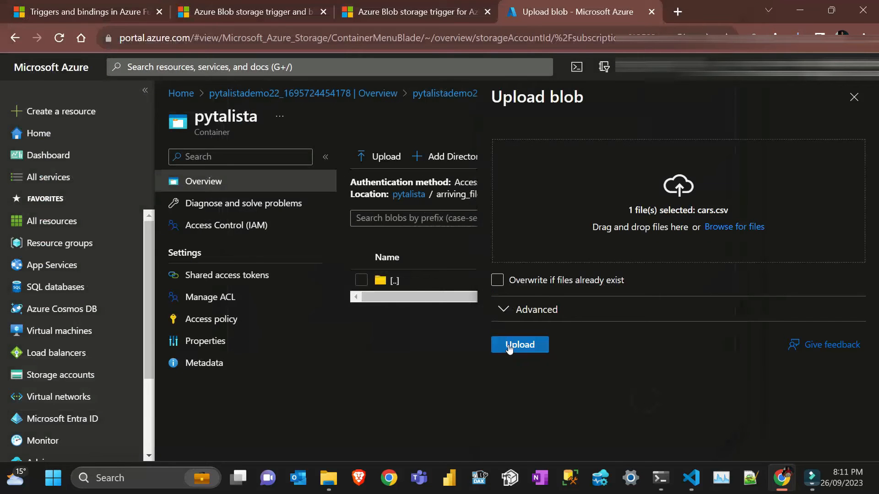
left_click(519, 344)
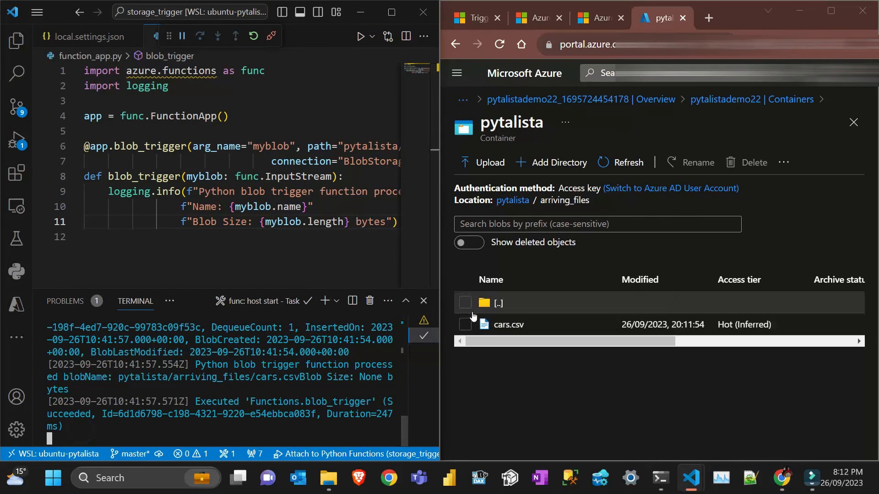
Step: Inspect the uploaded cars.csv blob, then upload cars.csv to arriving_files again
left_click(464, 324)
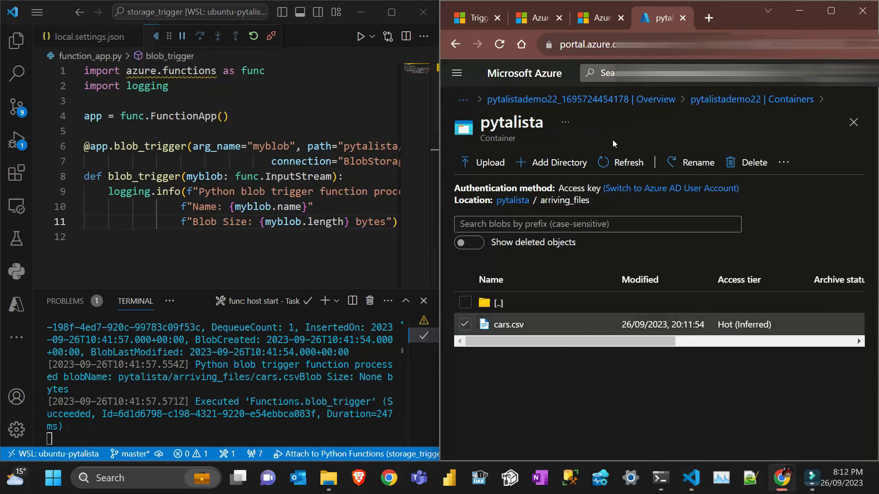
left_click(754, 162)
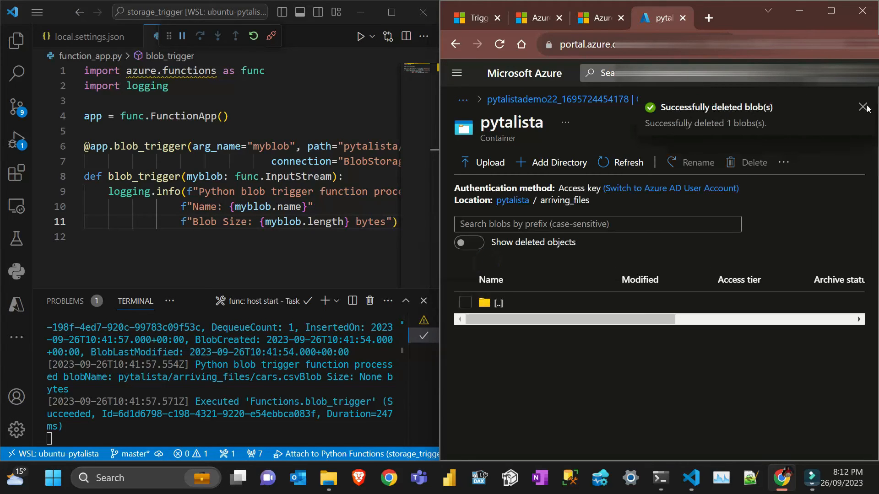
left_click(545, 162)
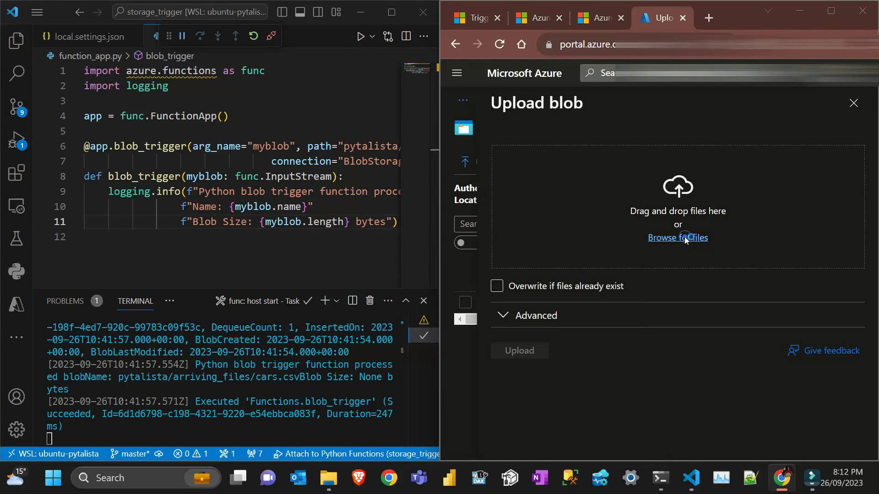
left_click(678, 239)
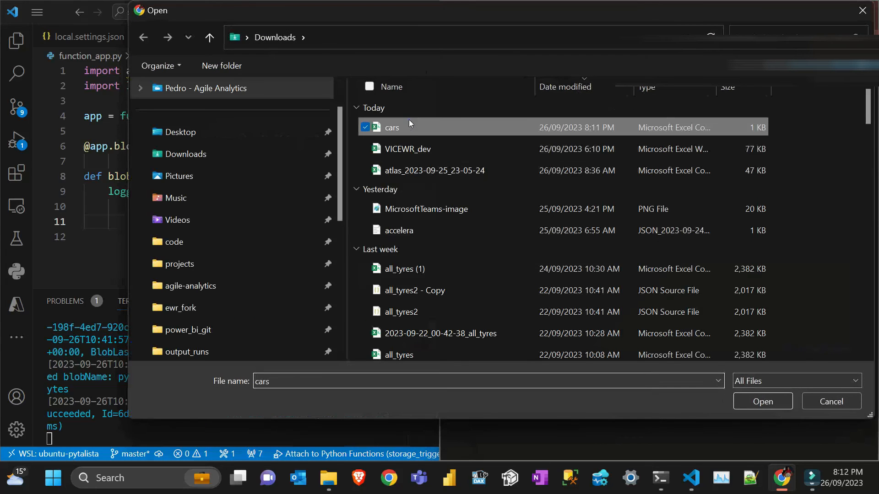
left_click(762, 401)
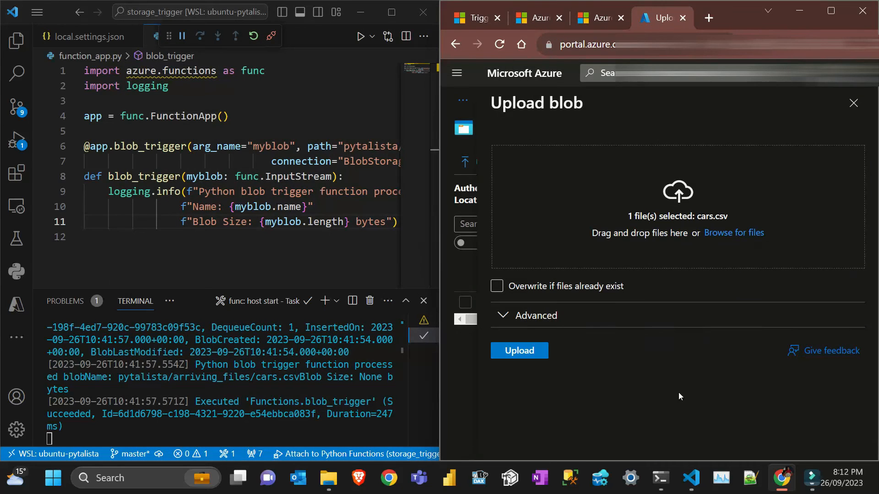
left_click(519, 350)
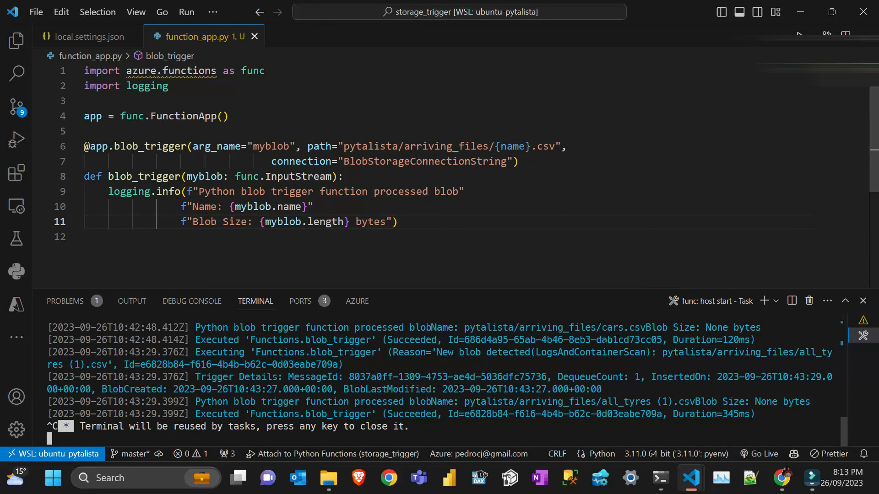
Step: Show the storage_trigger files and clear the leftover sales CSV from arriving_files
left_click(15, 42)
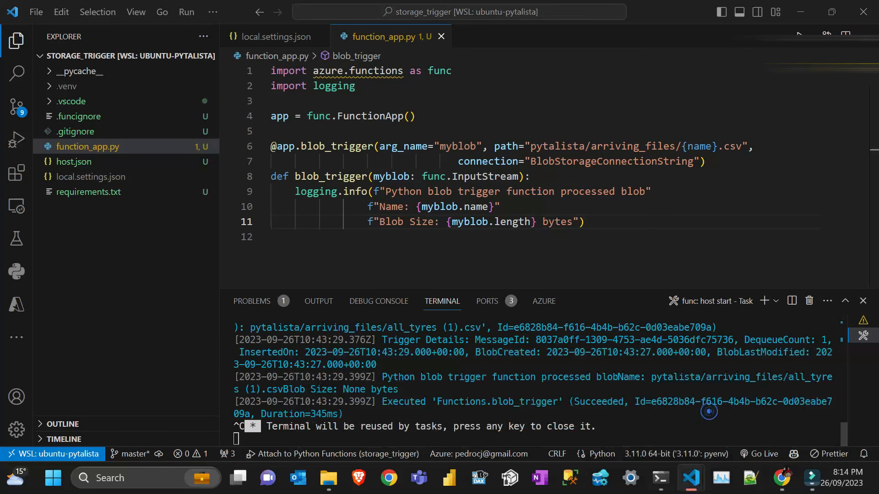
mouse_move(791, 425)
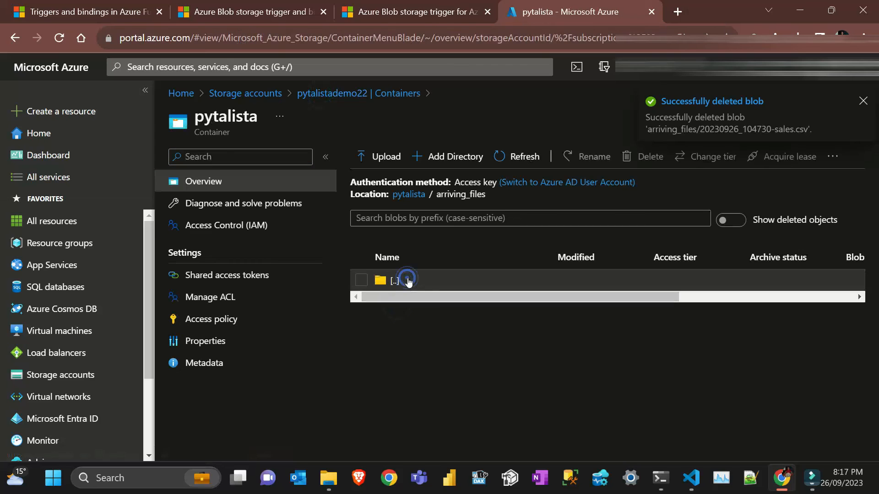
left_click(863, 101)
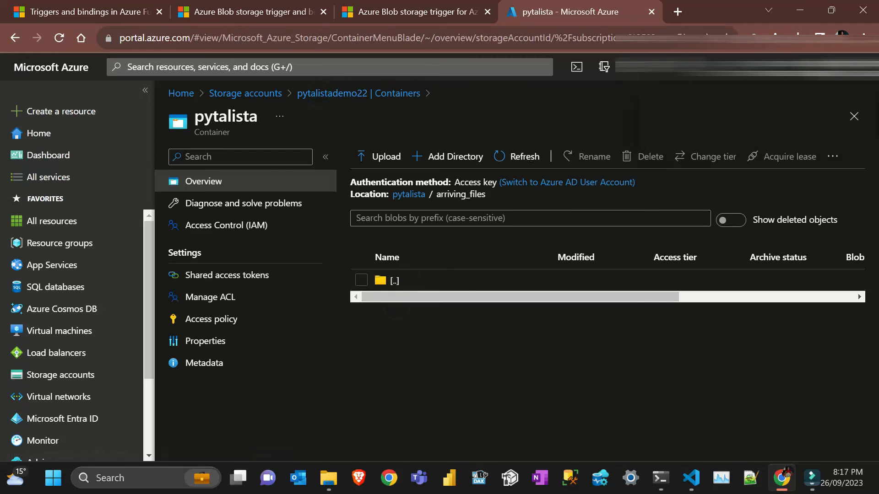
mouse_move(746, 361)
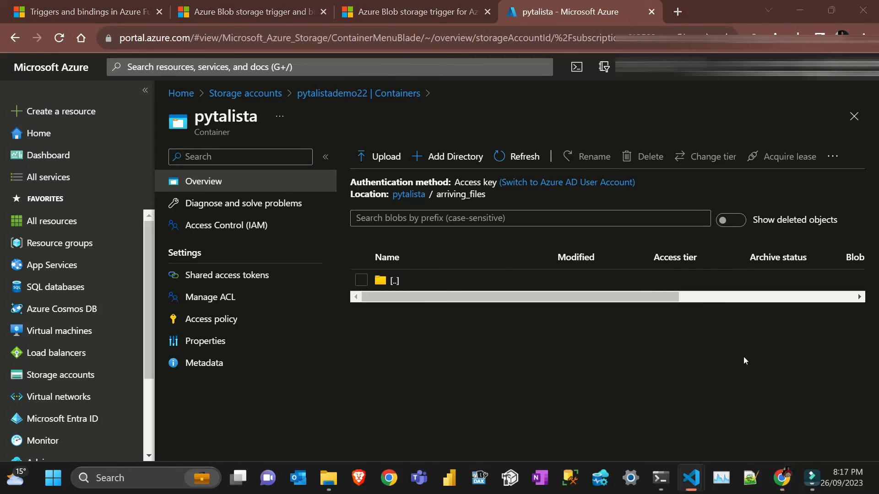
left_click(691, 478)
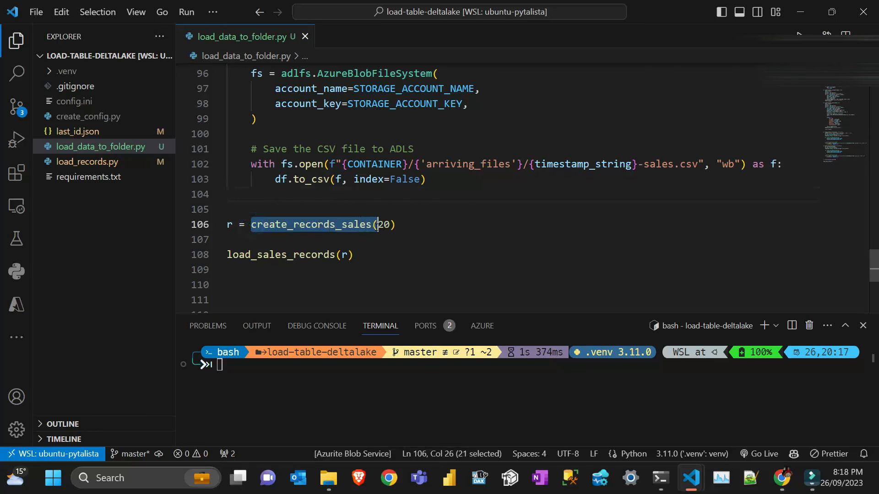
mouse_move(385, 225)
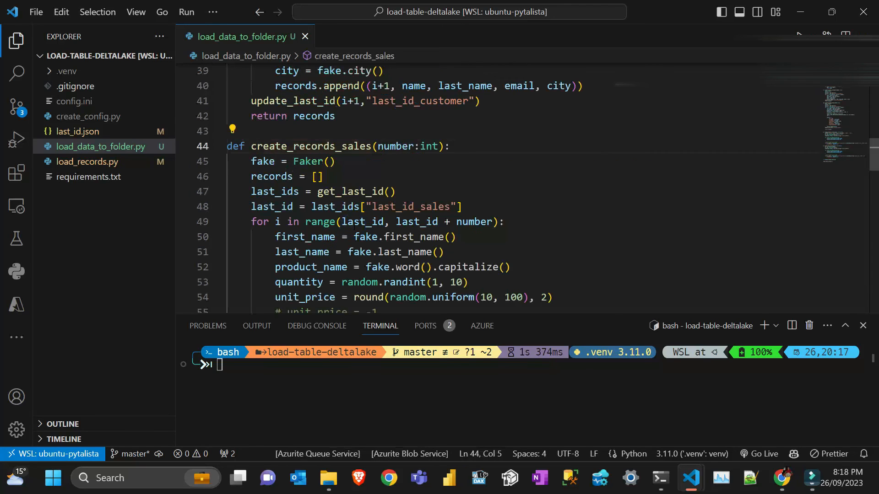
Step: Wrap create_records_sales and load_sales_records in 'for _ in range(20):'
scroll("down", 3)
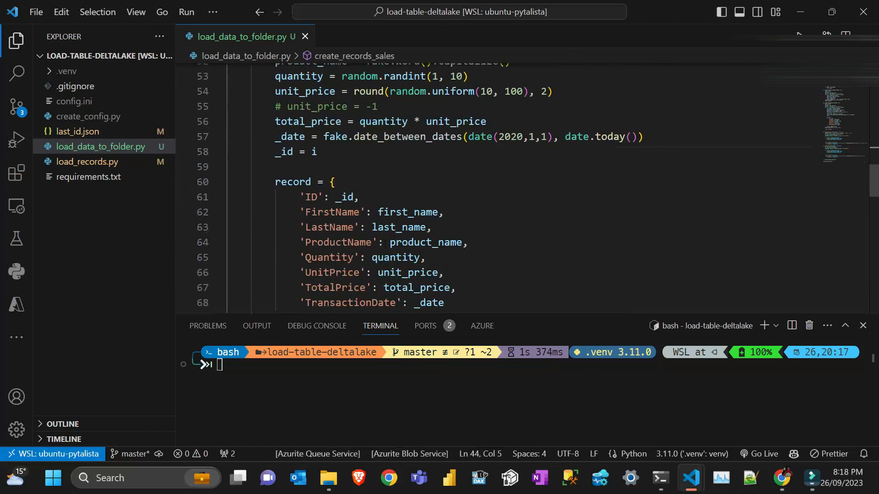
scroll("down", 3)
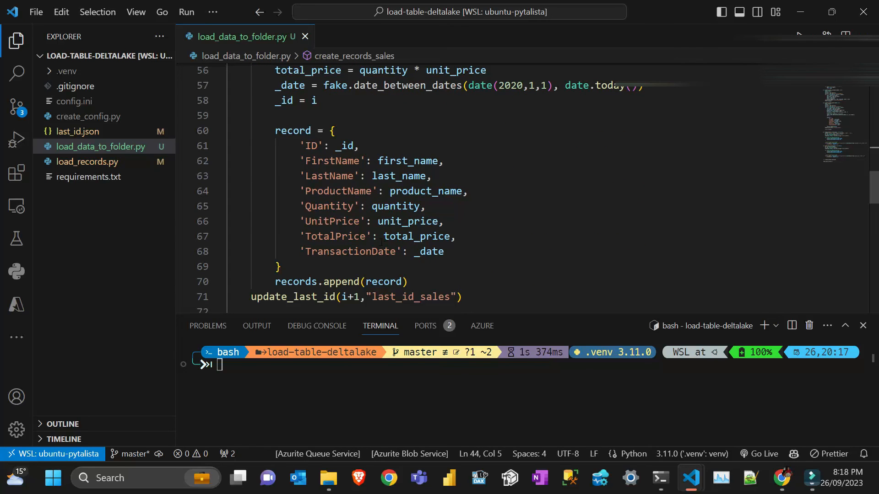
scroll("down", 3)
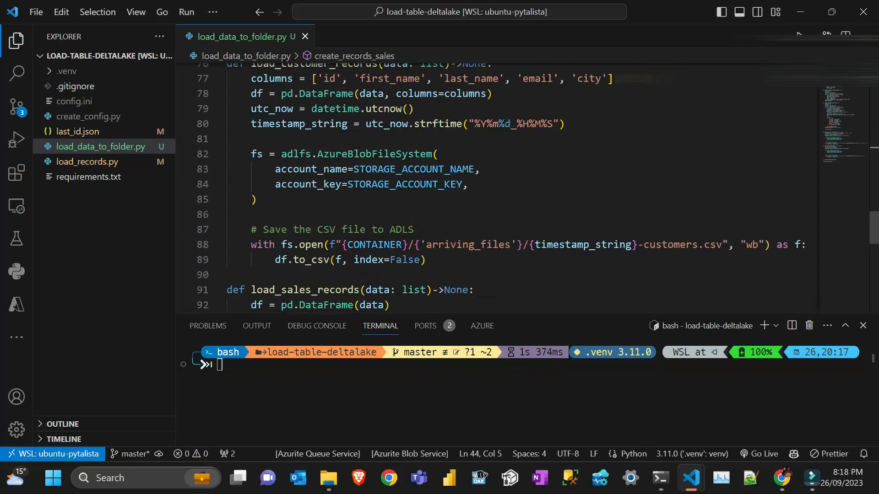
scroll("down", 3)
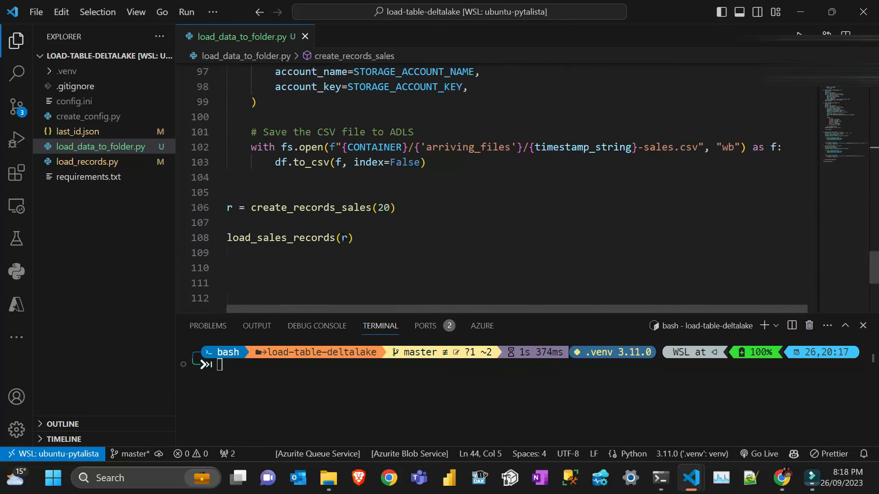
left_click(353, 208)
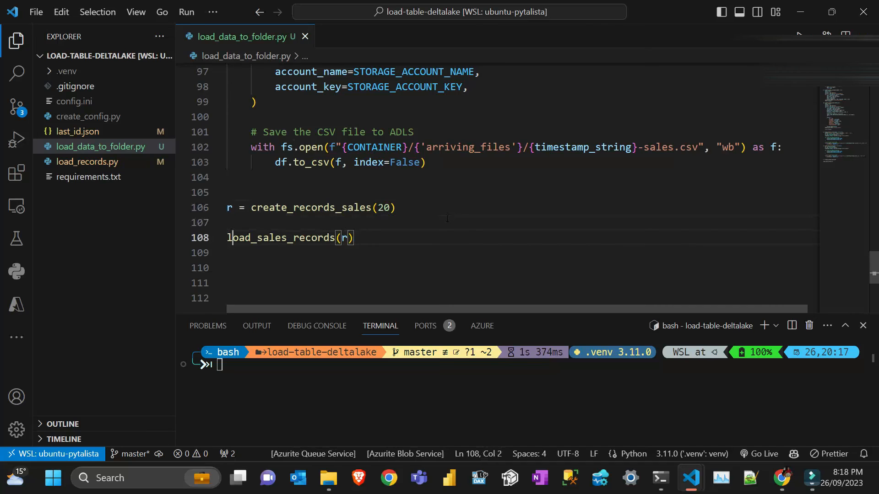
key("Enter")
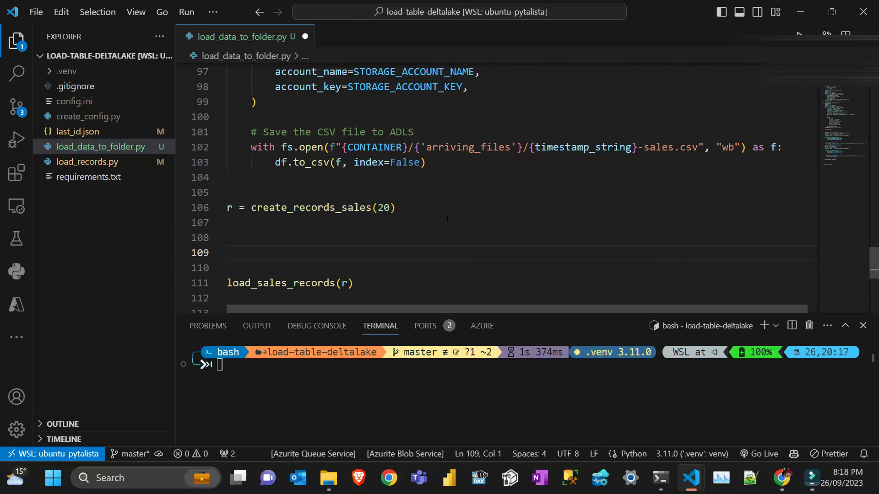
type("for")
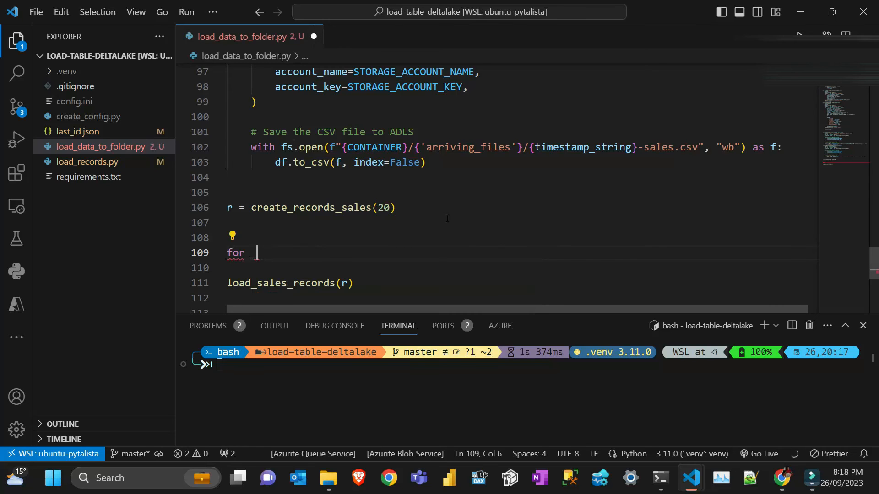
type("_ in range(10):")
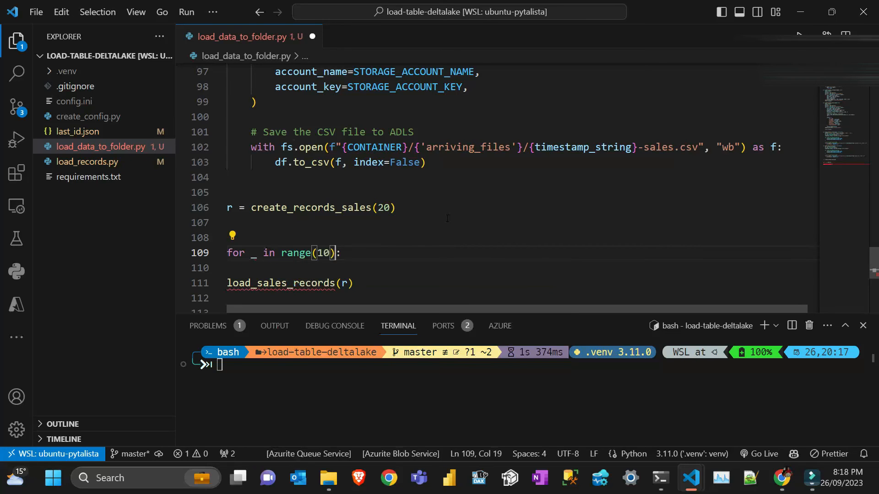
type("20")
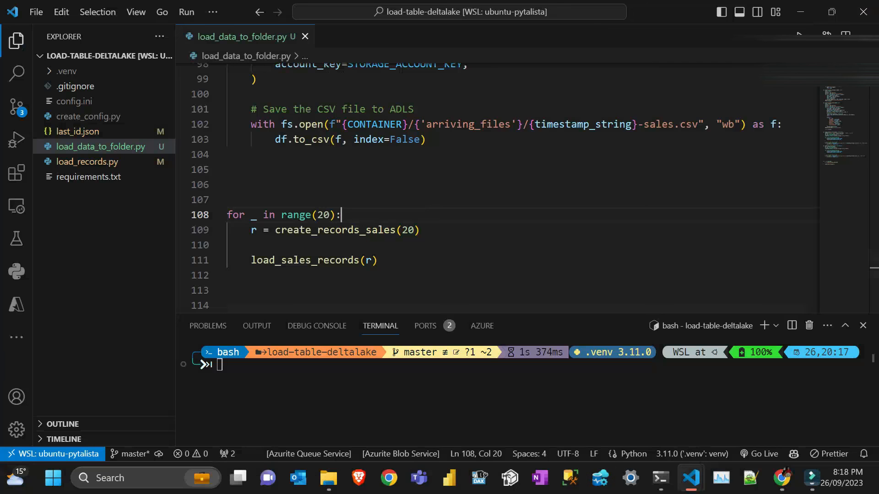
left_click(781, 478)
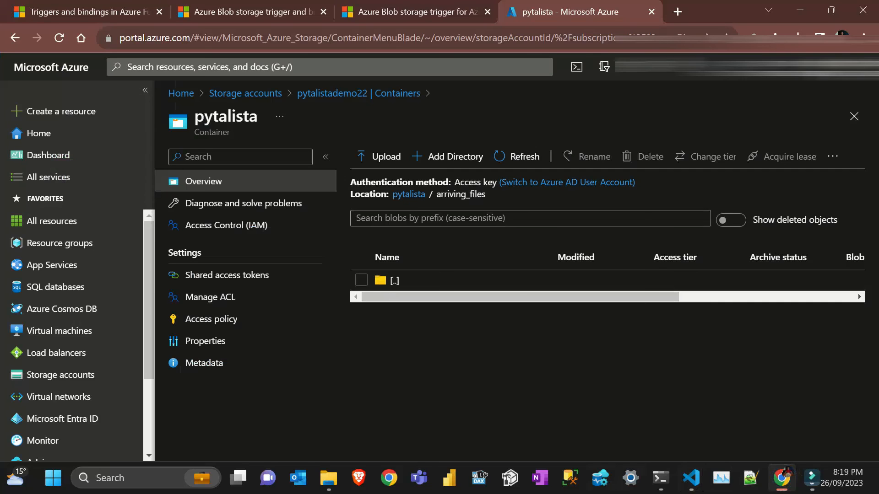
mouse_move(417, 339)
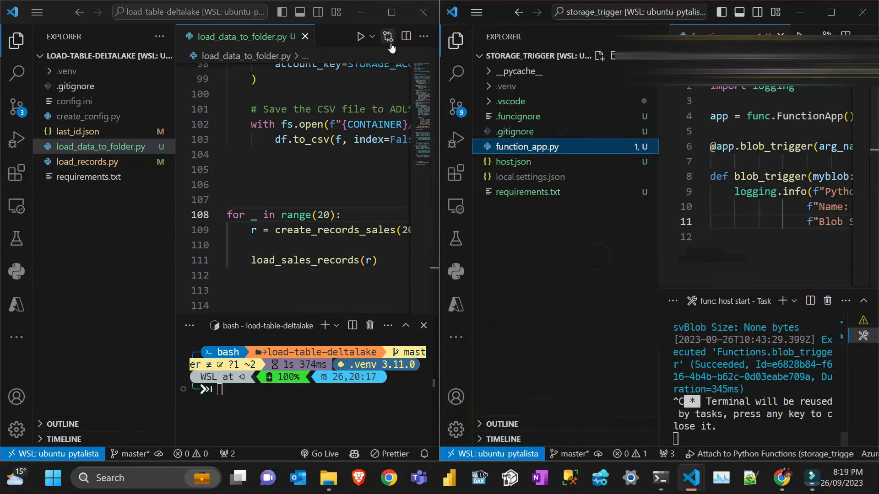
Step: Run 'python load_data_to_folder.py' in the sales project terminal beside the running function host
left_click(454, 41)
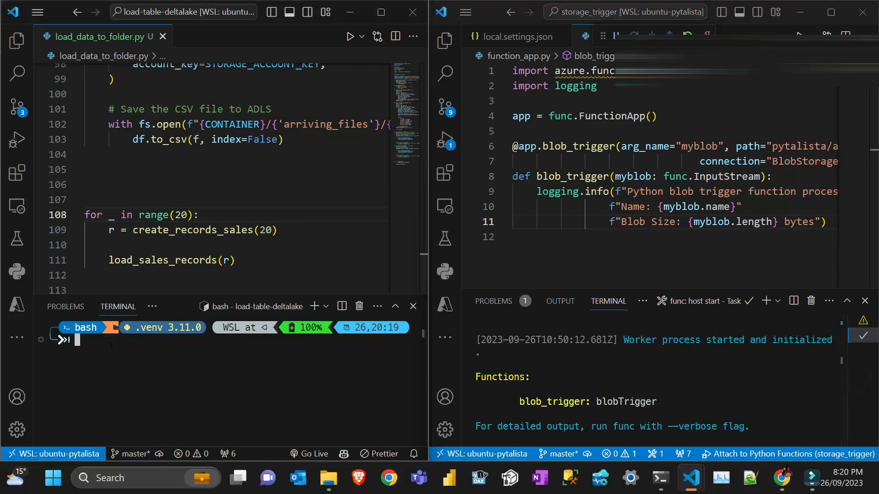
type("python load_data_to_folder.py")
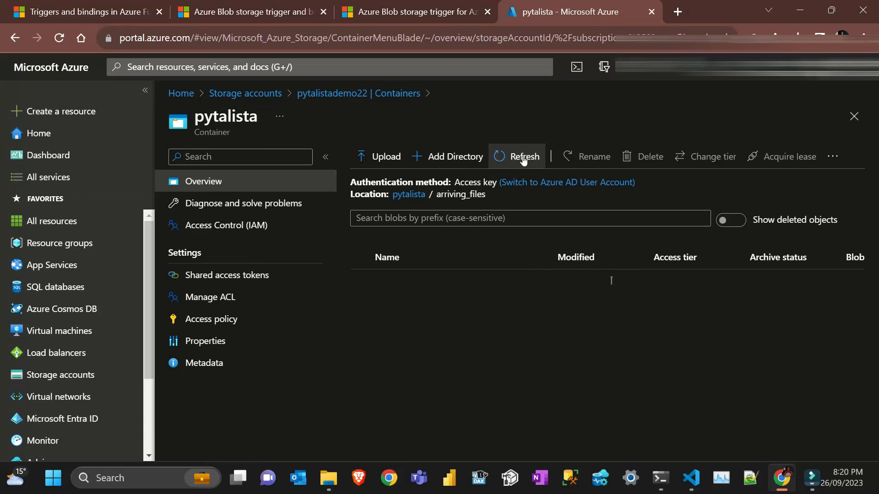
Step: Refresh the pytalista/arriving_files listing so the timestamped sales CSV blobs appear
left_click(524, 156)
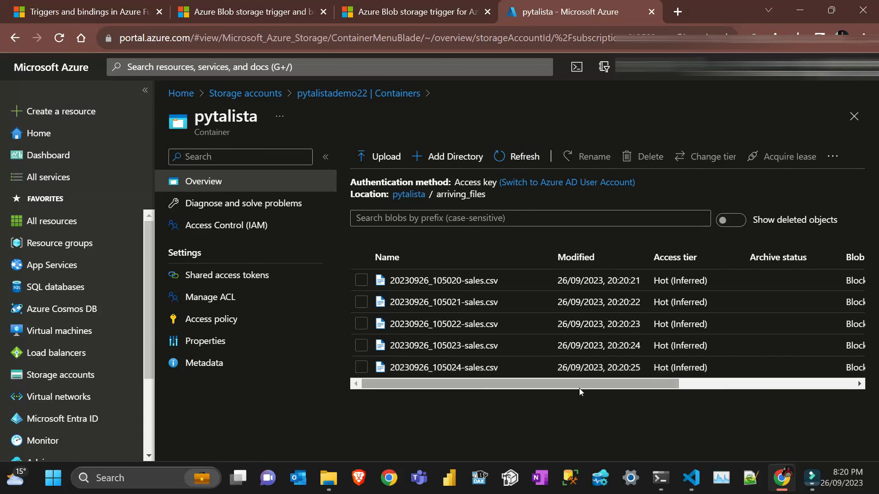
mouse_move(503, 307)
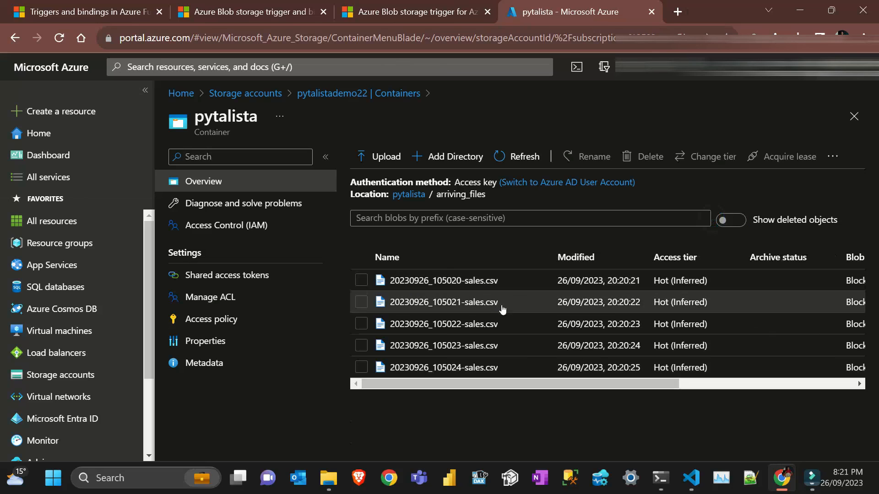
mouse_move(602, 423)
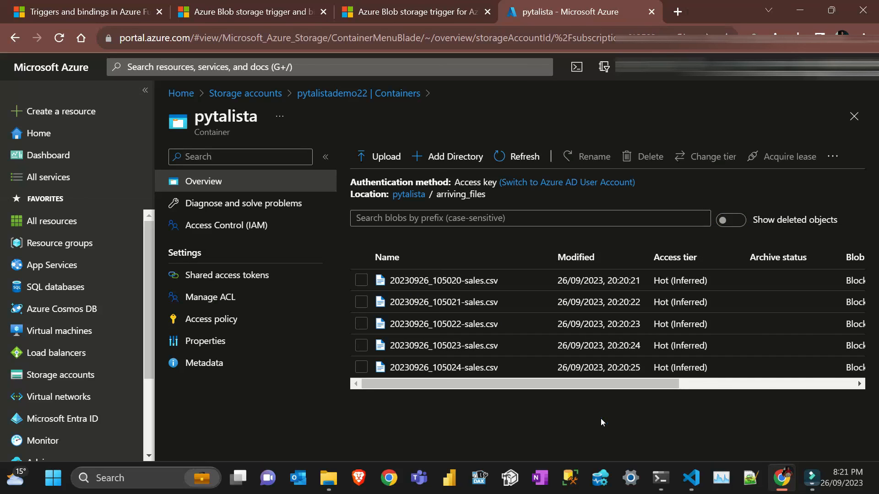
mouse_move(597, 423)
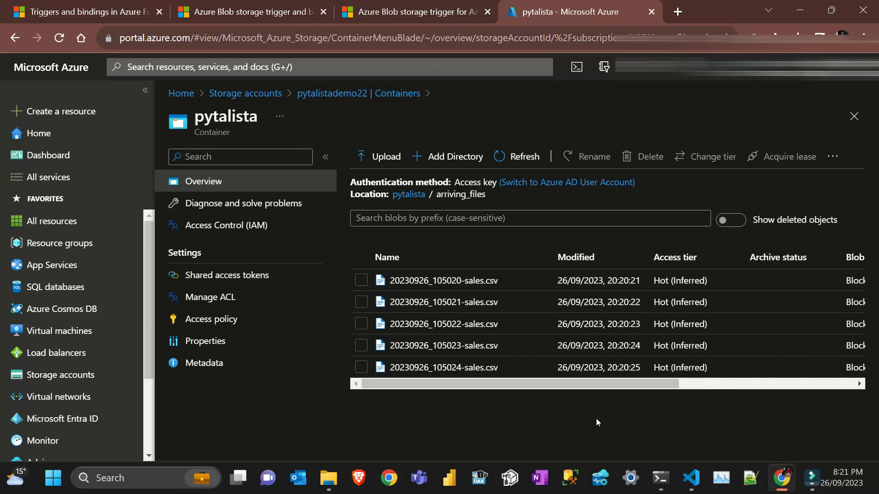
mouse_move(595, 422)
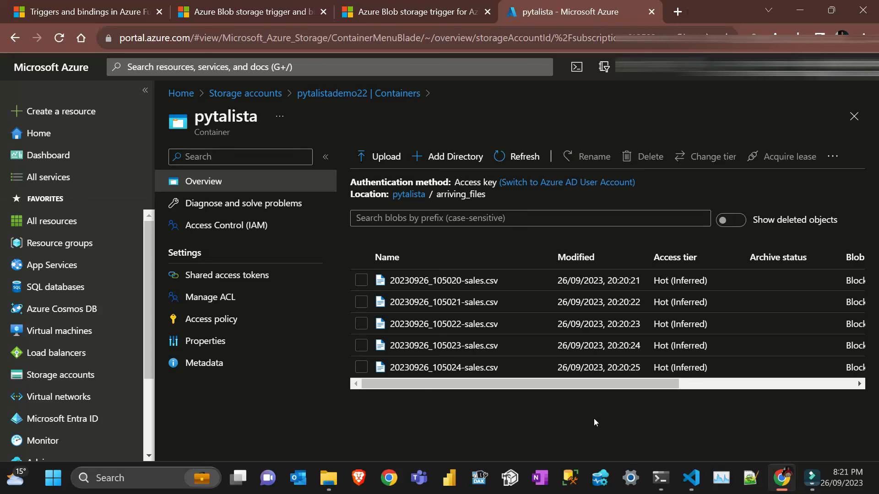